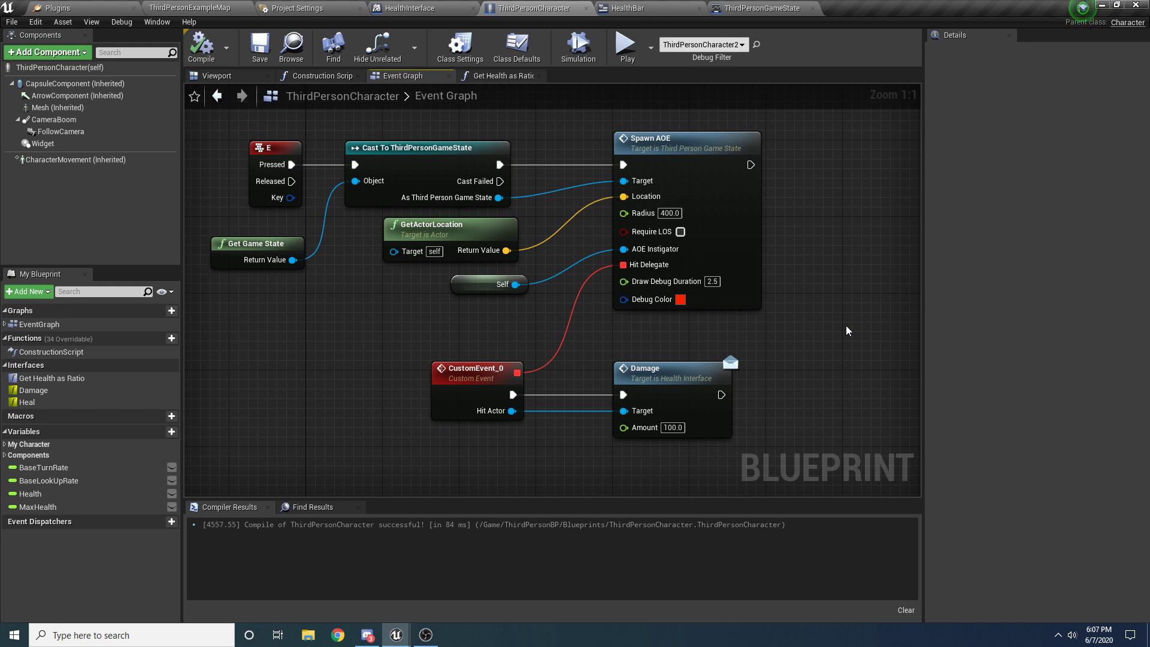
Select the Spawn AOE node in the character graph and bring up Project Settings.
{"action": "left_click", "coordinate": [686, 137]}
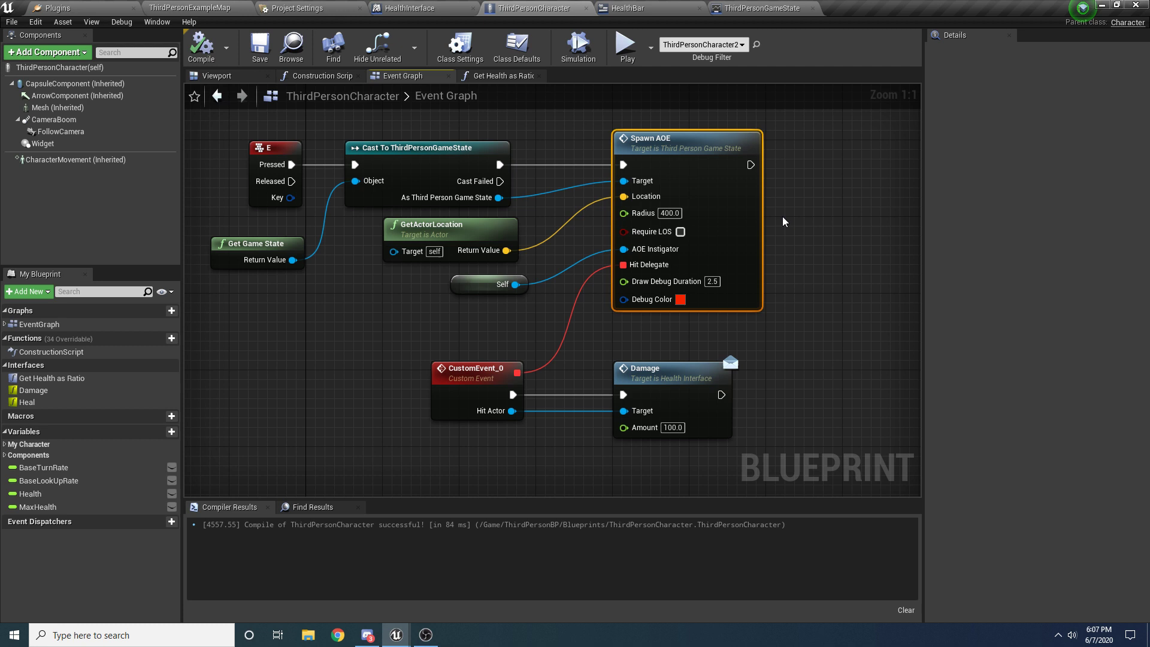
{"action": "left_click", "coordinate": [301, 8]}
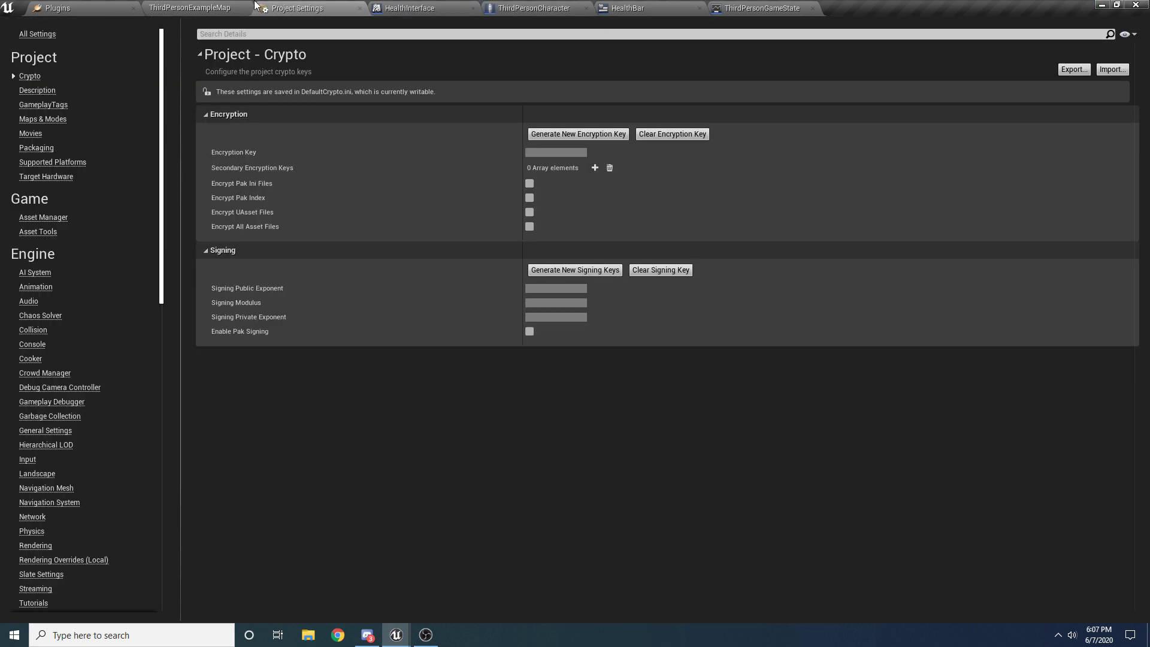
Review ThirdPersonGameState's Spawn AOE function, then view its event graph.
{"action": "left_click", "coordinate": [193, 8]}
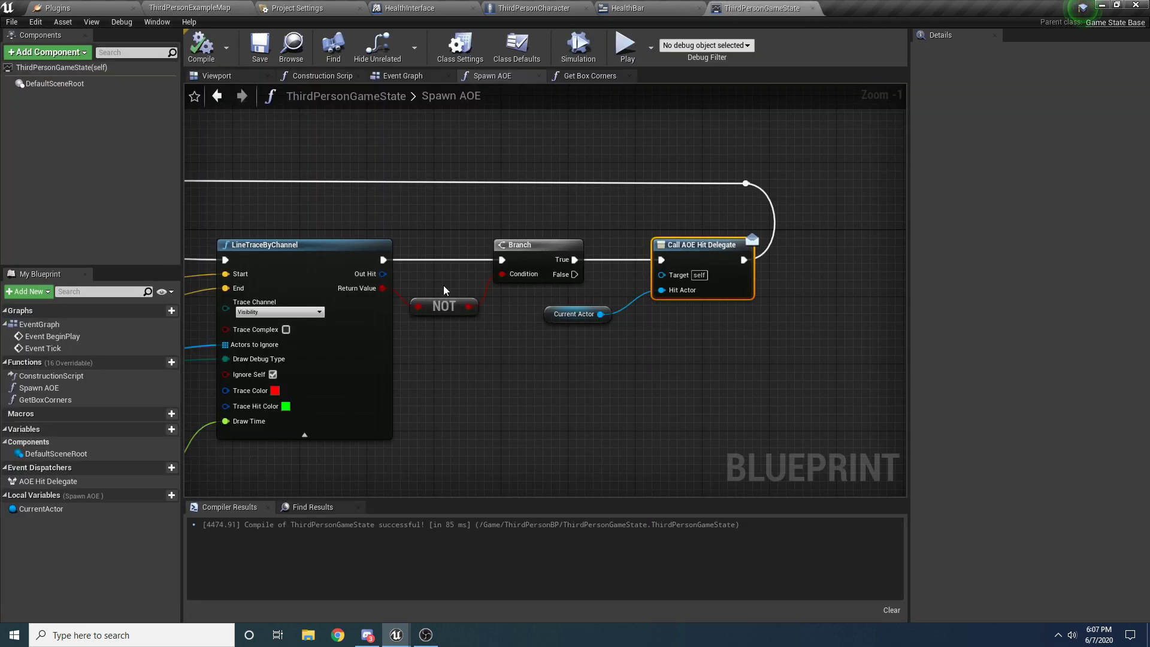
{"action": "scroll", "scroll_direction": "down", "scroll_amount": 3}
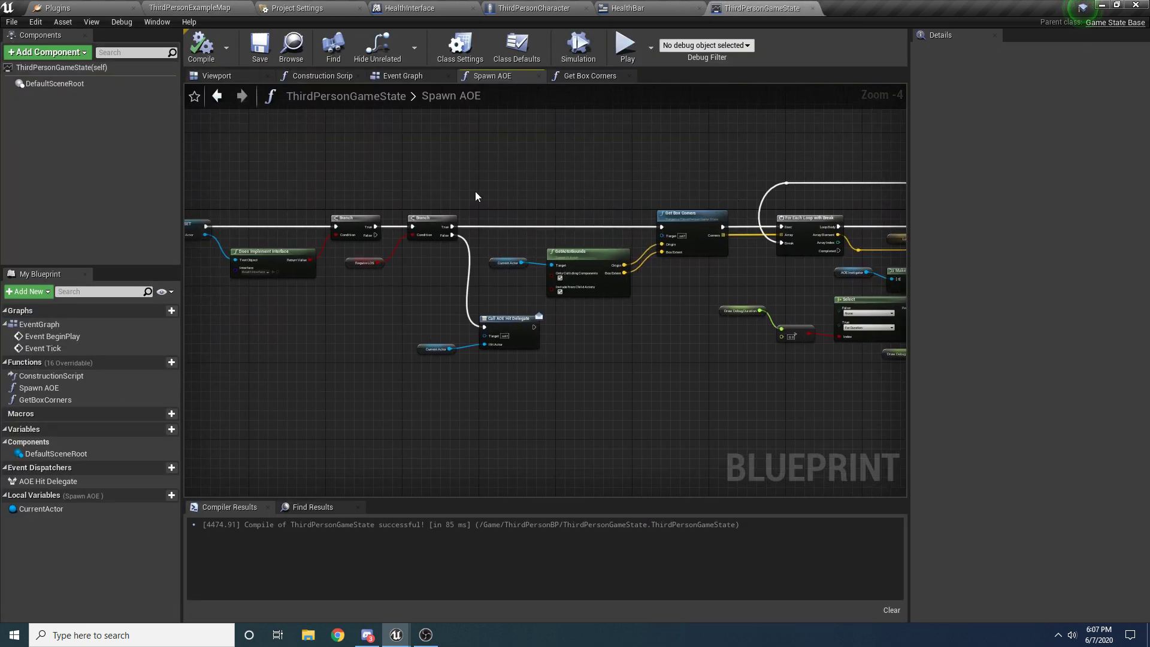
{"action": "left_click", "coordinate": [40, 324]}
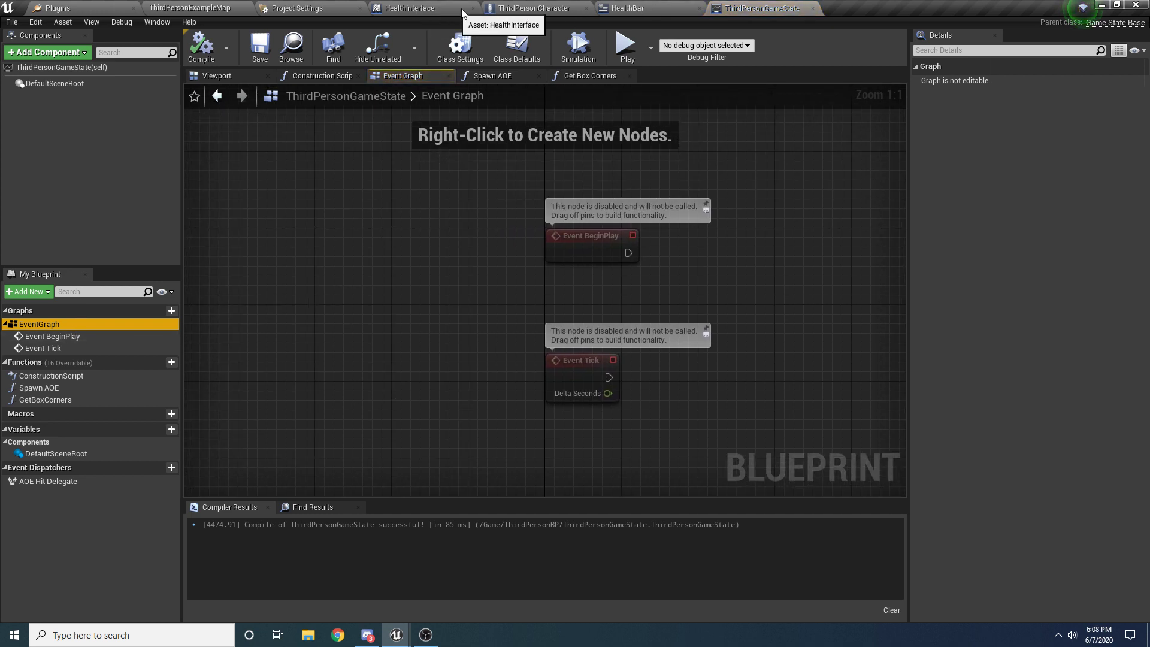
Enclose the ThirdPersonCharacter attack nodes in a comment titled 'AOE Attach'.
{"action": "left_click", "coordinate": [532, 8]}
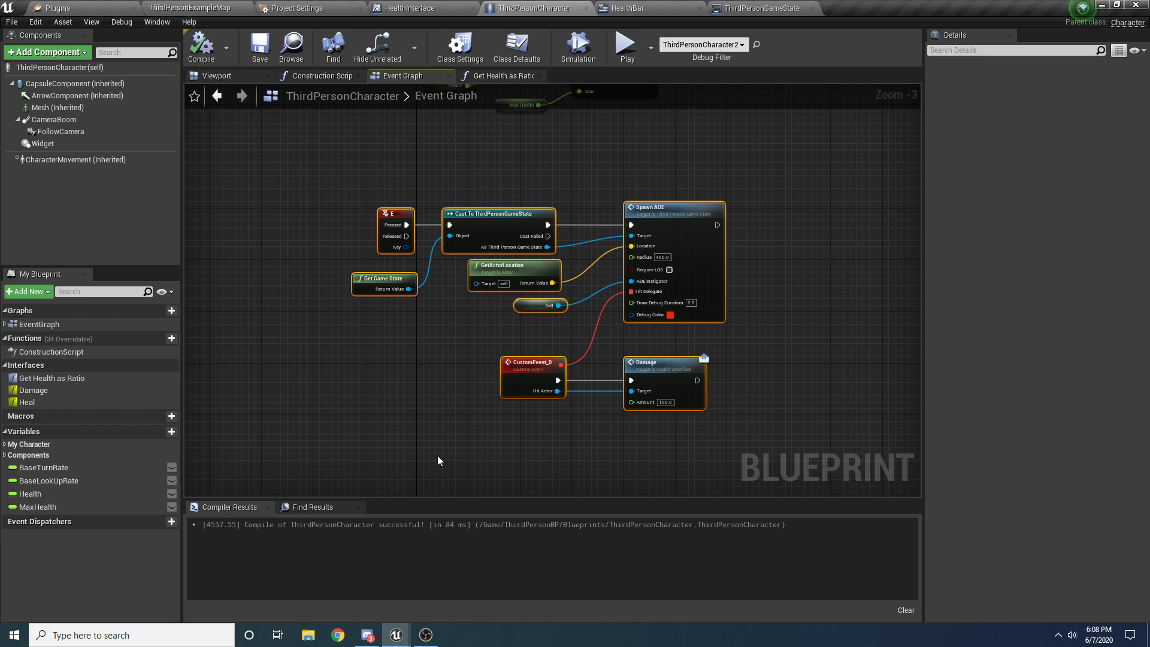
{"action": "type", "text": "A"}
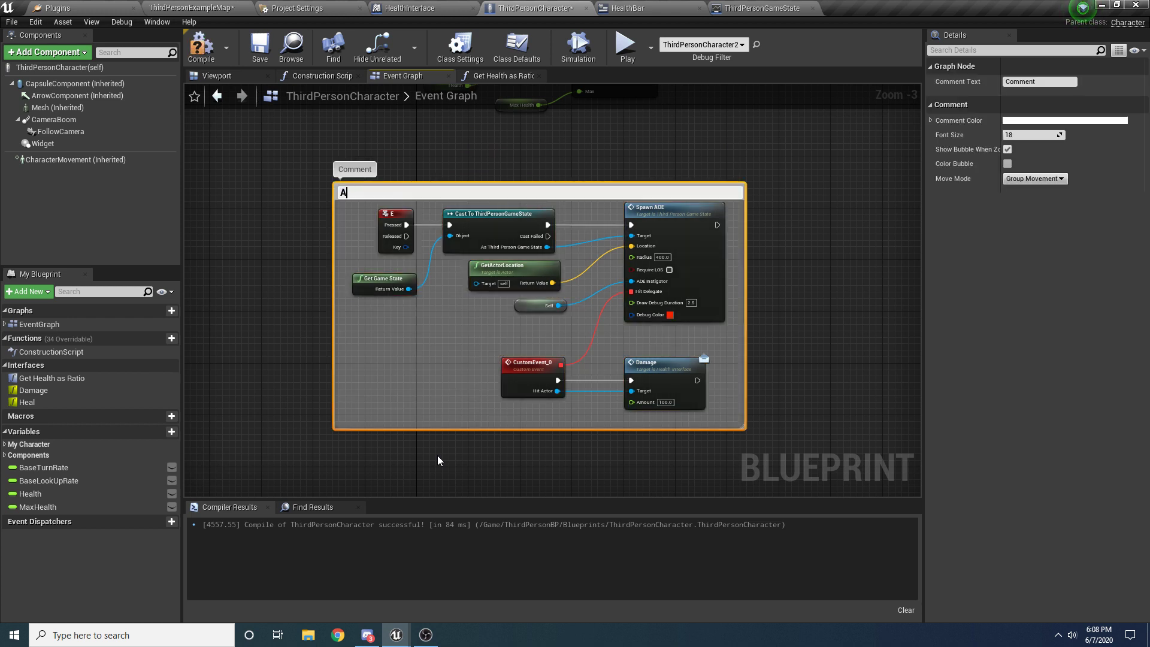
{"action": "type", "text": "ttack"}
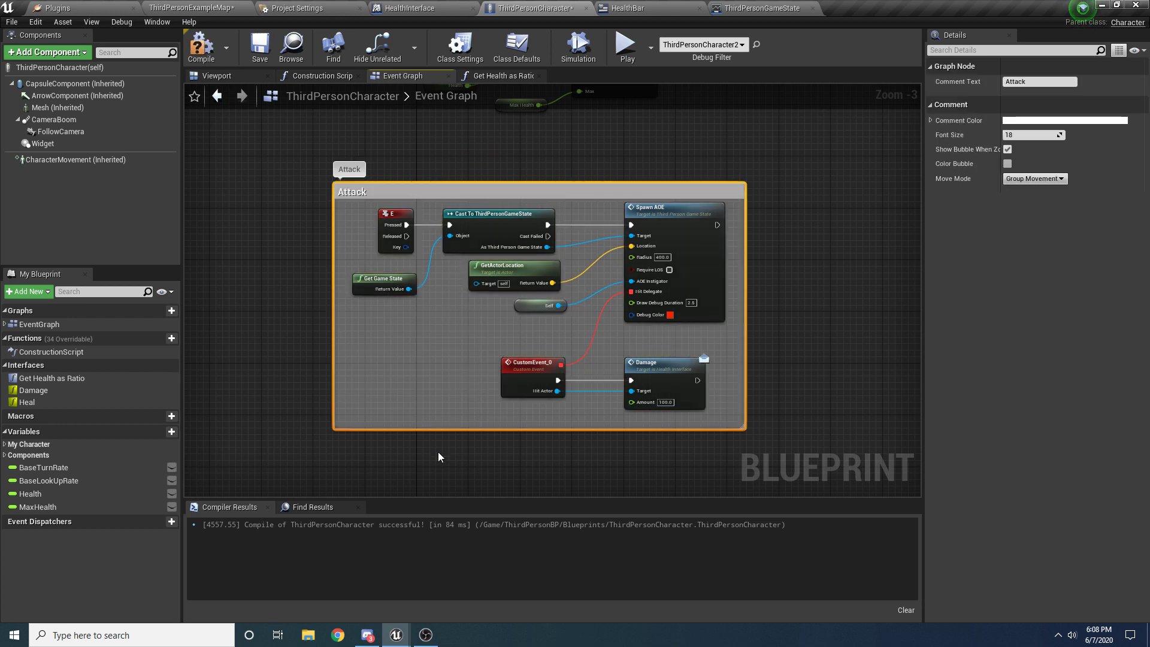
{"action": "mouse_move", "coordinate": [483, 370]}
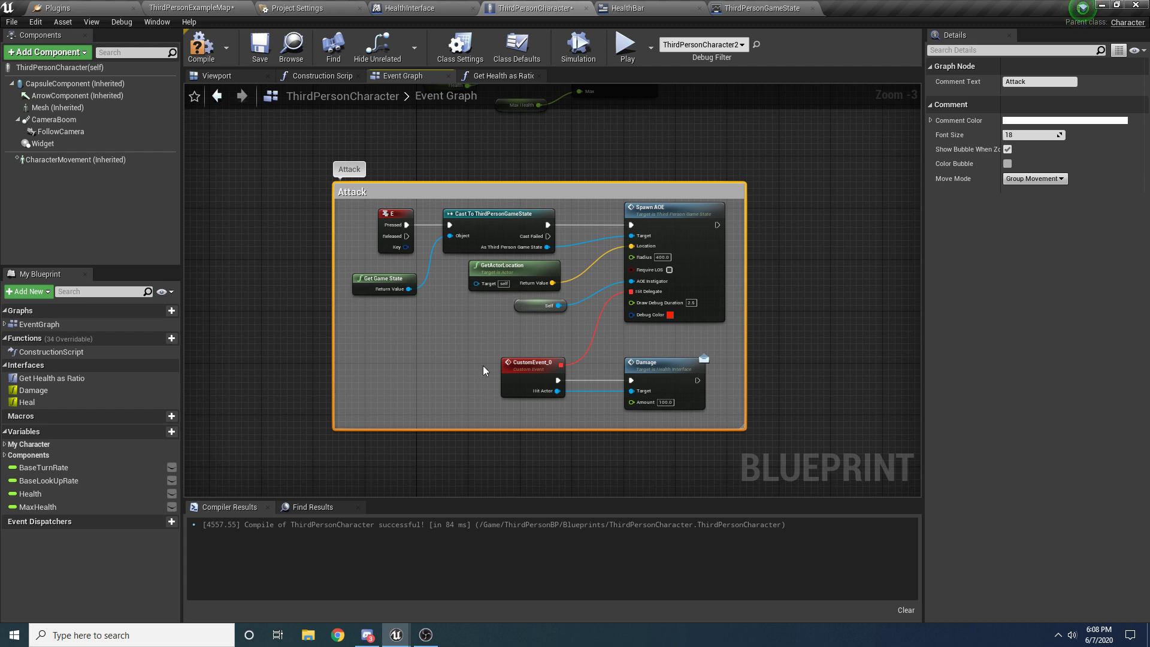
{"action": "type", "text": "AOE A"}
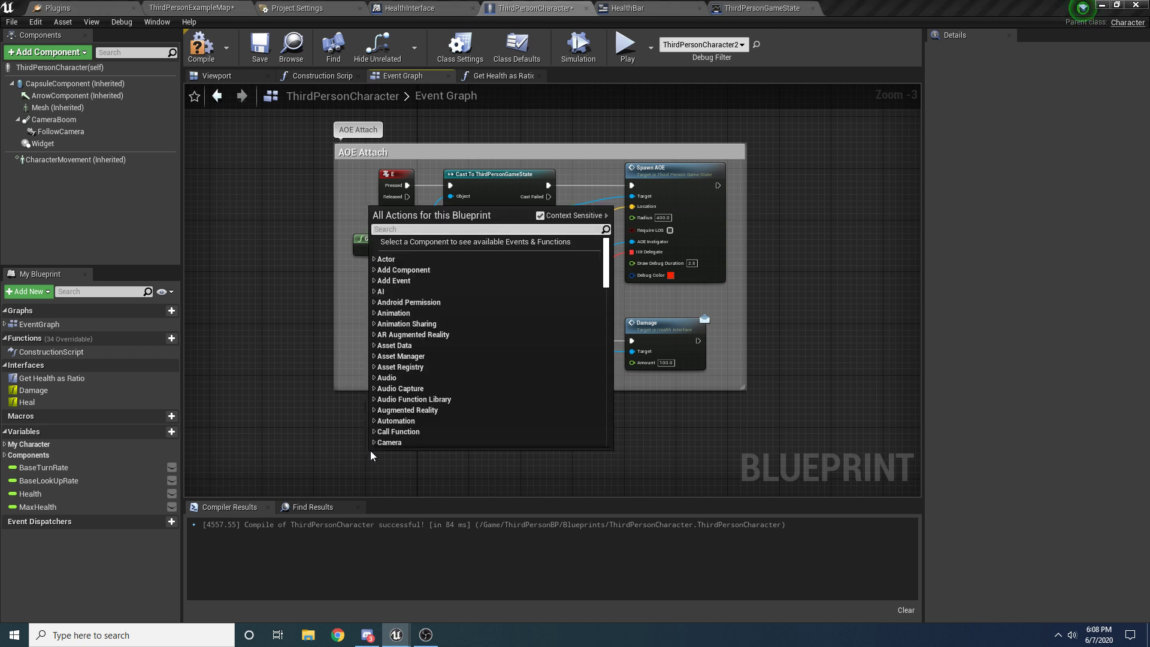
Paste a copy of the AOE chain, drive it with a Q key event, and compile.
{"action": "type", "text": "input q"}
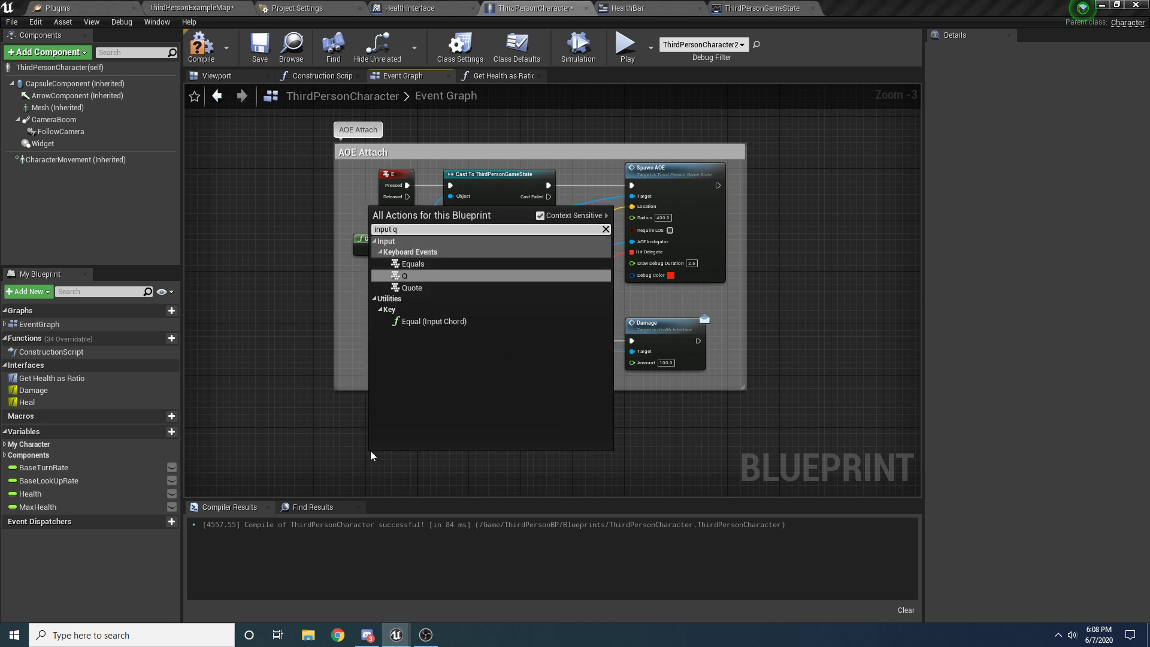
{"action": "left_click", "coordinate": [402, 275]}
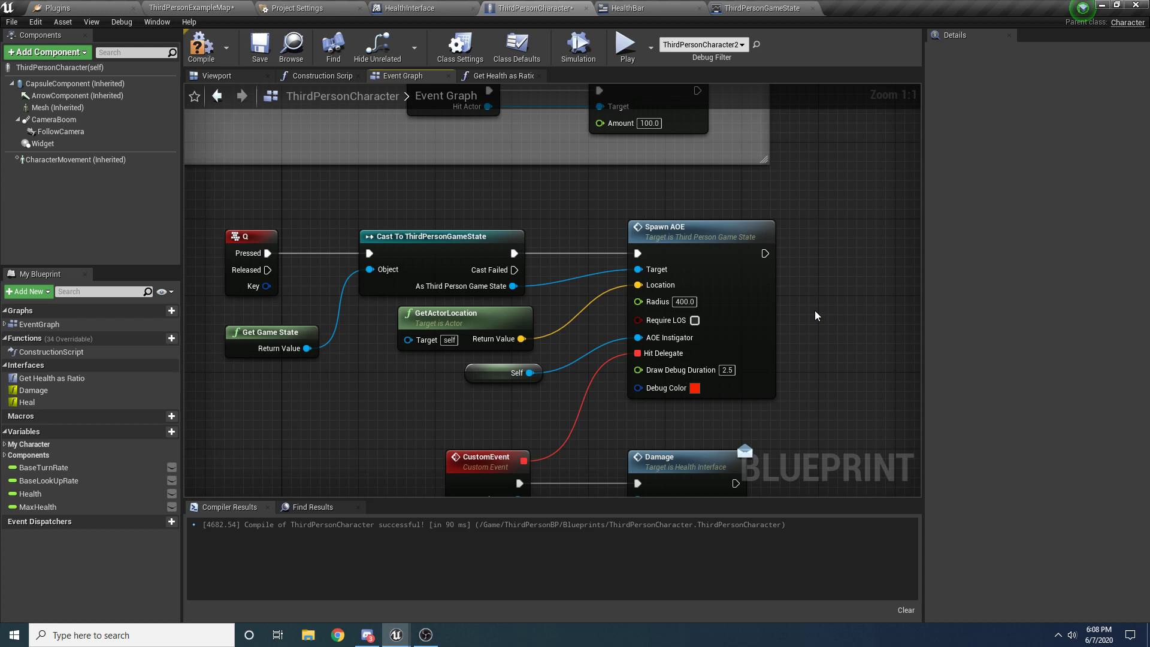
{"action": "left_click", "coordinate": [503, 372]}
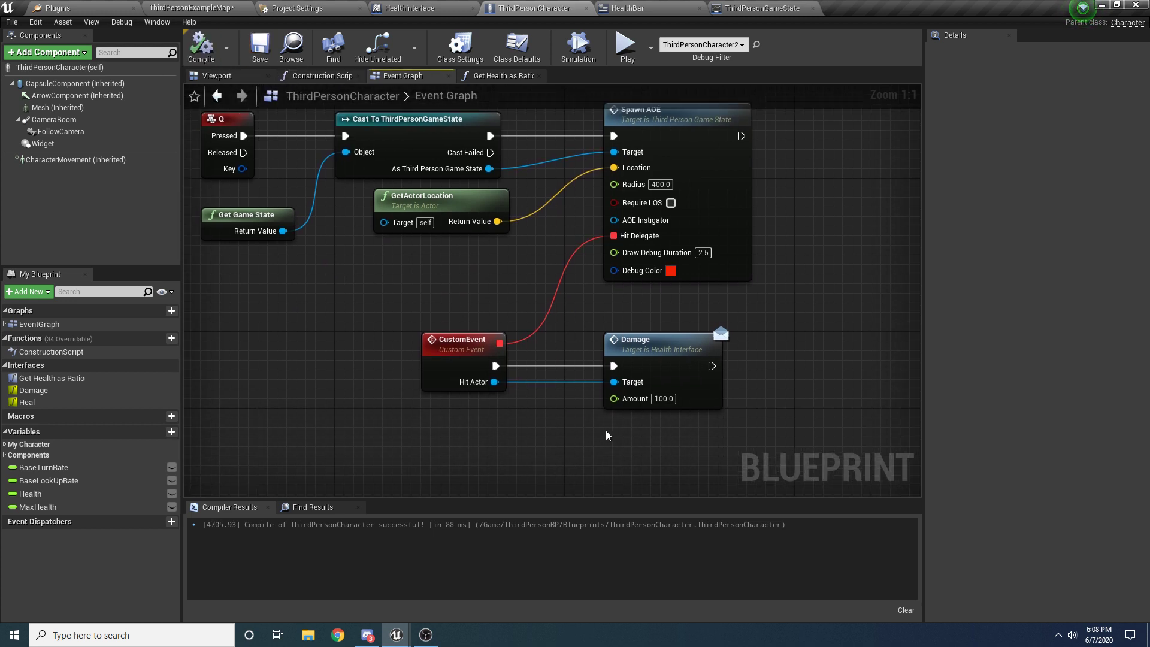
Give the Q chain a green debug colour and a Heal of 100, then play-test.
{"action": "left_click", "coordinate": [668, 271]}
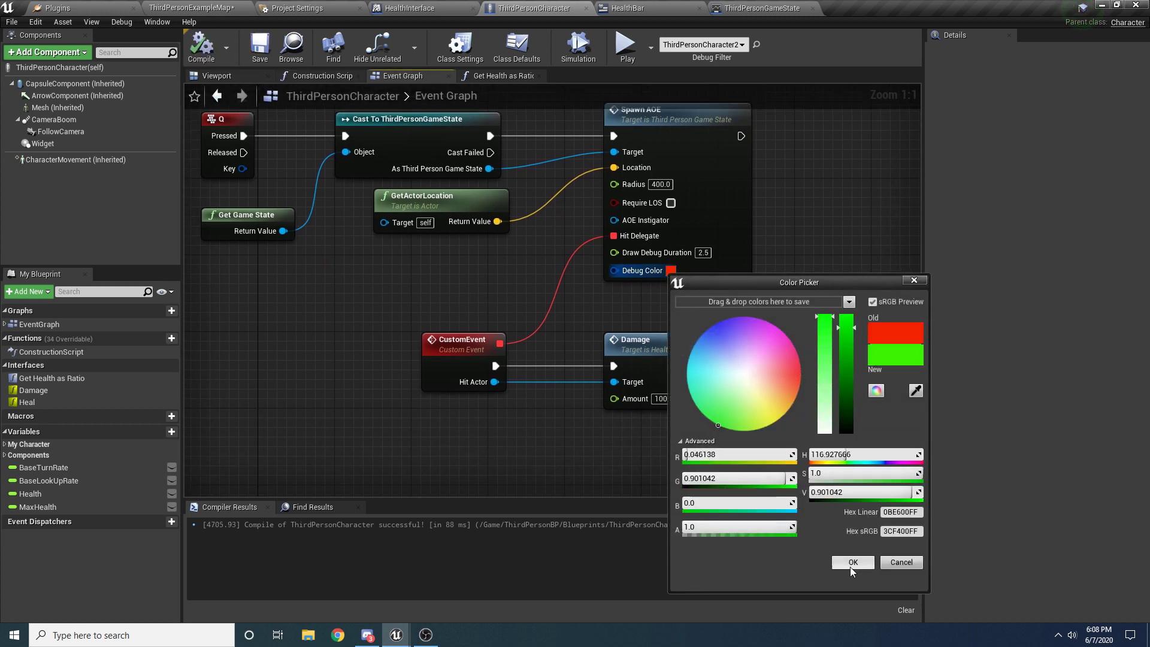
{"action": "left_click", "coordinate": [852, 562]}
{"action": "type", "text": "he"}
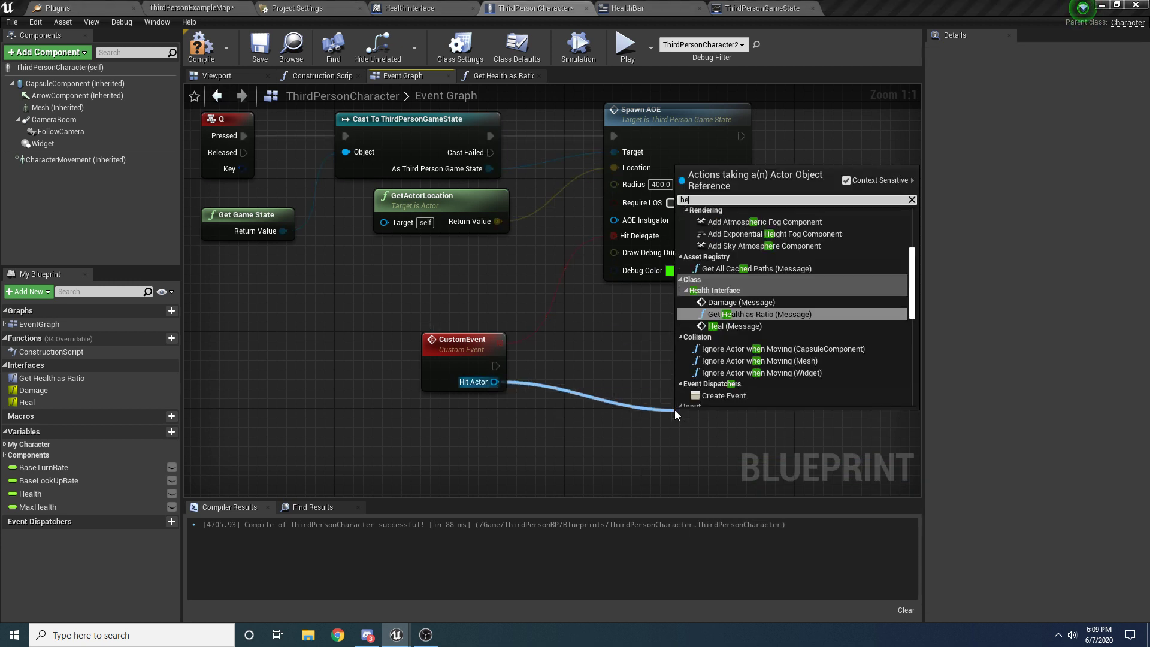
{"action": "left_click", "coordinate": [736, 326]}
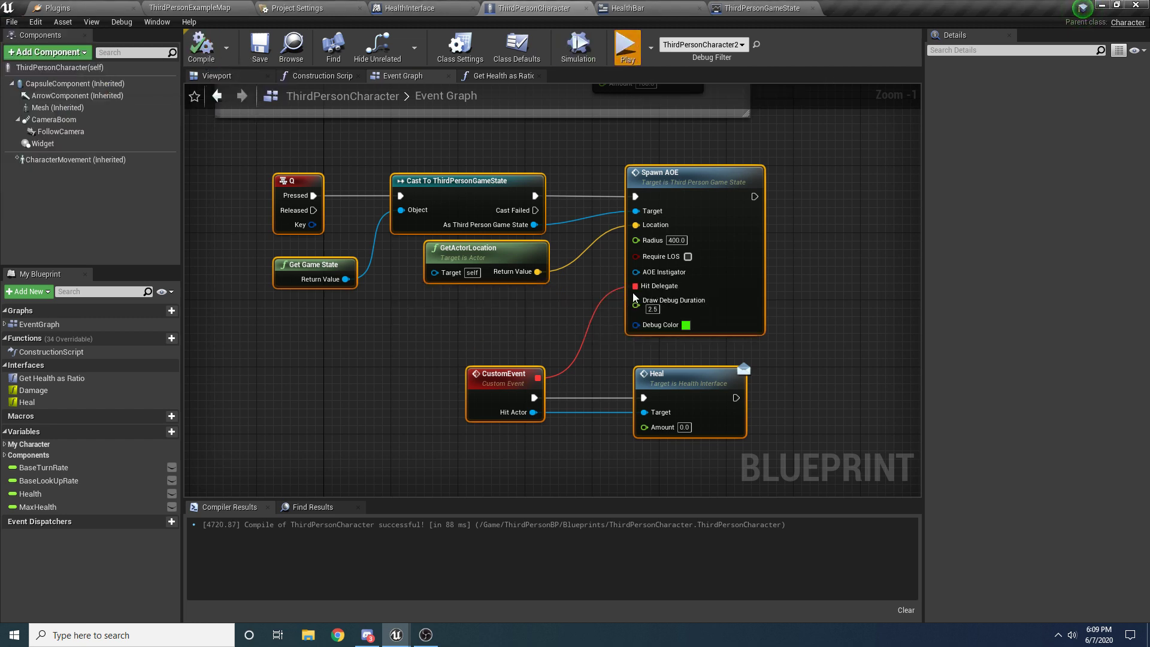
{"action": "left_click", "coordinate": [624, 47]}
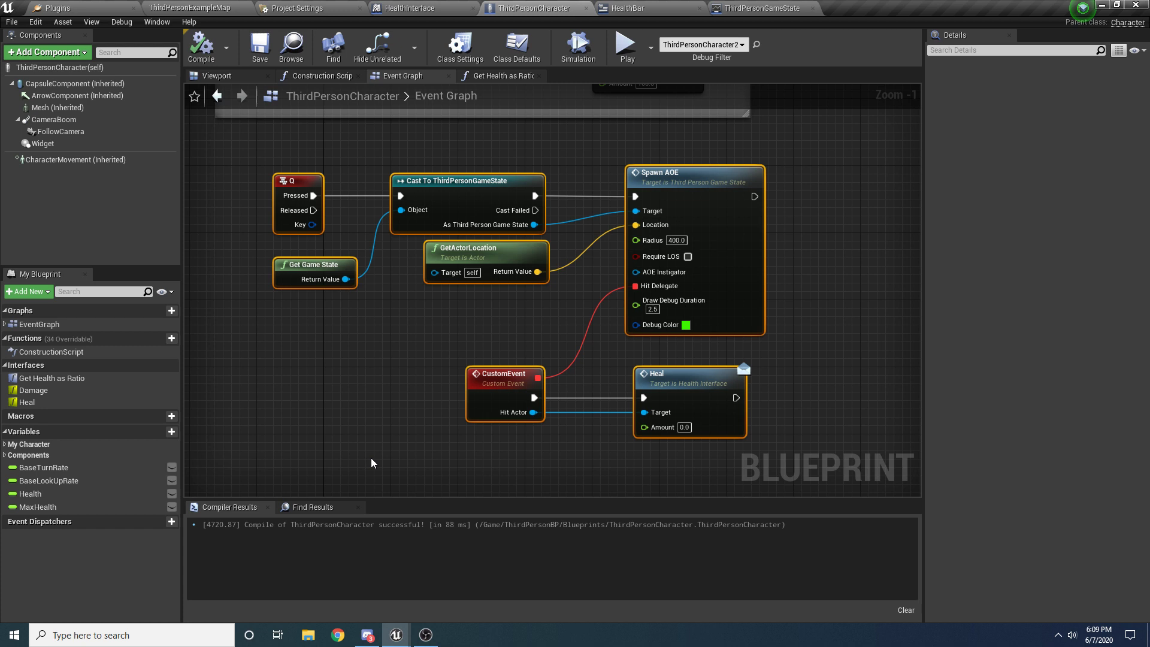
{"action": "mouse_move", "coordinate": [732, 431]}
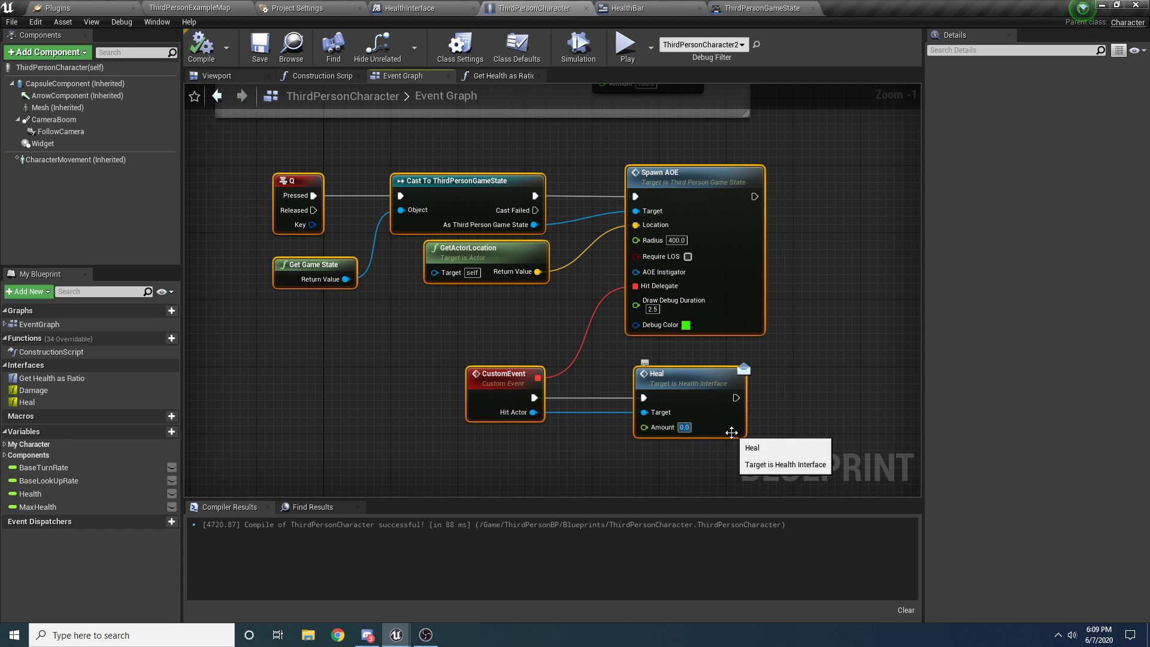
{"action": "type", "text": "100.0"}
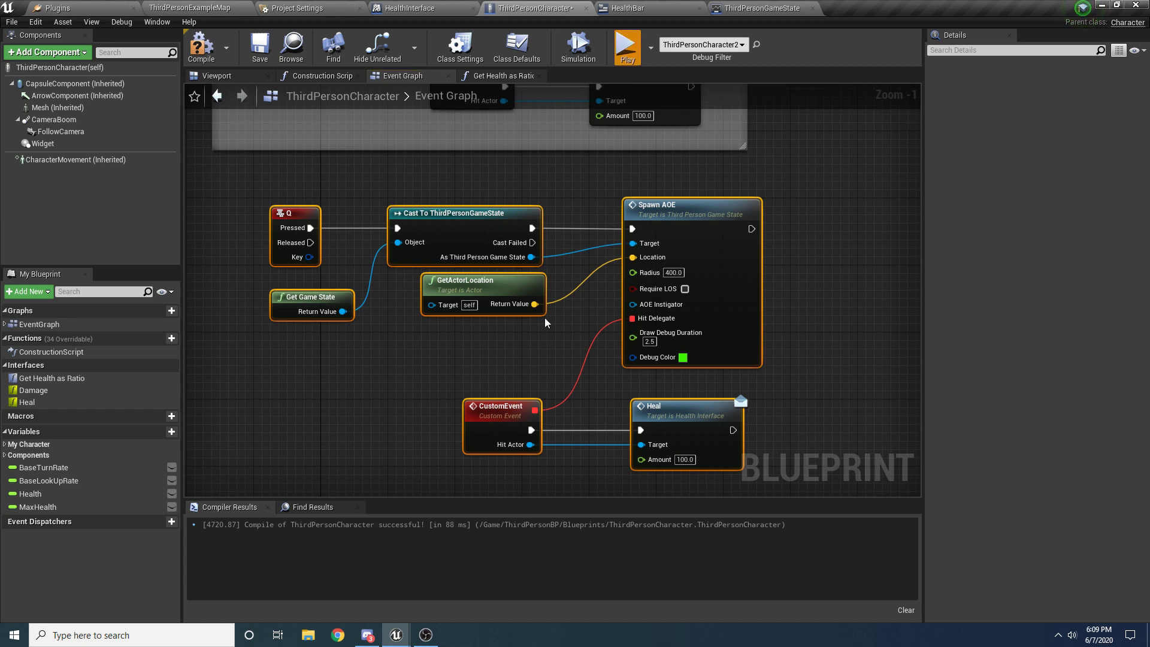
{"action": "left_click", "coordinate": [624, 47]}
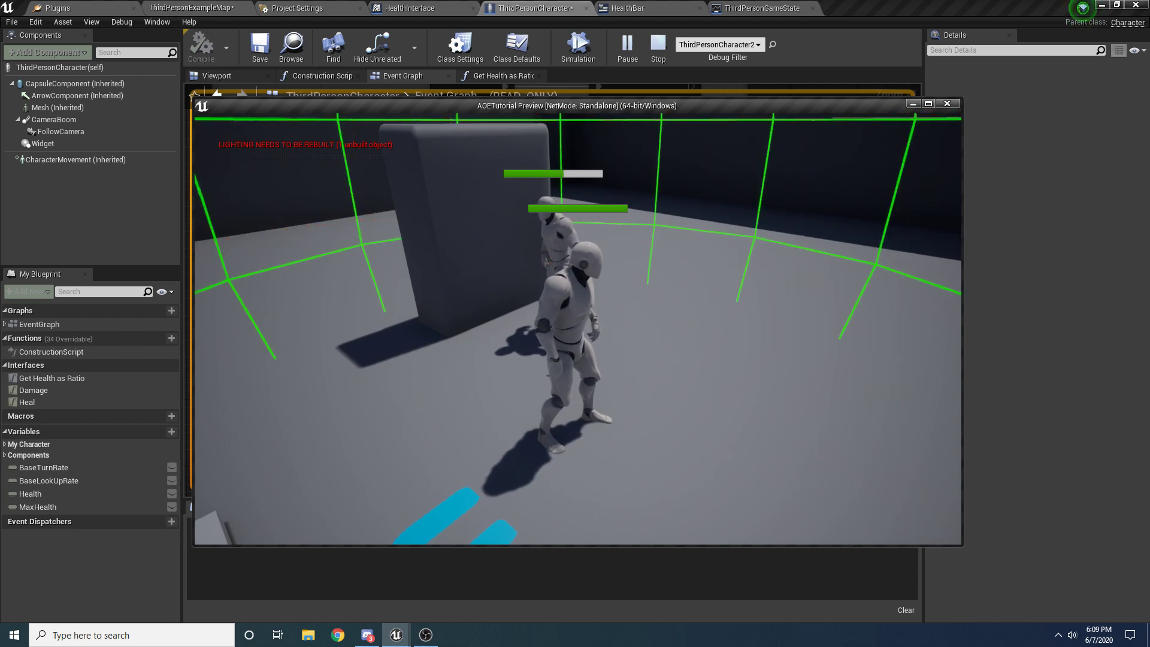
Return to the level and play in the viewport to try the green healing area.
{"action": "left_click", "coordinate": [189, 8]}
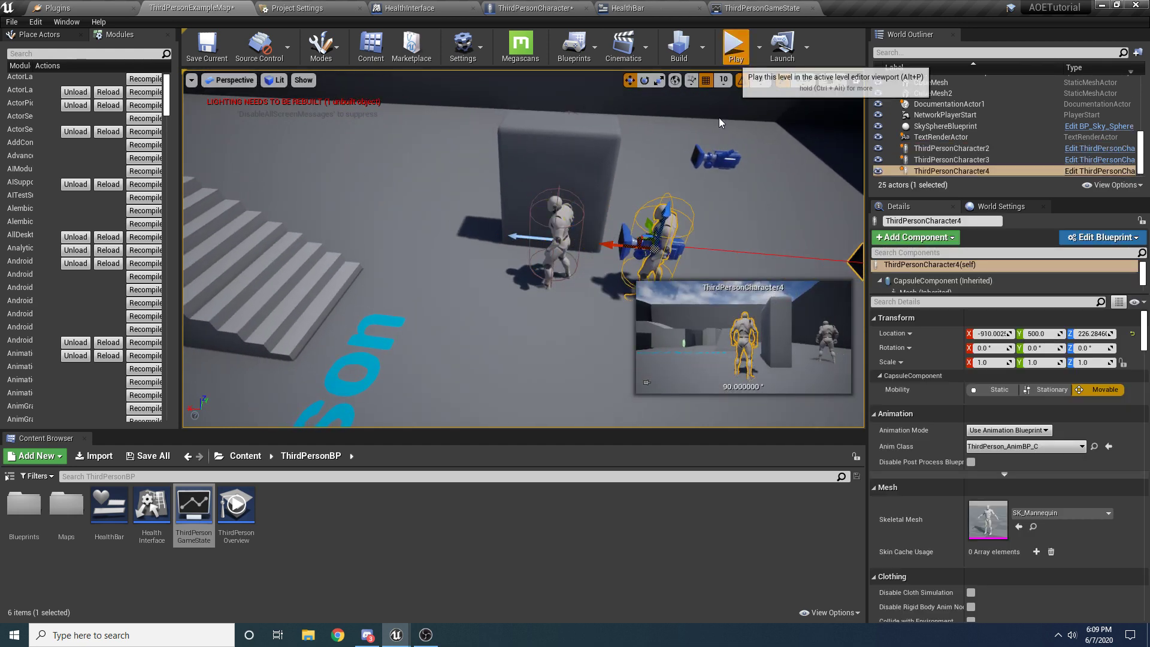
{"action": "left_click", "coordinate": [735, 42]}
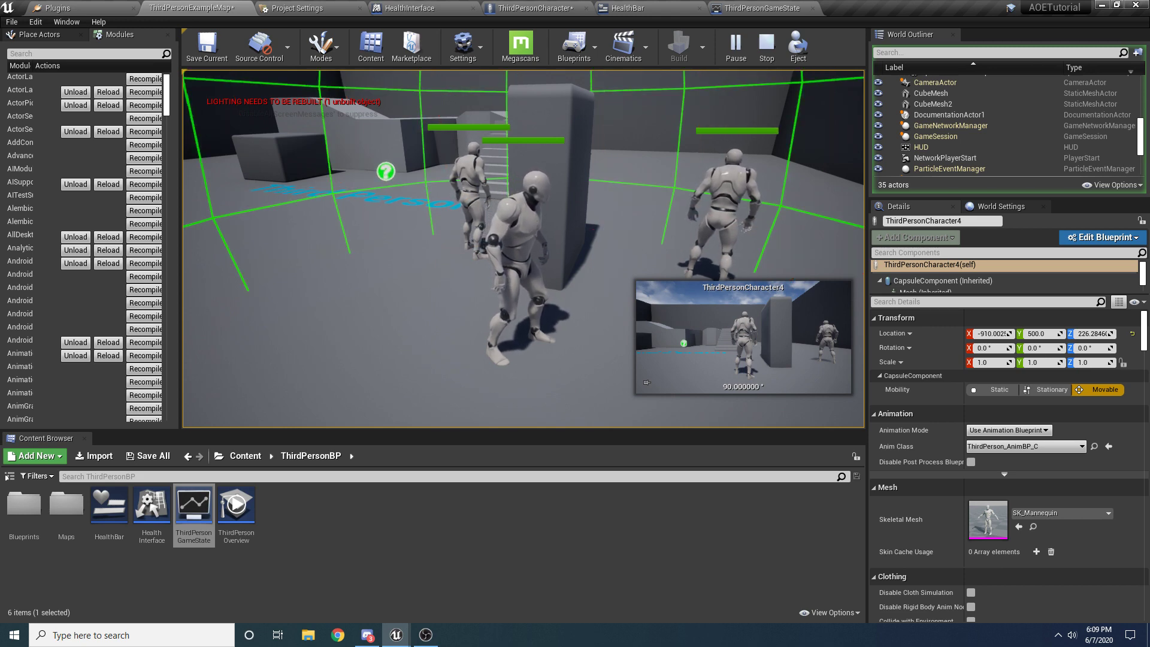
Stop the play session and comment the Q healing nodes as 'AOE Heal'.
{"action": "left_click", "coordinate": [12, 21]}
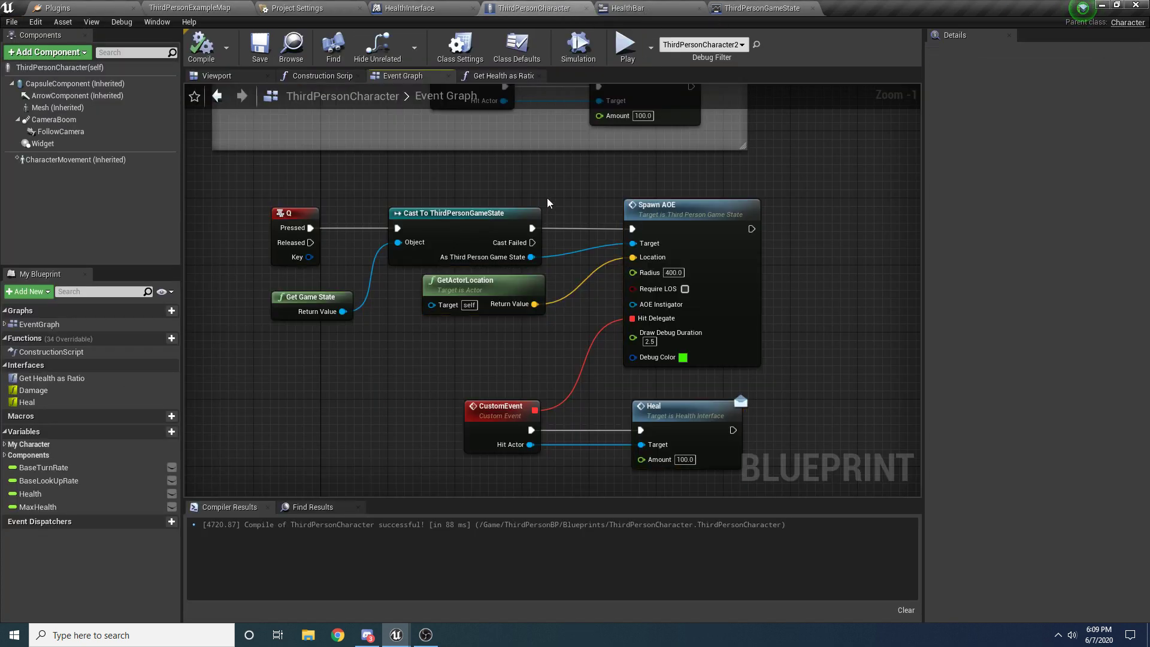
{"action": "scroll", "scroll_direction": "down", "scroll_amount": 3}
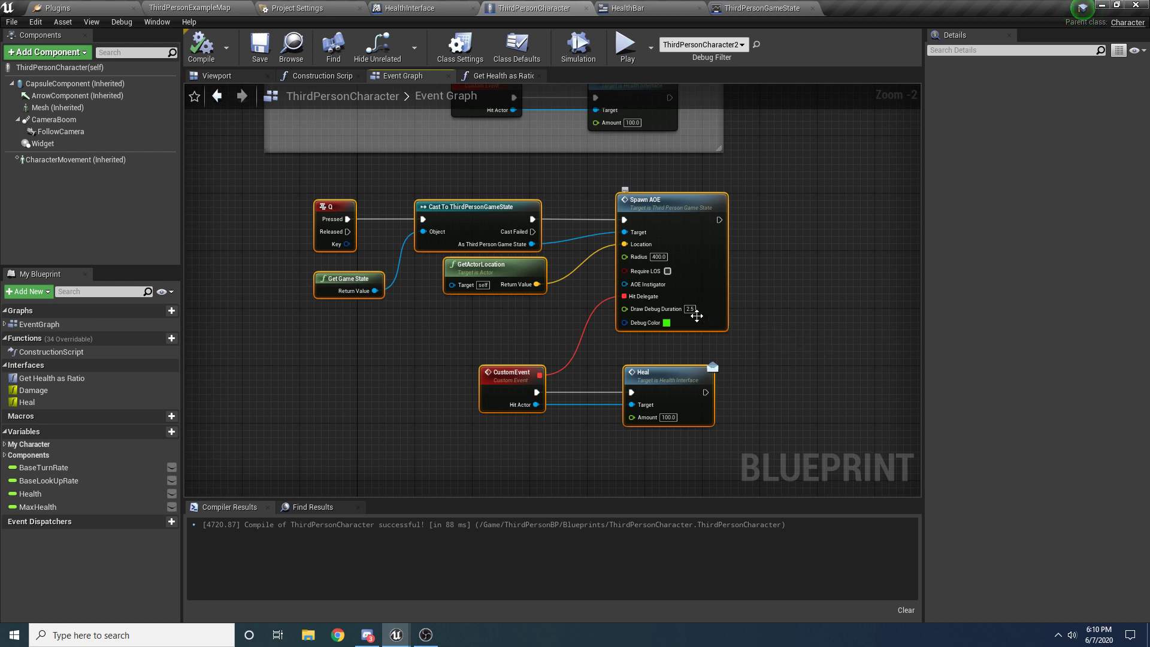
{"action": "type", "text": "AOE Heal"}
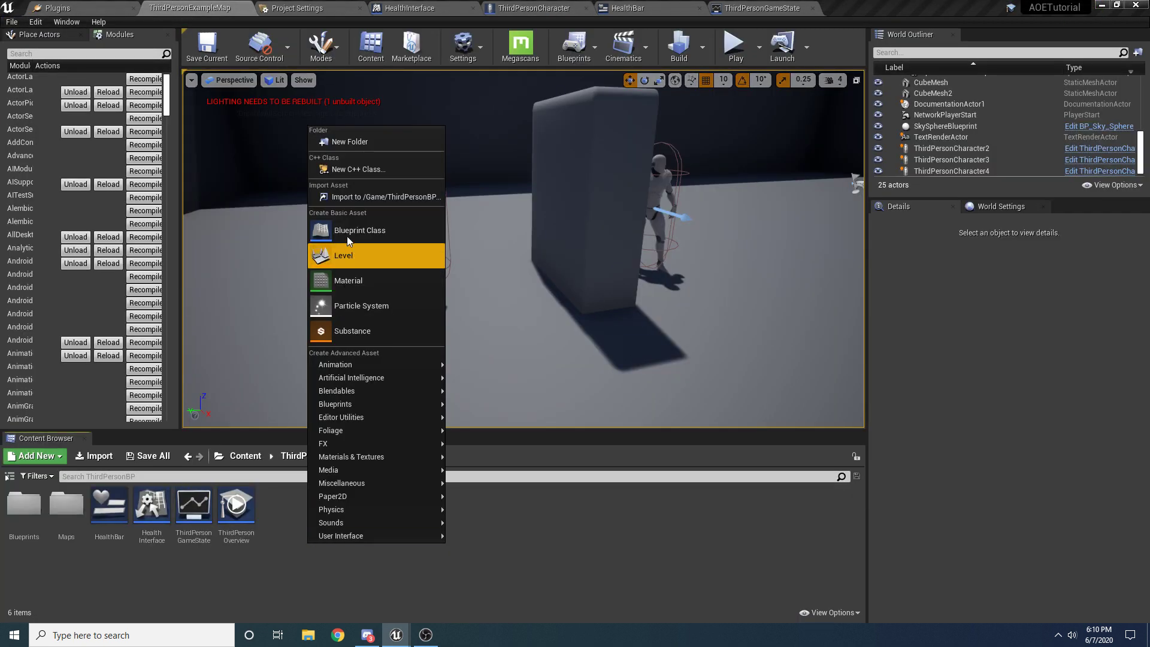
Create and open the BP_PoisonArea blueprint, adding a Static Mesh component.
{"action": "left_click", "coordinate": [360, 230]}
{"action": "type", "text": "BP_PoisonArea"}
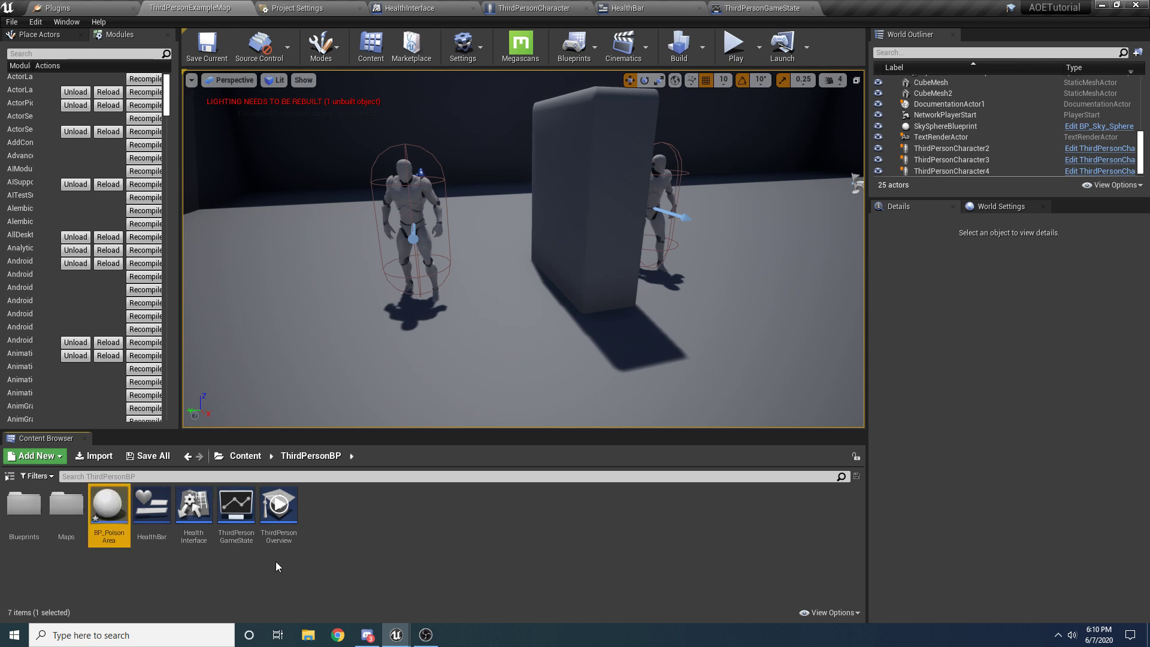
{"action": "double_click", "coordinate": [108, 503]}
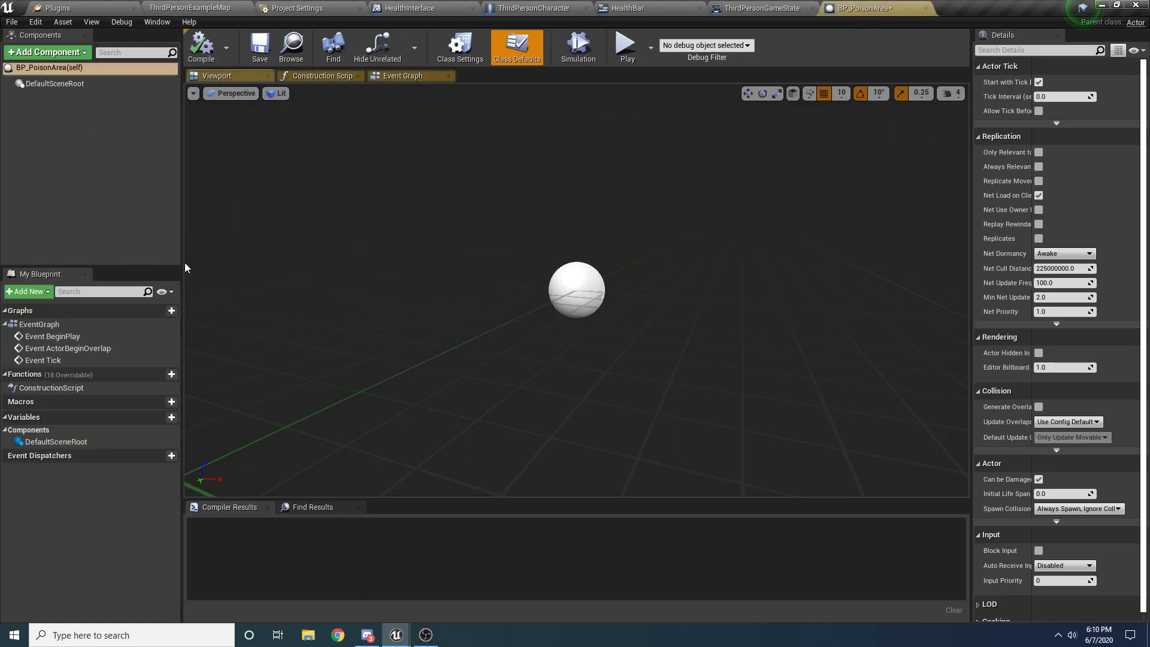
{"action": "left_click", "coordinate": [46, 52]}
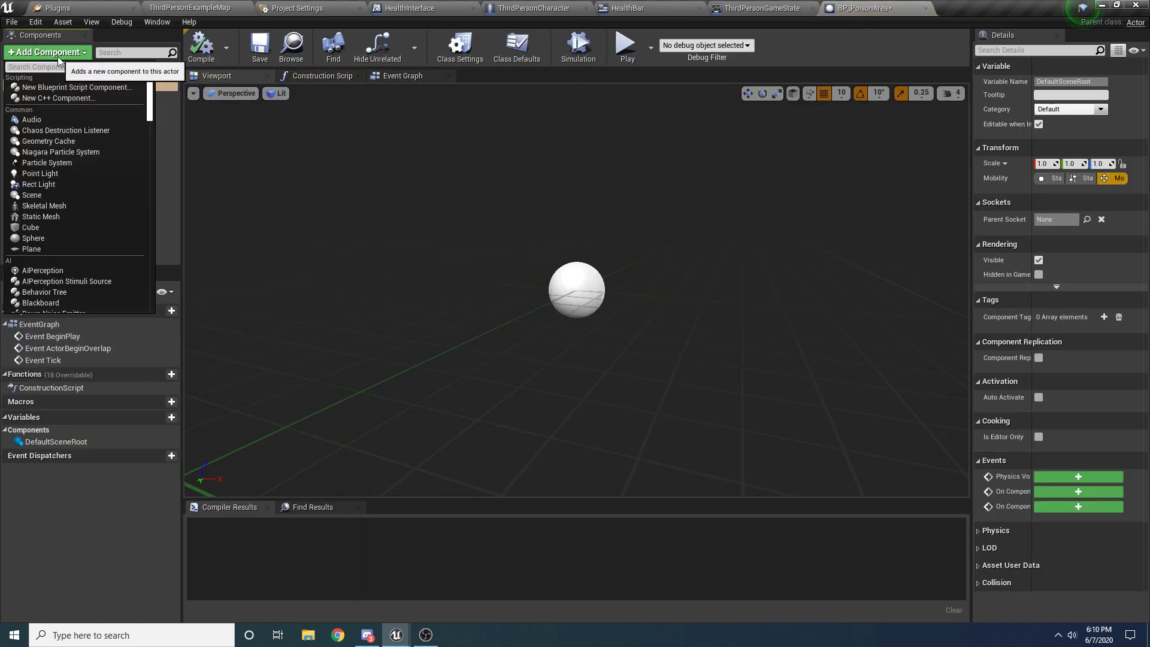
{"action": "type", "text": "static"}
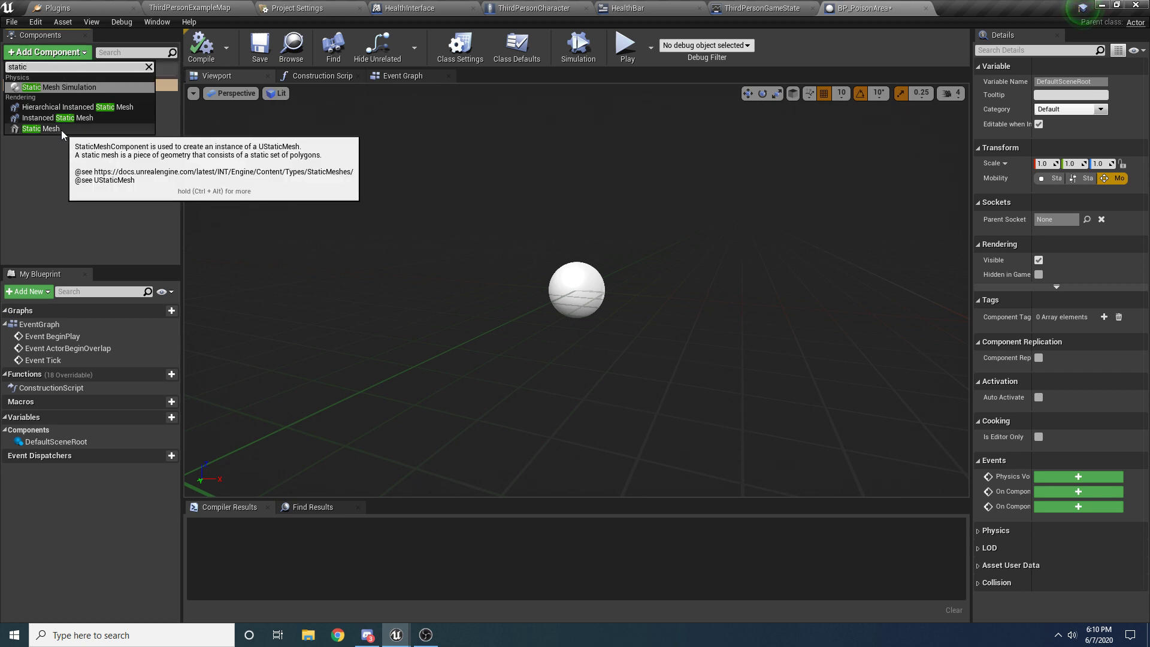
{"action": "left_click", "coordinate": [40, 128]}
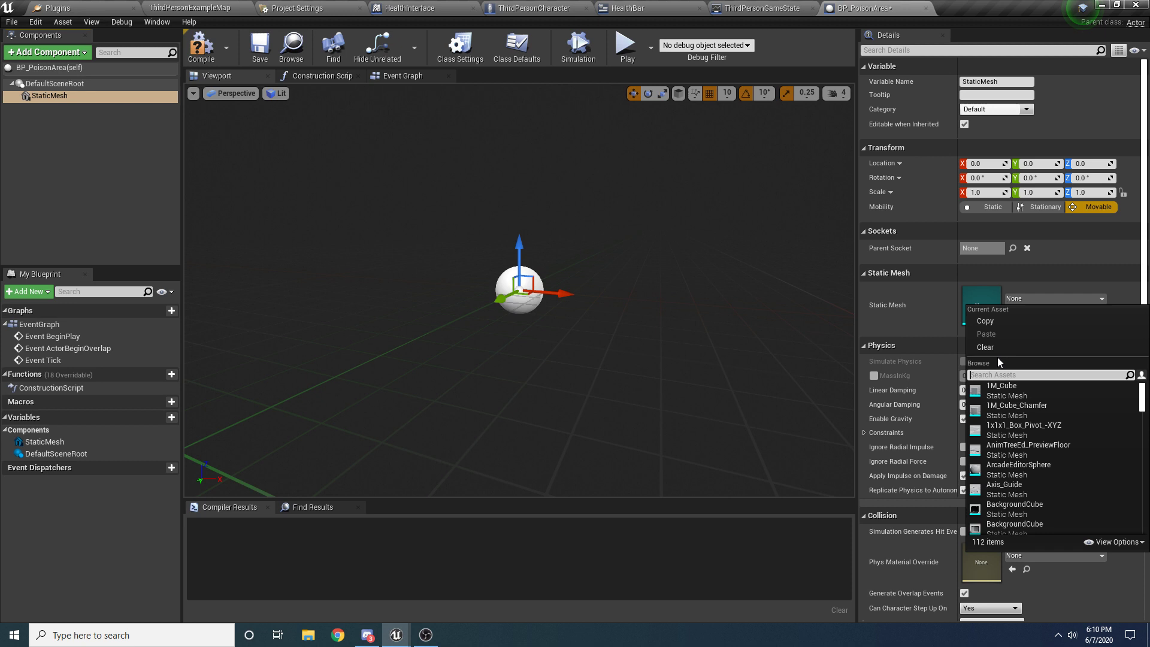
Set the component's mesh to 1M_Cube, then compile and save BP_PoisonArea.
{"action": "left_click", "coordinate": [1002, 386]}
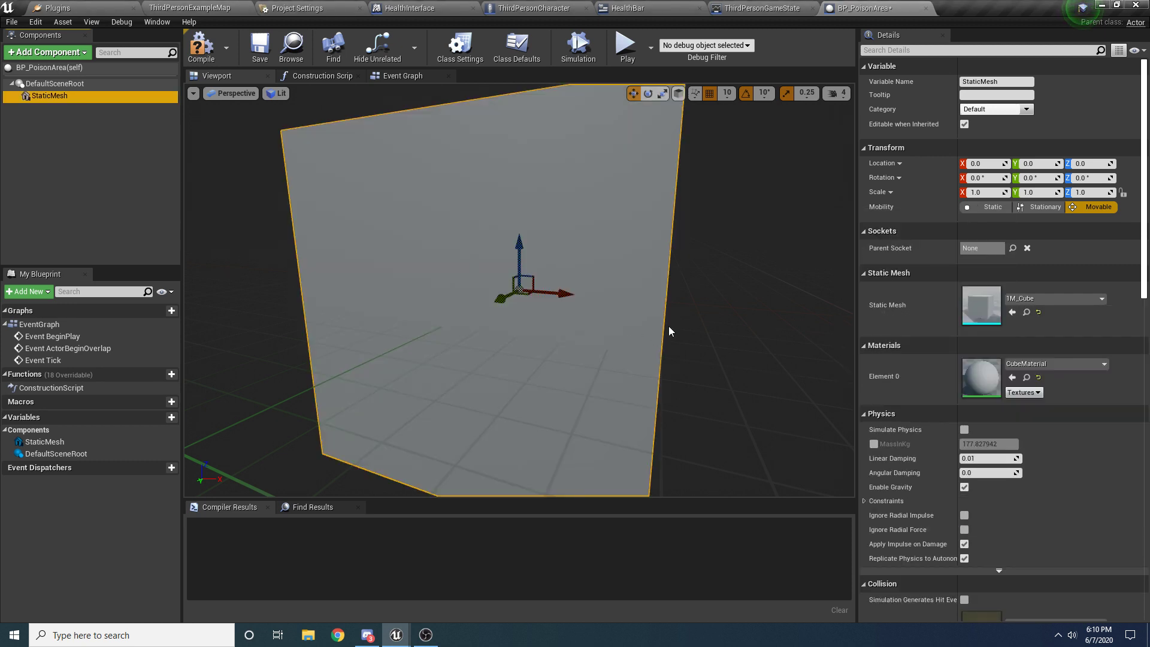
{"action": "left_click", "coordinate": [202, 46]}
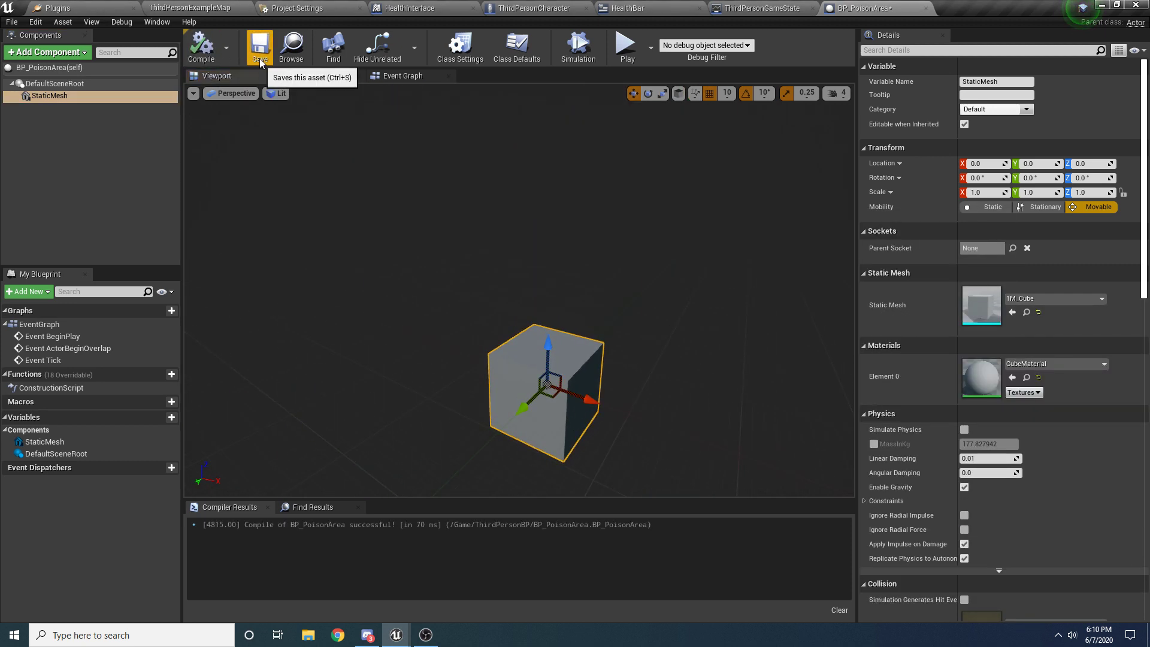
{"action": "left_click", "coordinate": [259, 45]}
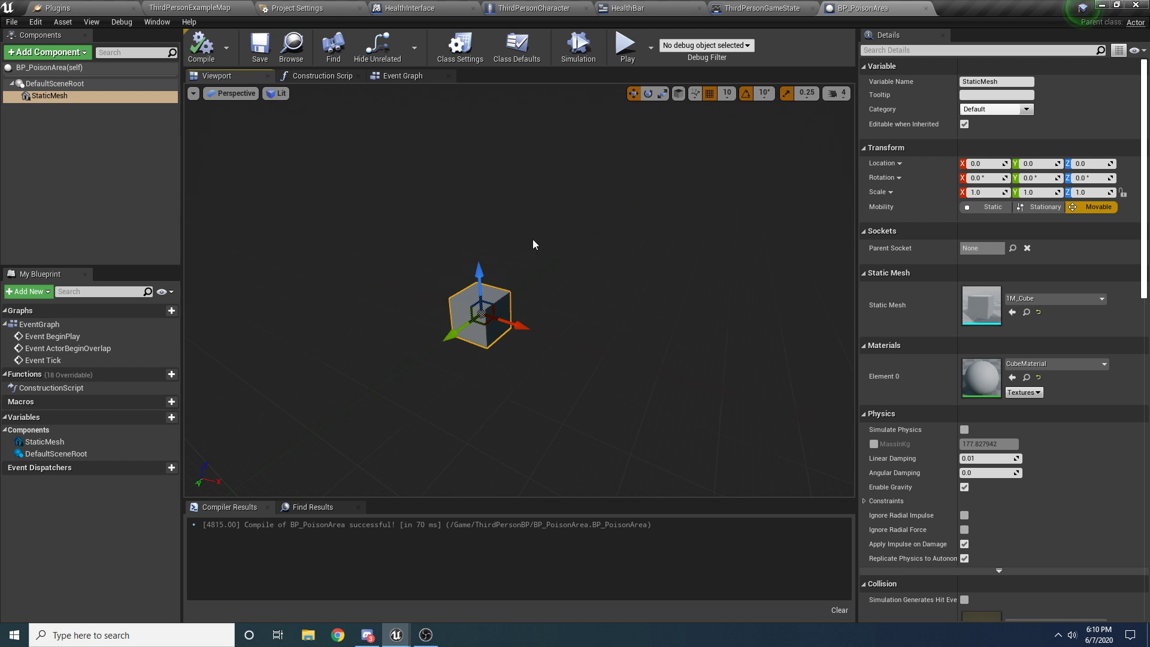
{"action": "mouse_move", "coordinate": [510, 293]}
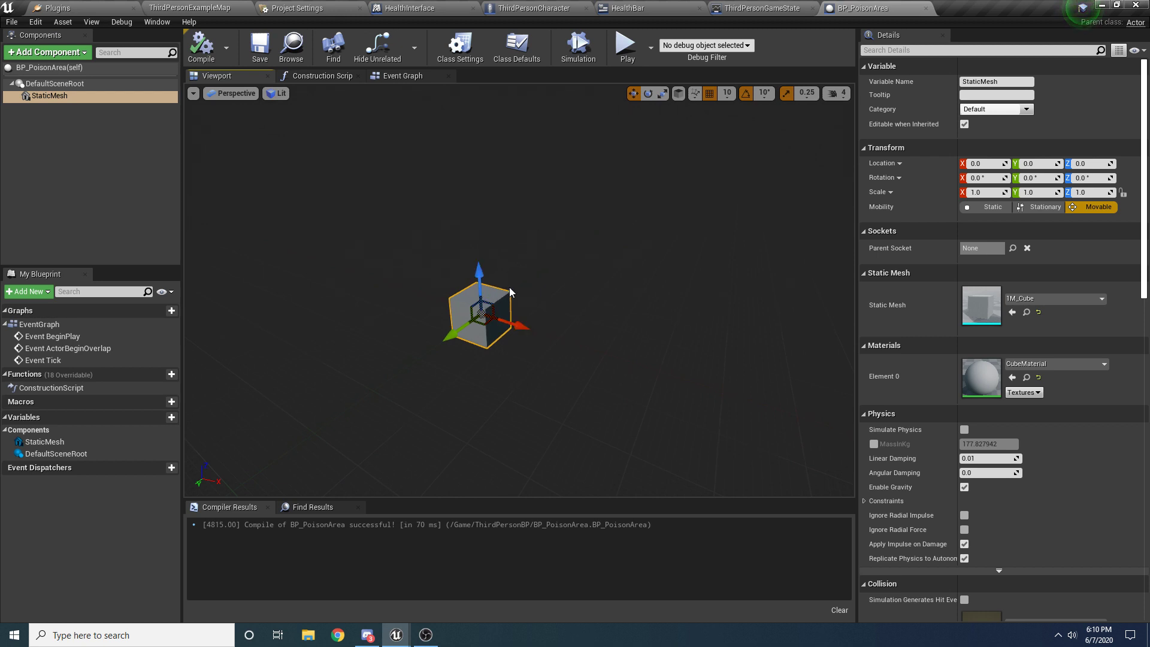
{"action": "mouse_move", "coordinate": [367, 112]}
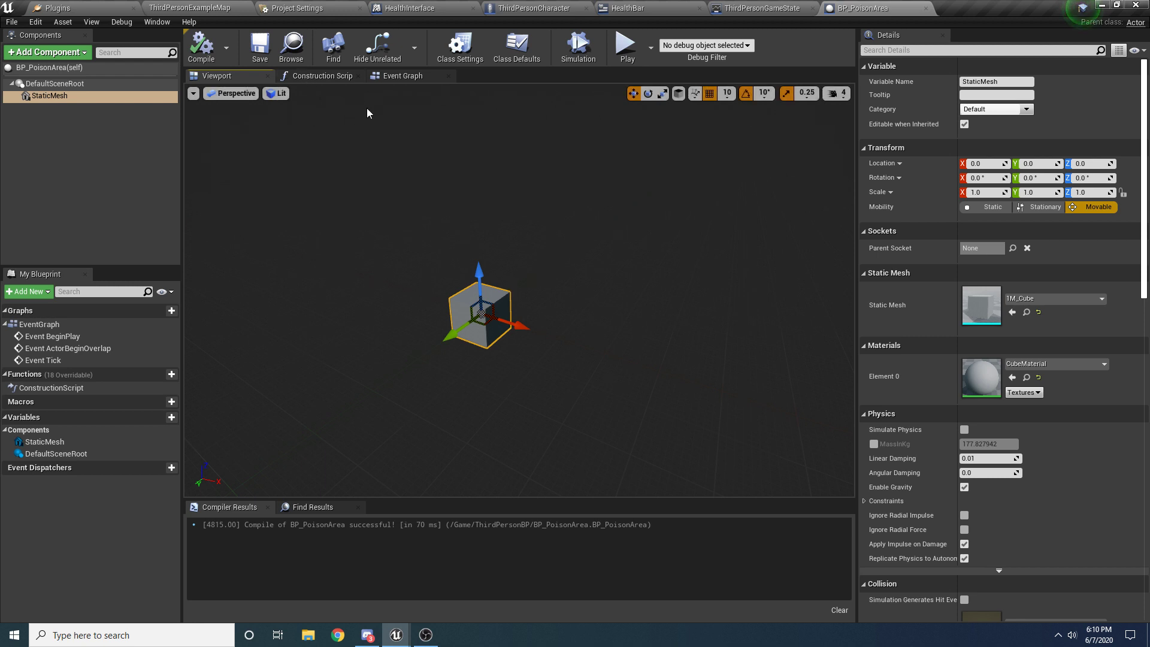
{"action": "mouse_move", "coordinate": [379, 91]}
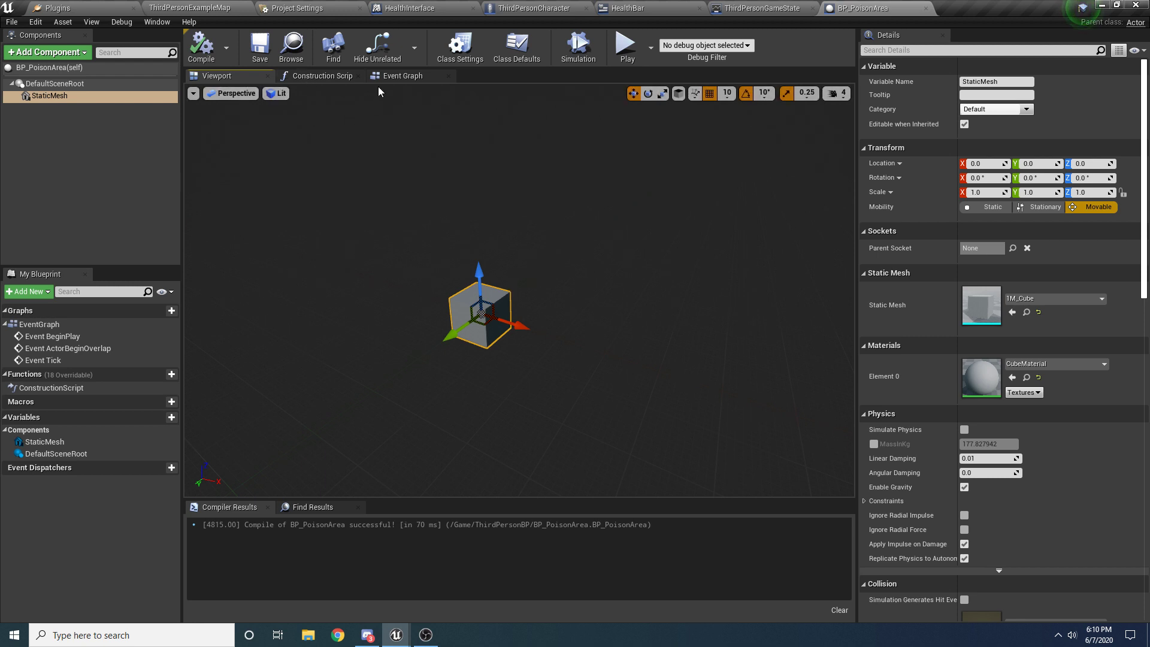
{"action": "left_click", "coordinate": [402, 76]}
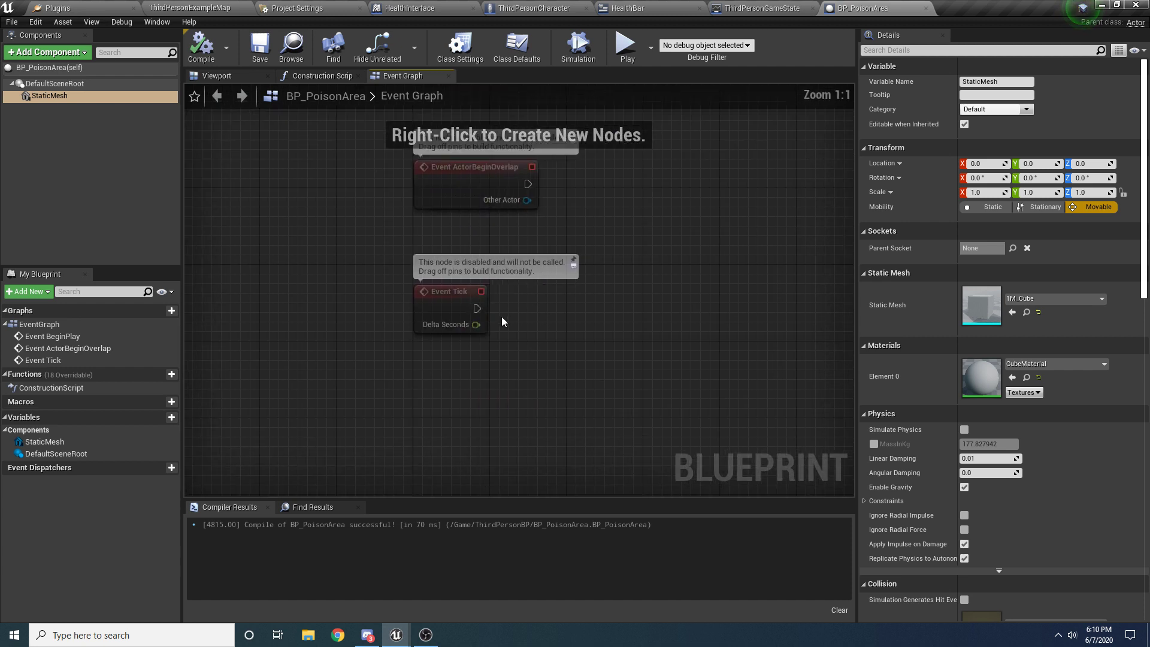
{"action": "mouse_move", "coordinate": [553, 431]}
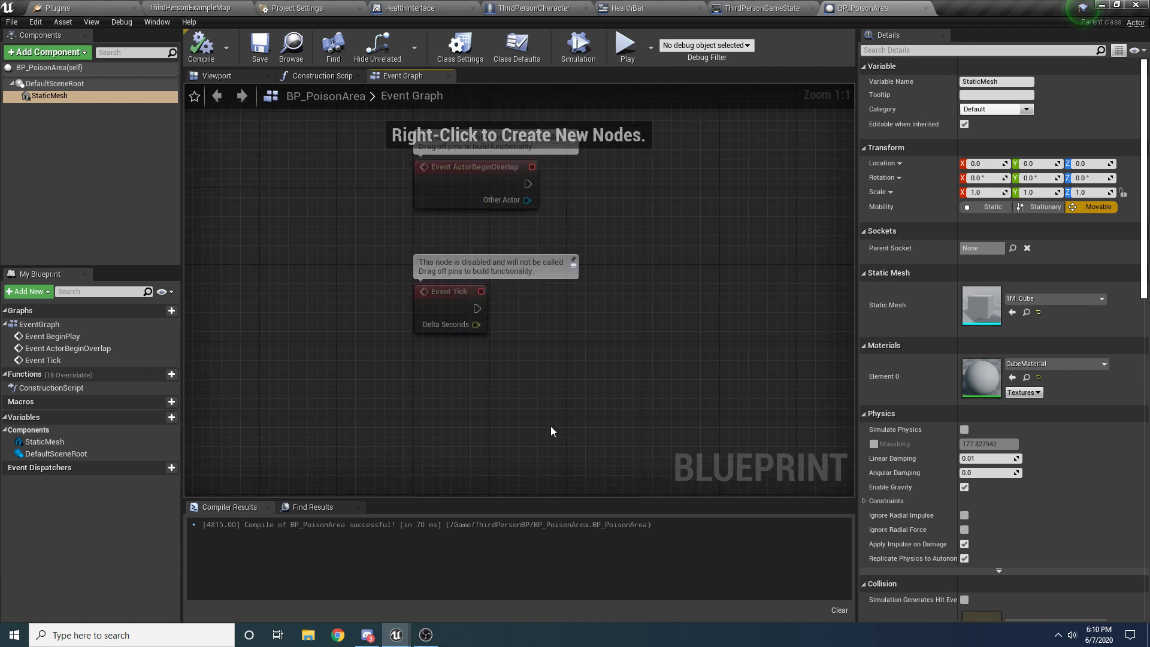
Copy the AOE Heal nodes from ThirdPersonCharacter into BP_PoisonArea.
{"action": "left_click", "coordinate": [528, 8]}
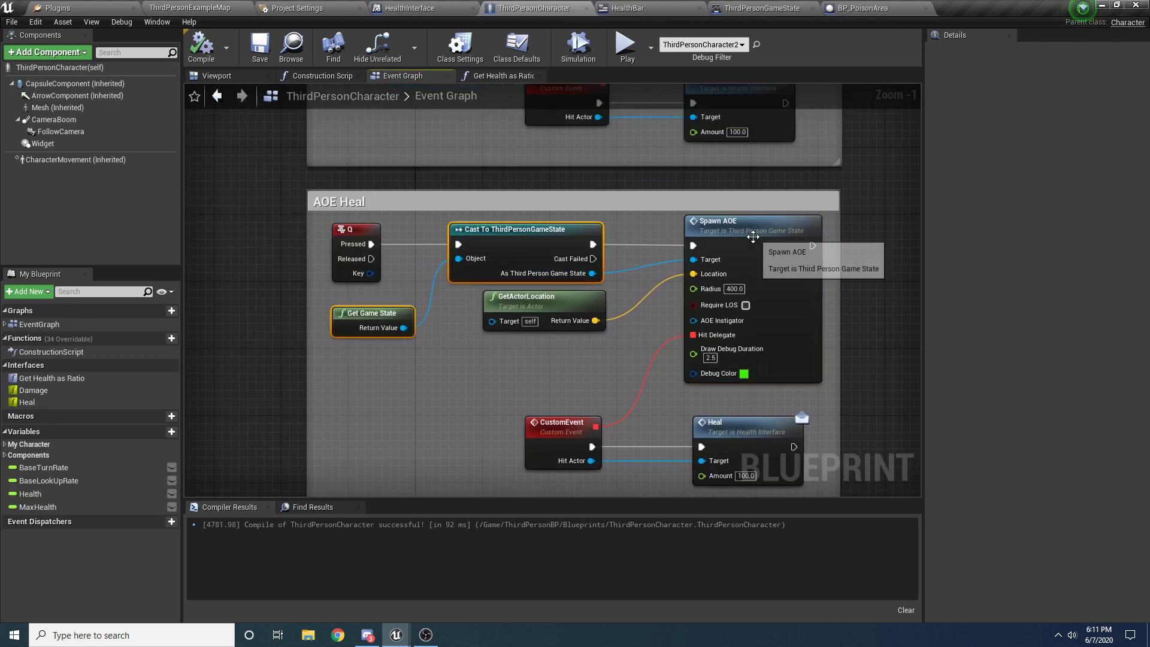
{"action": "left_click", "coordinate": [562, 421]}
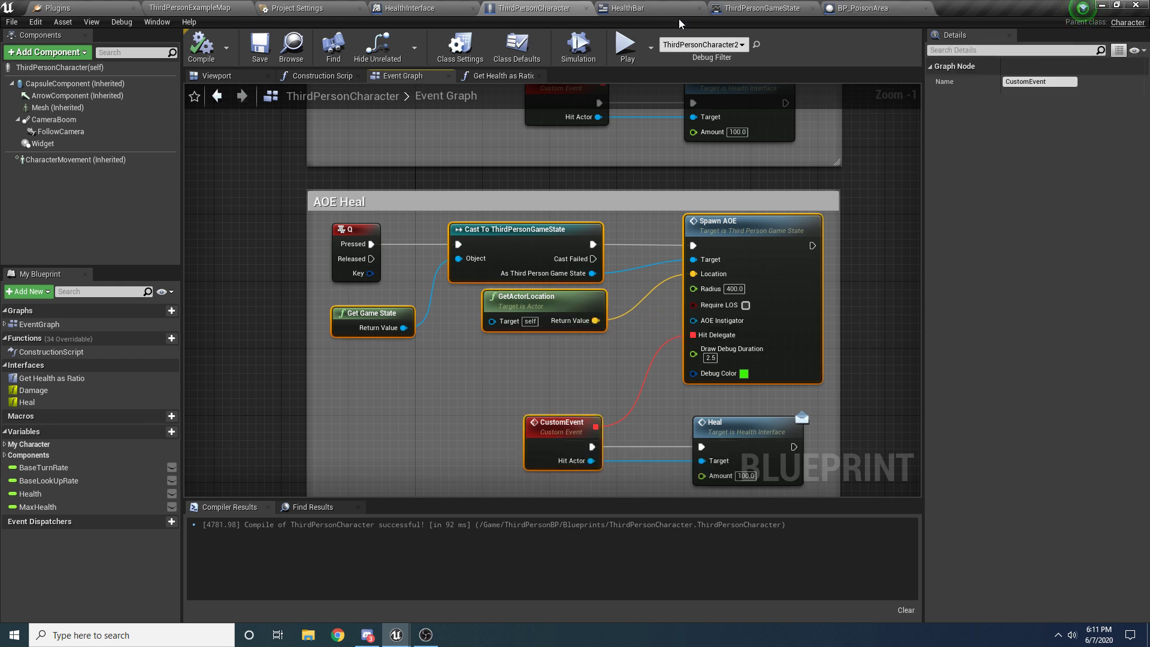
{"action": "left_click", "coordinate": [865, 8]}
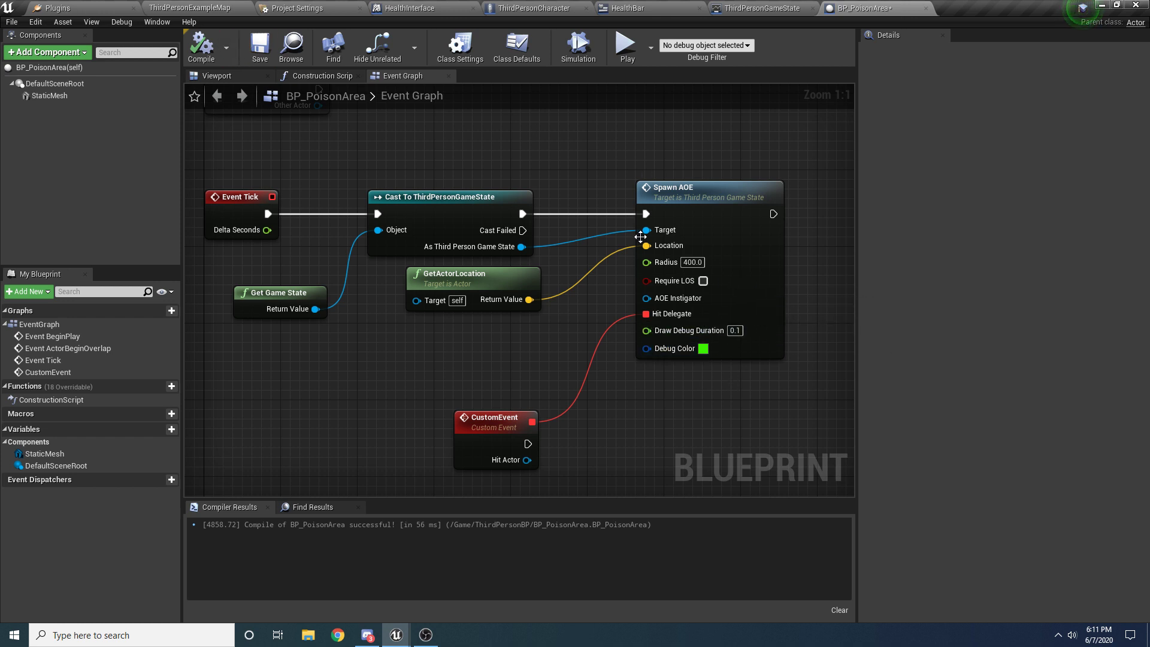
{"action": "mouse_move", "coordinate": [701, 281]}
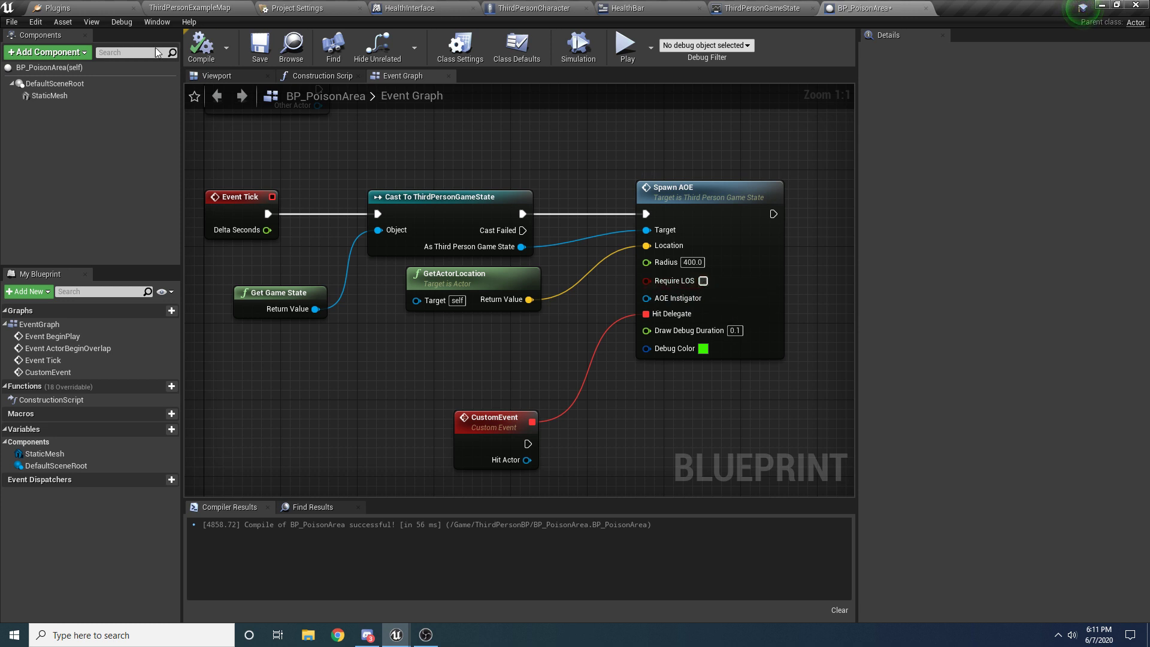
{"action": "mouse_move", "coordinate": [346, 95]}
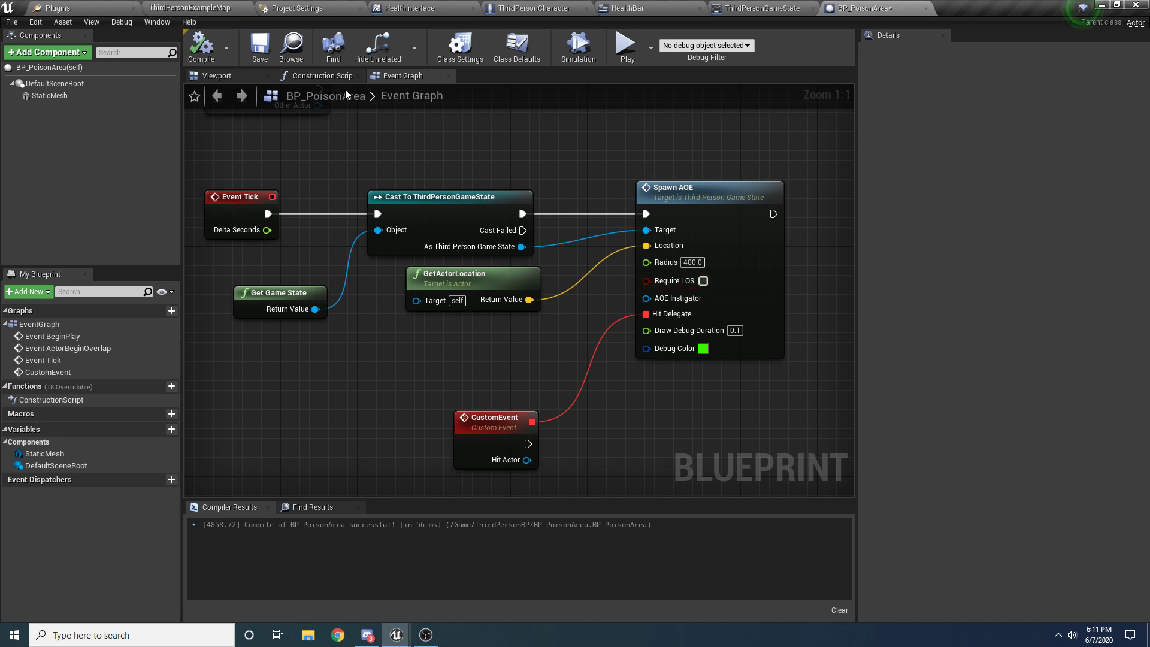
{"action": "mouse_move", "coordinate": [587, 287]}
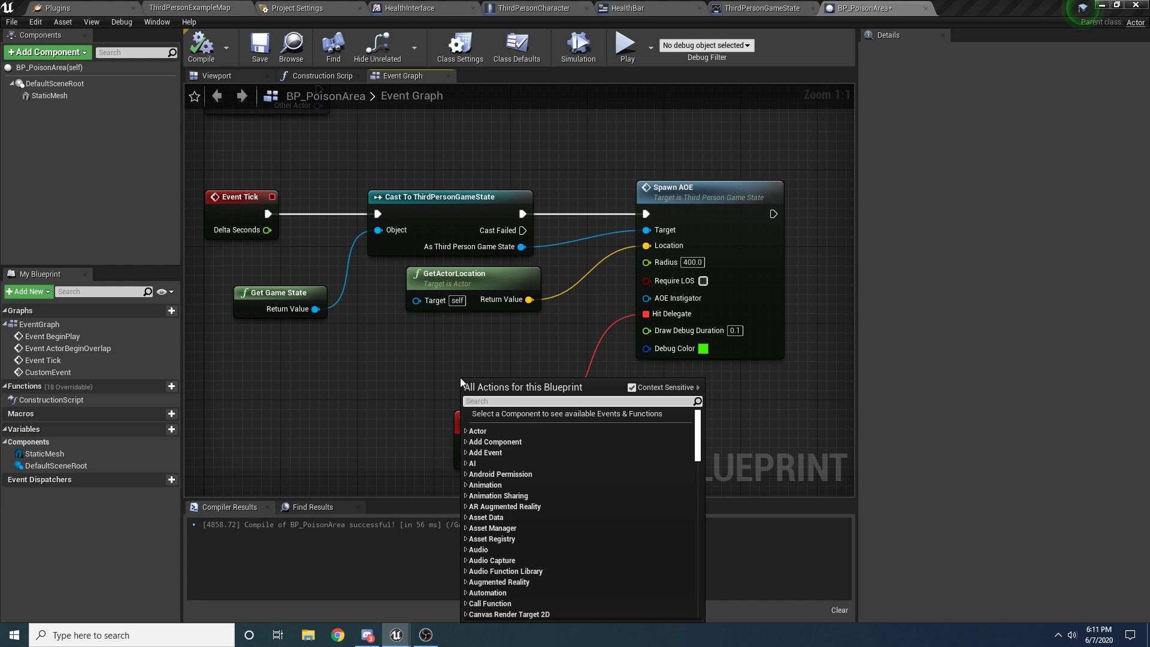
Connect a Self reference as the Spawn AOE instigator.
{"action": "type", "text": "get ref to self"}
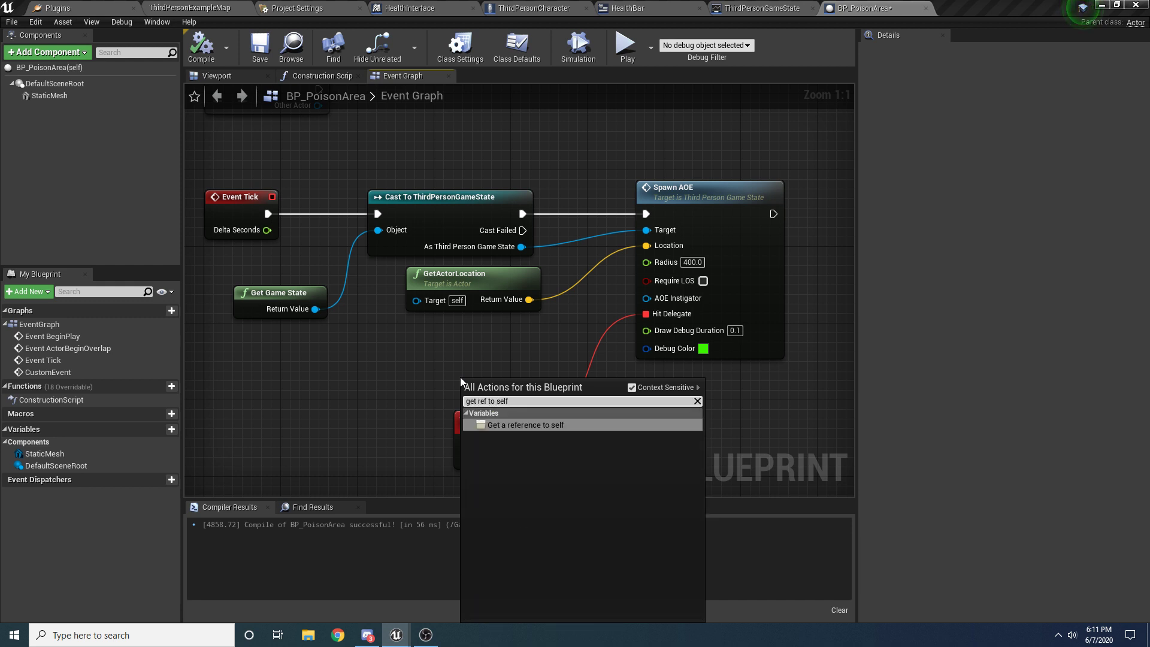
{"action": "left_click", "coordinate": [525, 424]}
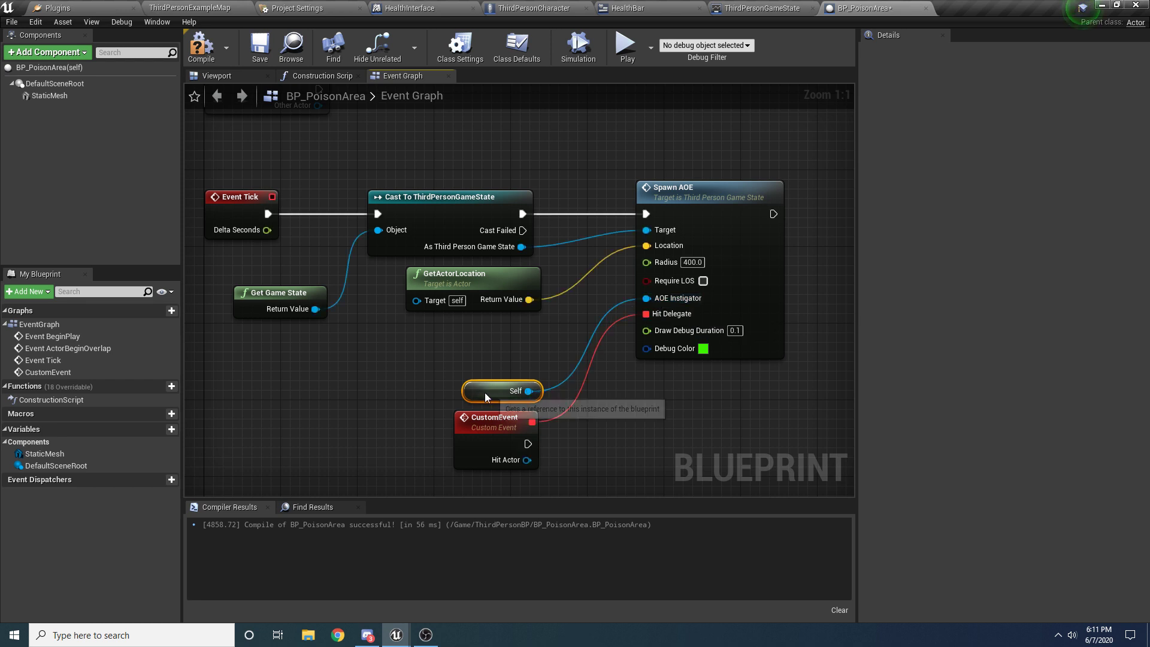
{"action": "left_click_drag", "start_coordinate": [501, 391], "coordinate": [502, 333]}
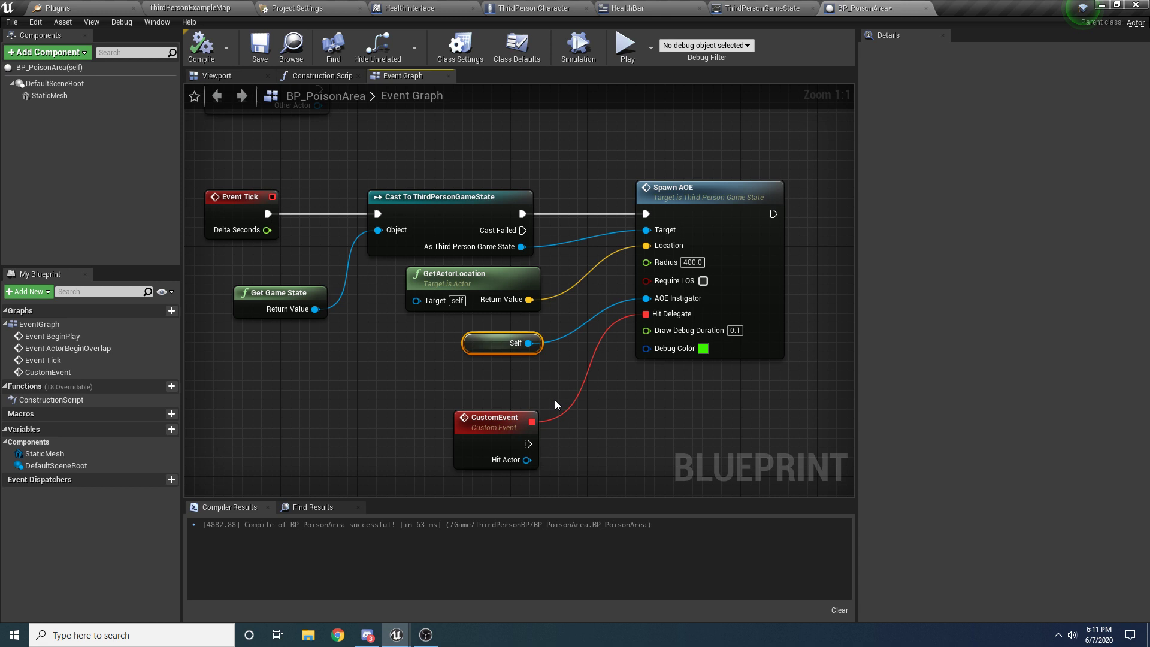
{"action": "mouse_move", "coordinate": [494, 417]}
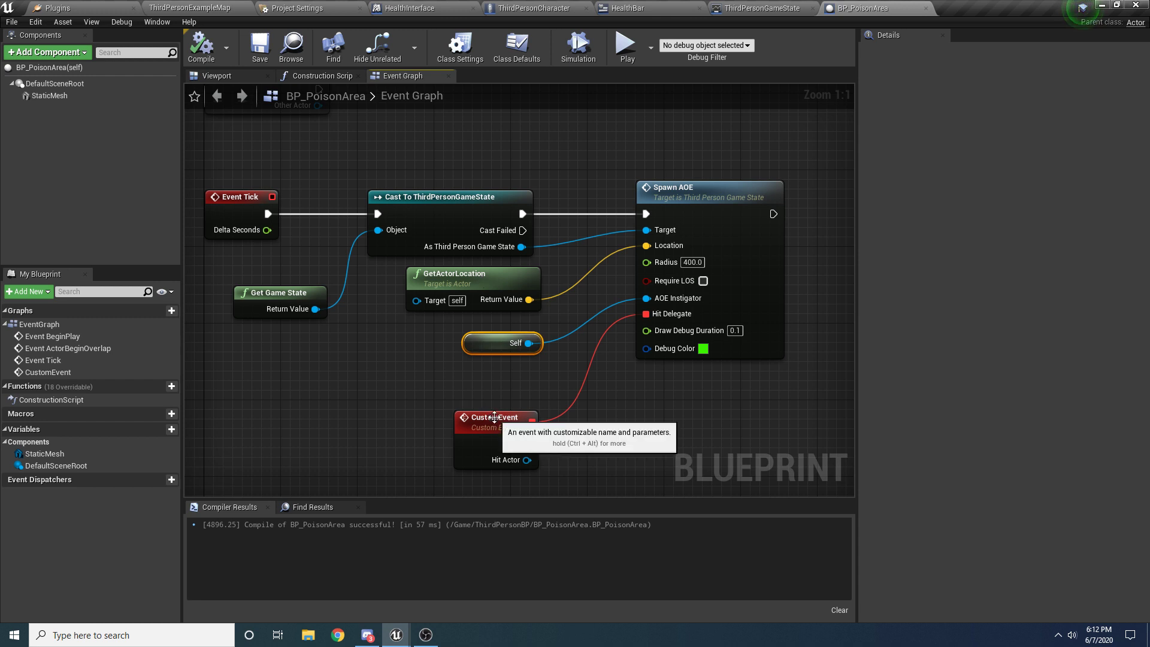
Damage each hit actor by Delta Seconds × 50.0 and change the AOE debug colour.
{"action": "left_click", "coordinate": [495, 417]}
{"action": "type", "text": "dam"}
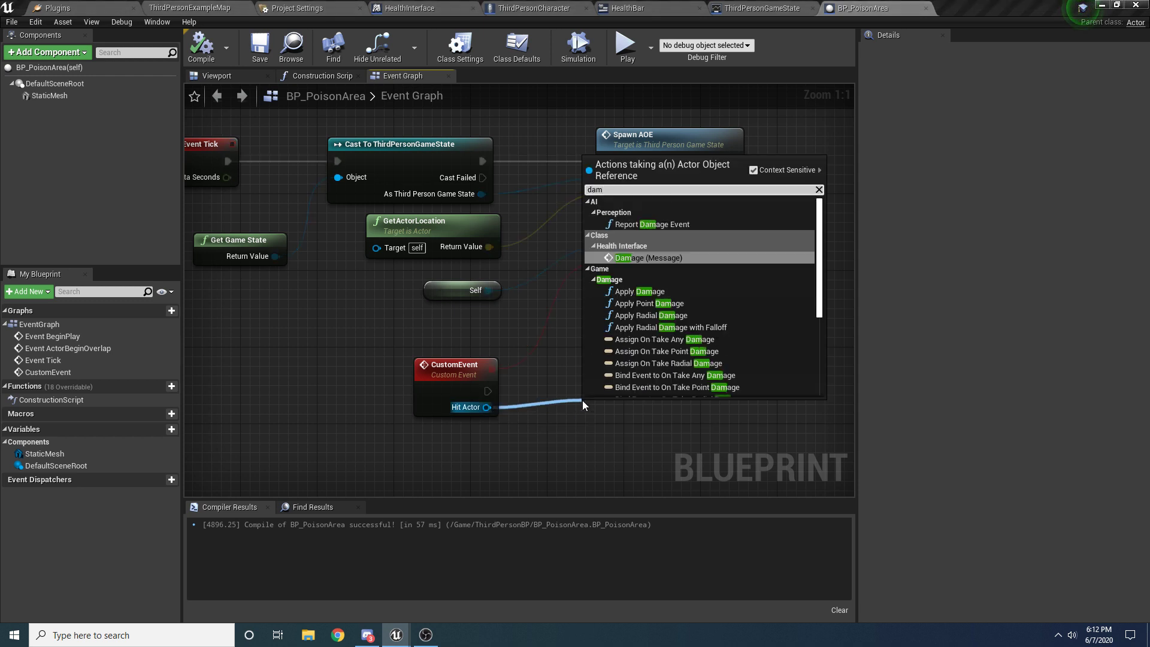
{"action": "left_click", "coordinate": [644, 258]}
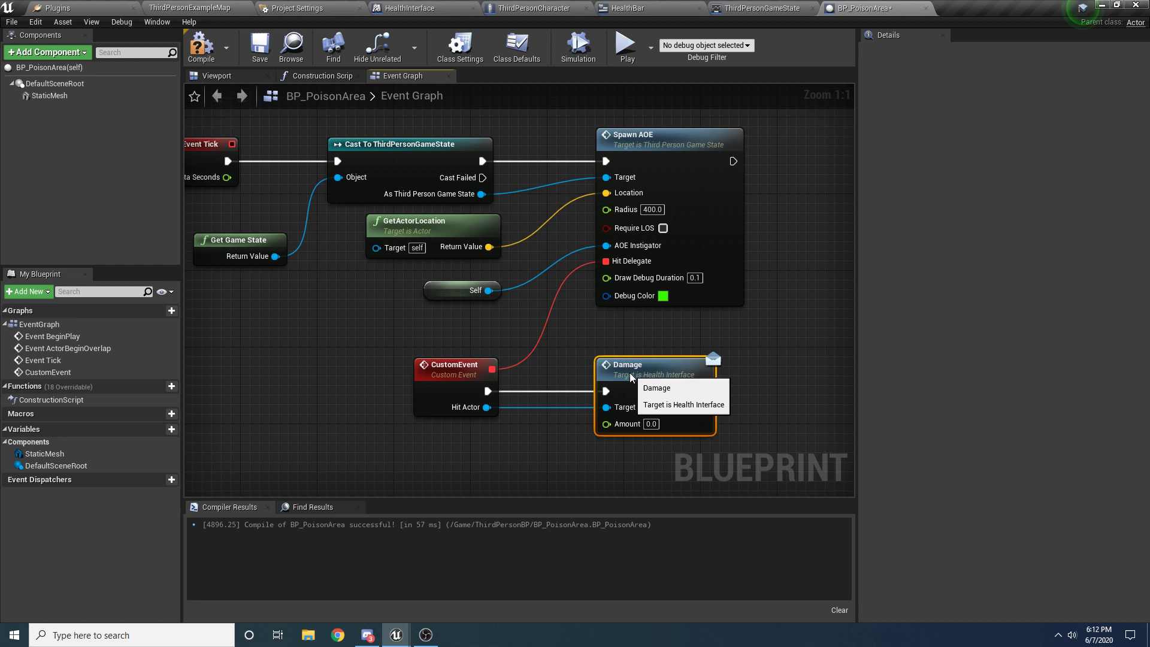
{"action": "mouse_move", "coordinate": [367, 278]}
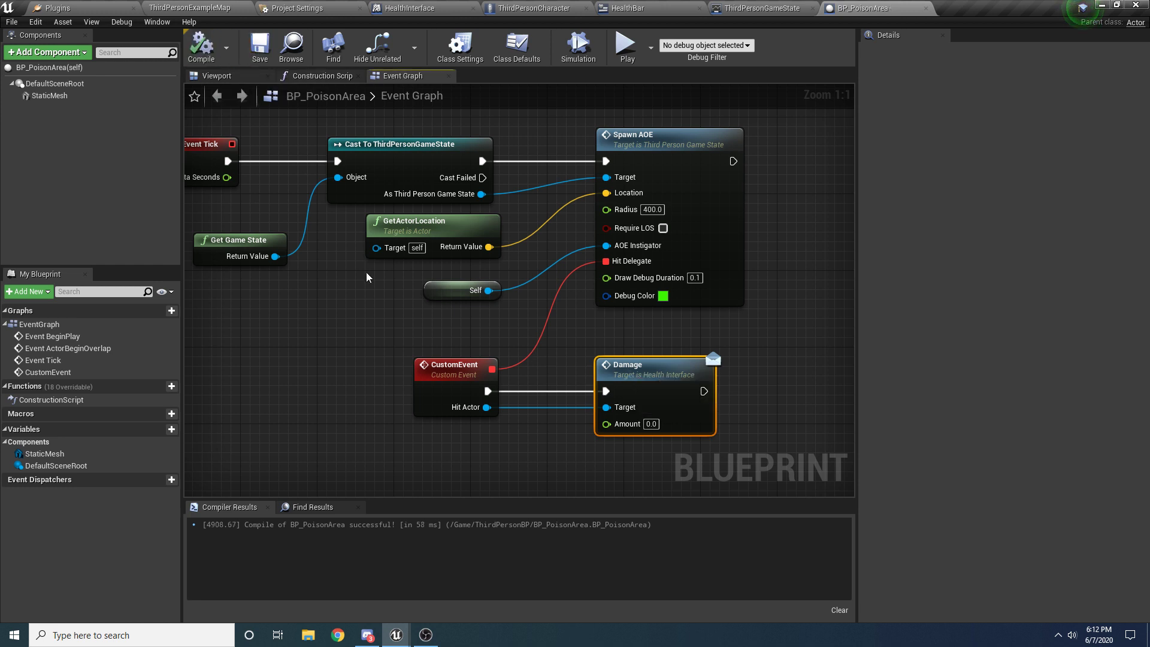
{"action": "mouse_move", "coordinate": [386, 289]}
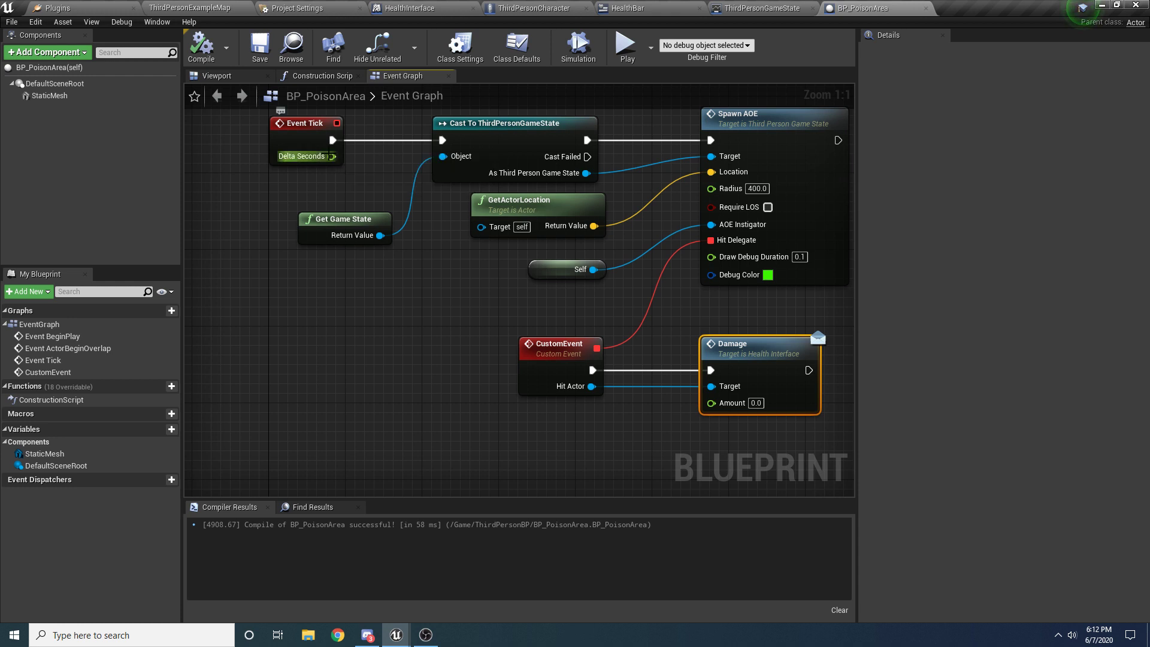
{"action": "left_click_drag", "start_coordinate": [331, 156], "coordinate": [600, 467]}
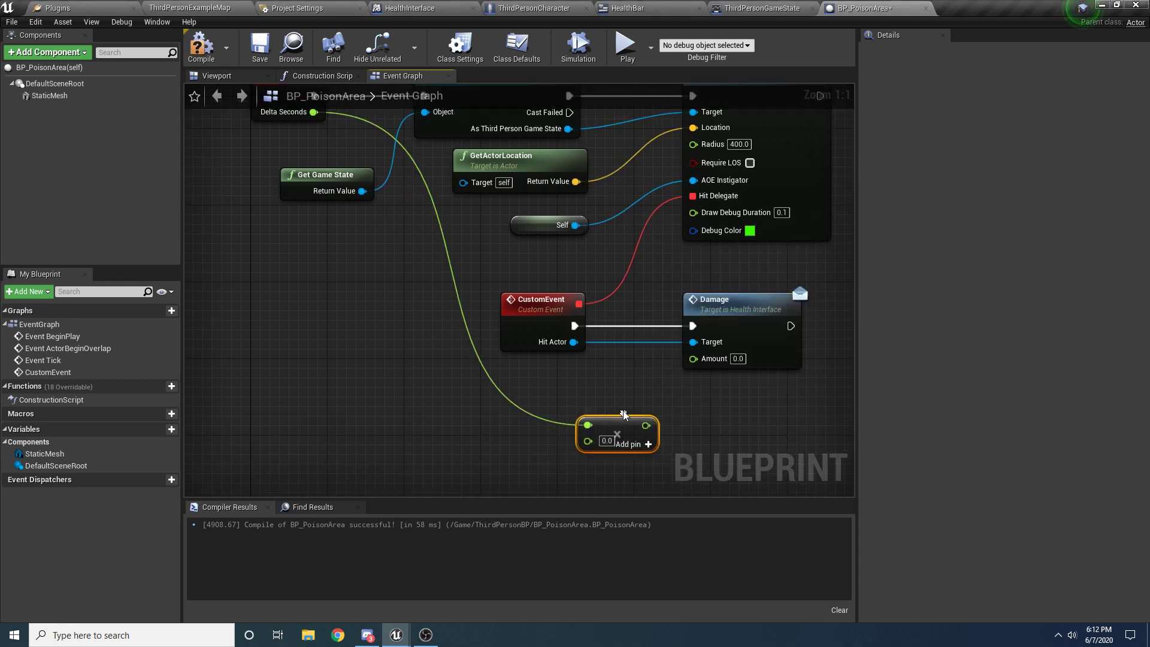
{"action": "type", "text": "50.0"}
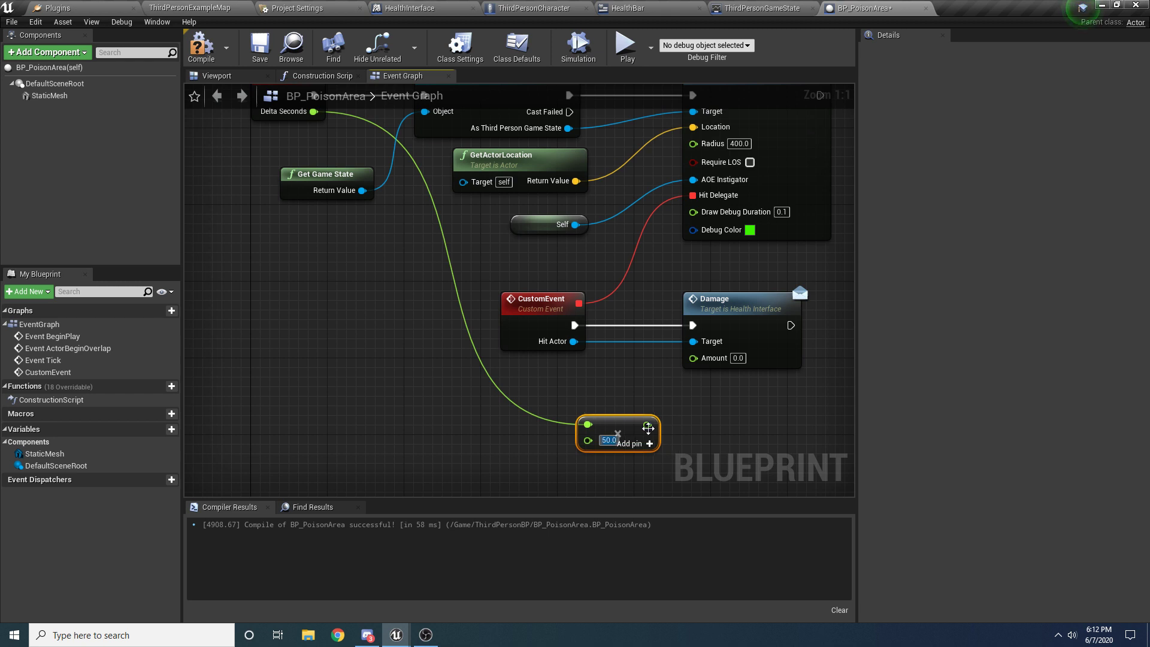
{"action": "left_click_drag", "start_coordinate": [647, 427], "coordinate": [607, 415]}
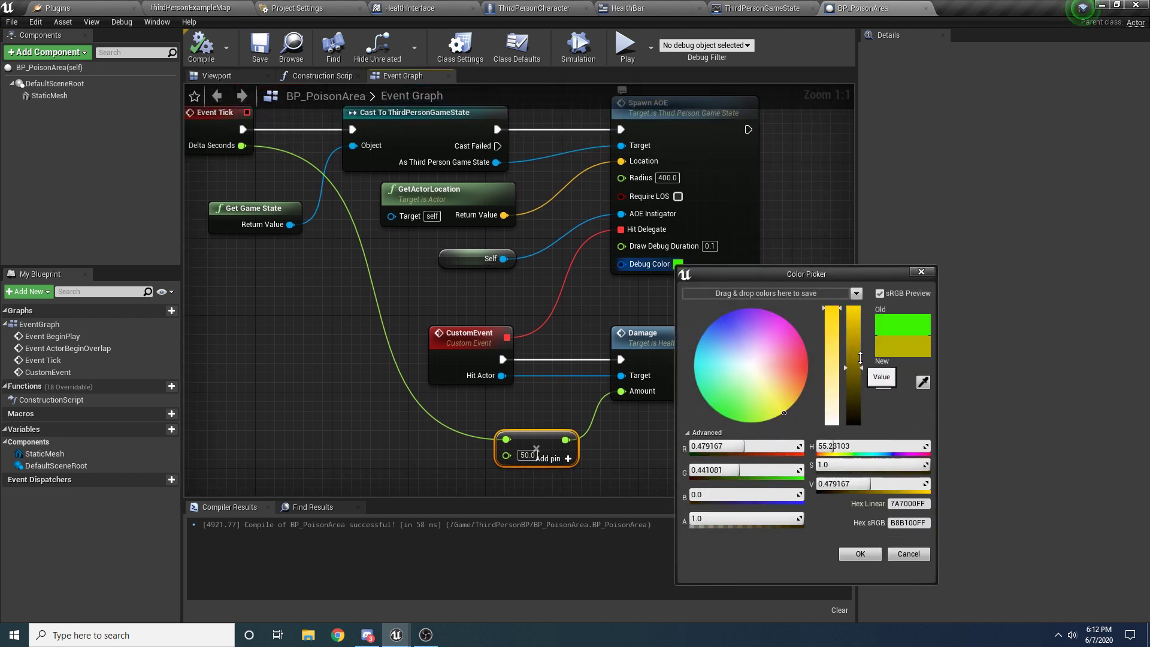
{"action": "left_click", "coordinate": [858, 553]}
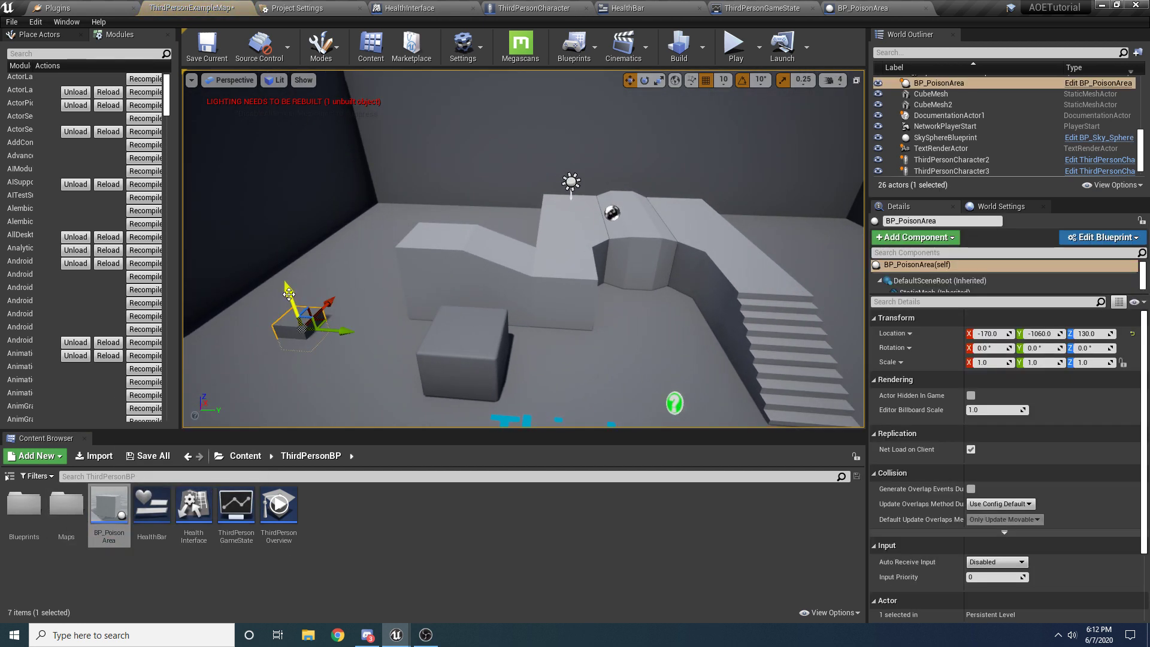
{"action": "left_click", "coordinate": [733, 46]}
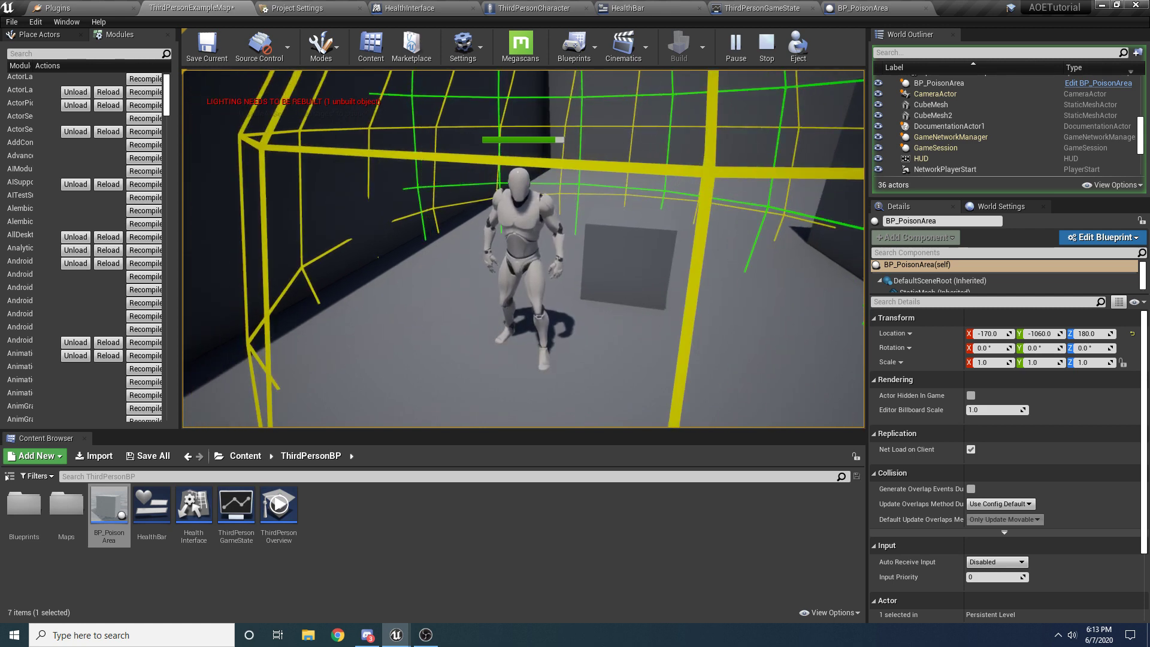
{"action": "left_click", "coordinate": [12, 21]}
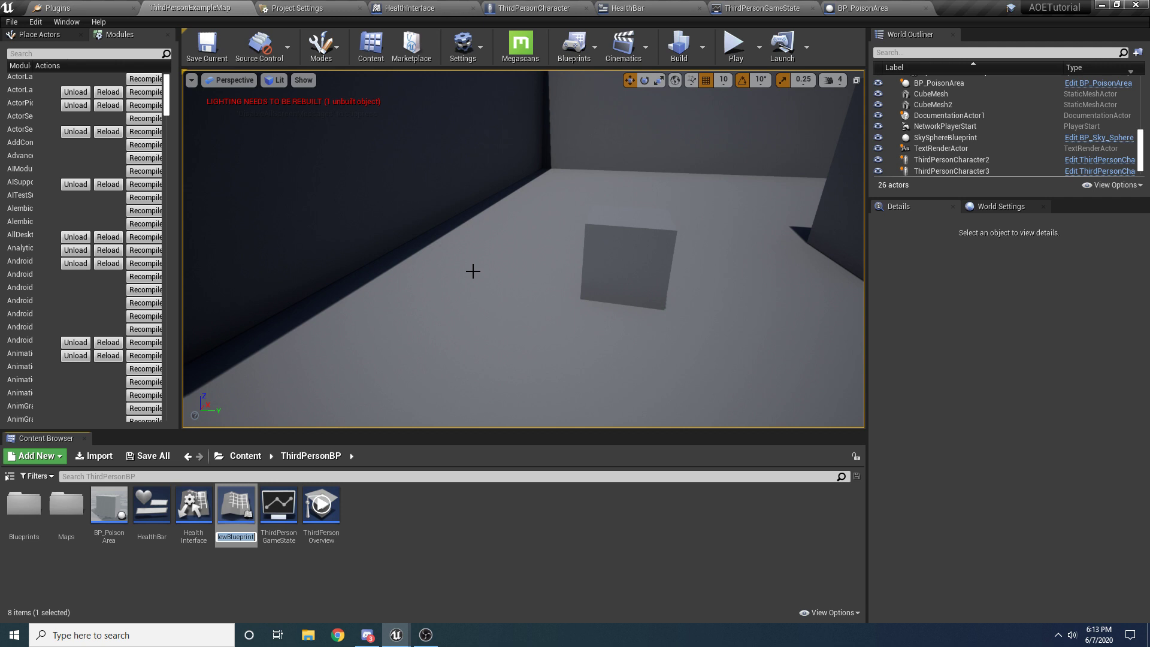
Create a new Blueprint named BP_Tripmine and open it for editing.
{"action": "type", "text": "BP_Tri"}
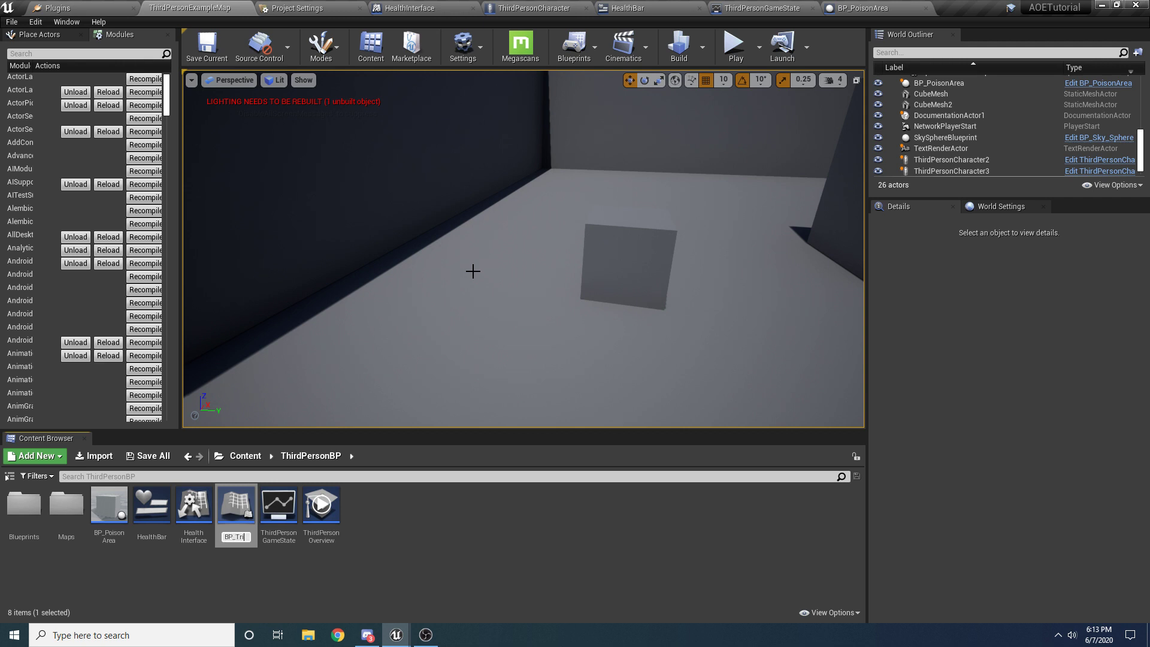
{"action": "left_click", "coordinate": [152, 503]}
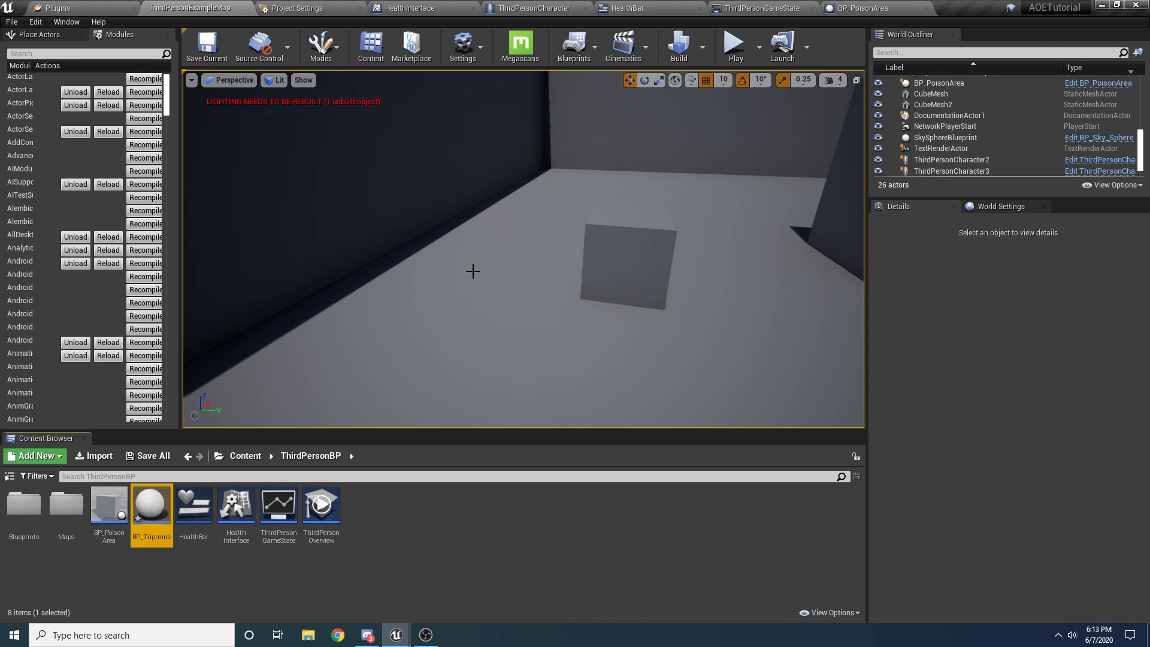
{"action": "double_click", "coordinate": [151, 503]}
{"action": "type", "text": "cube"}
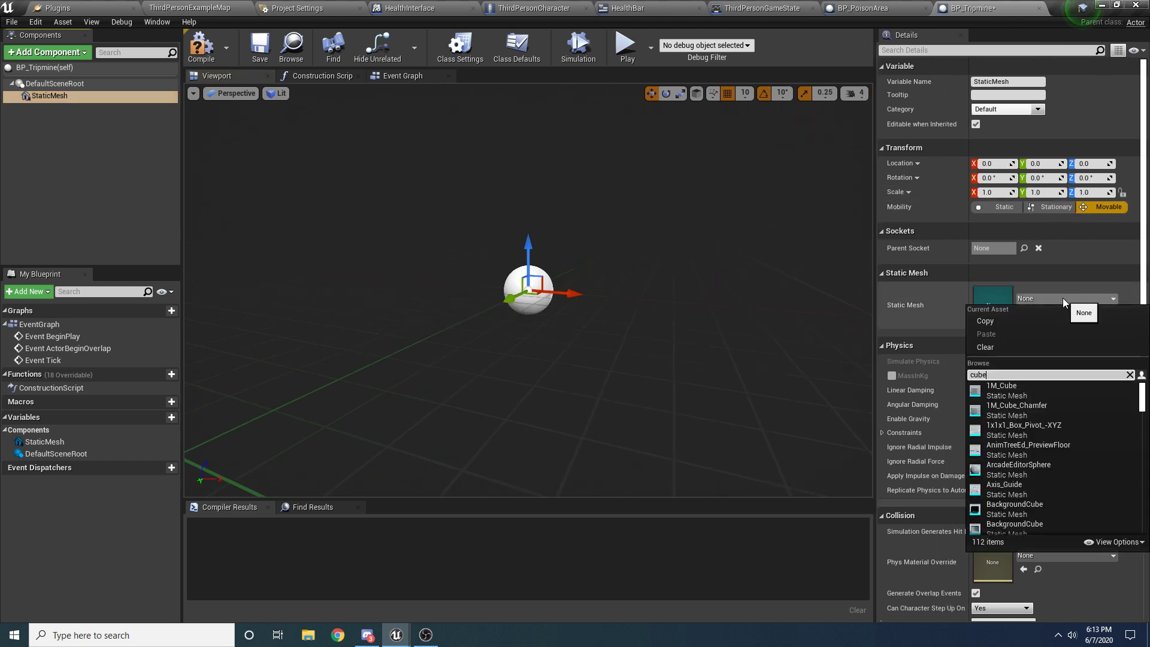
Set the mesh to 1M_Cube, Z scale 0.01, with the VertexColorViewMode_RedOnly material.
{"action": "left_click", "coordinate": [1001, 386]}
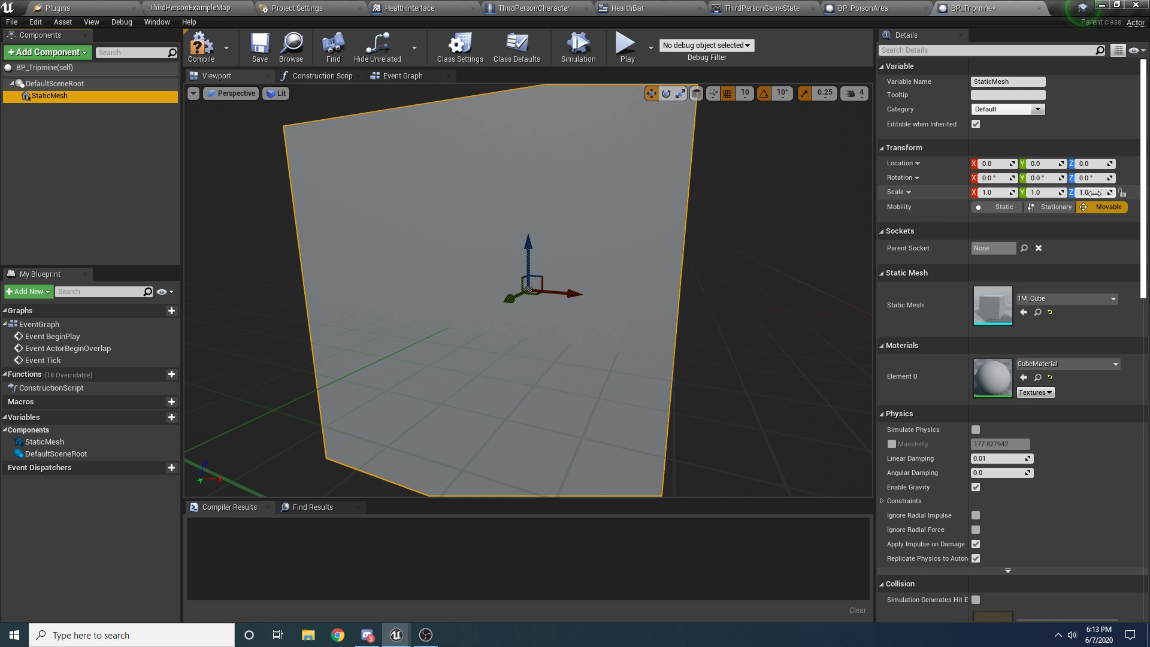
{"action": "type", "text": "0"}
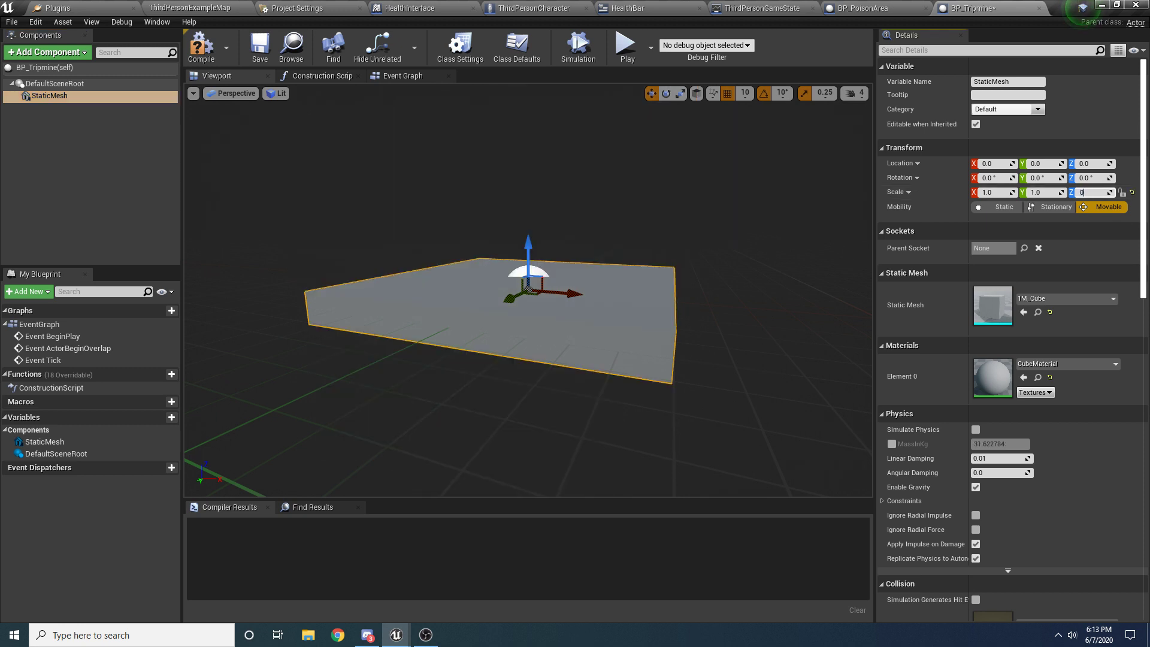
{"action": "type", "text": "0.01"}
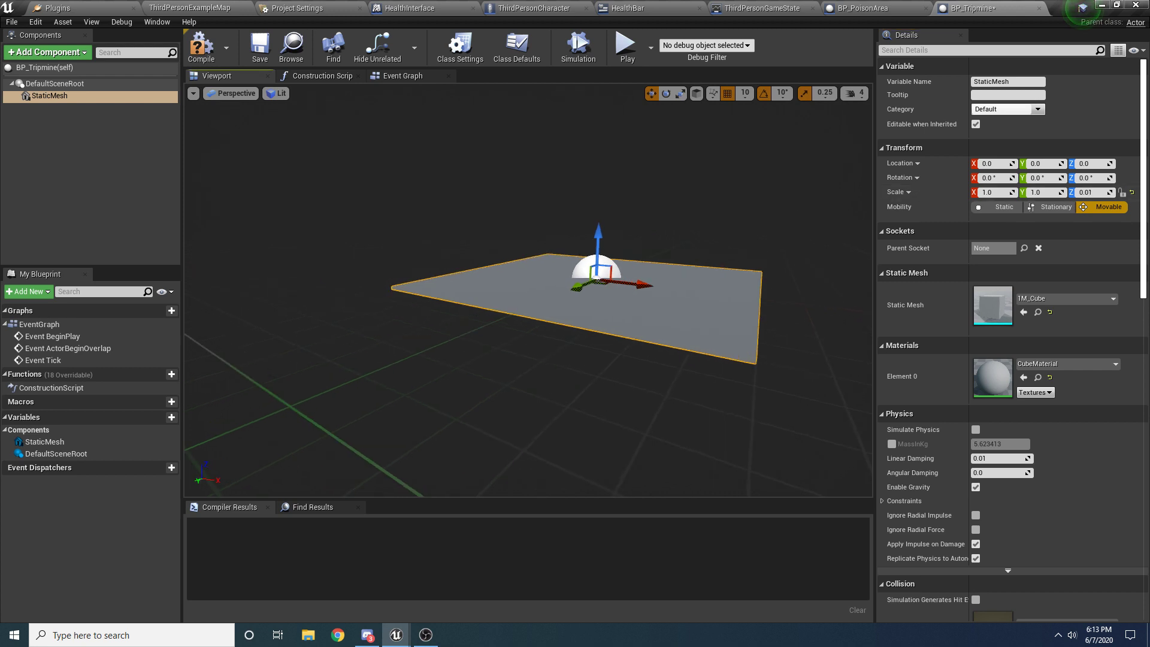
{"action": "left_click", "coordinate": [1114, 363]}
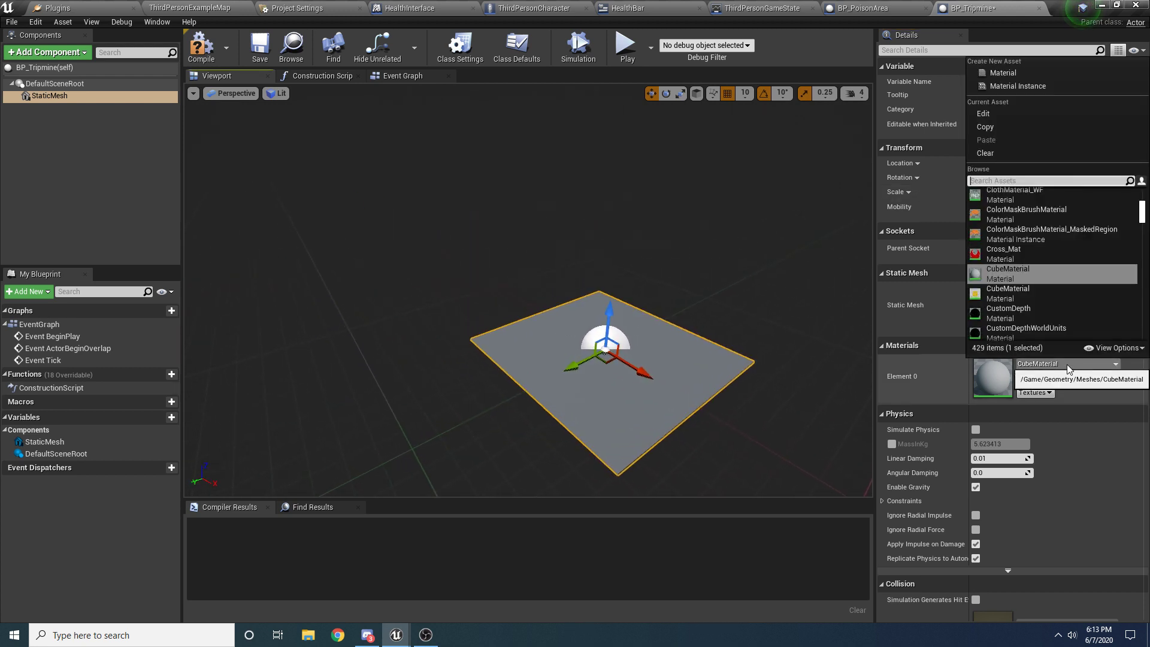
{"action": "type", "text": "red"}
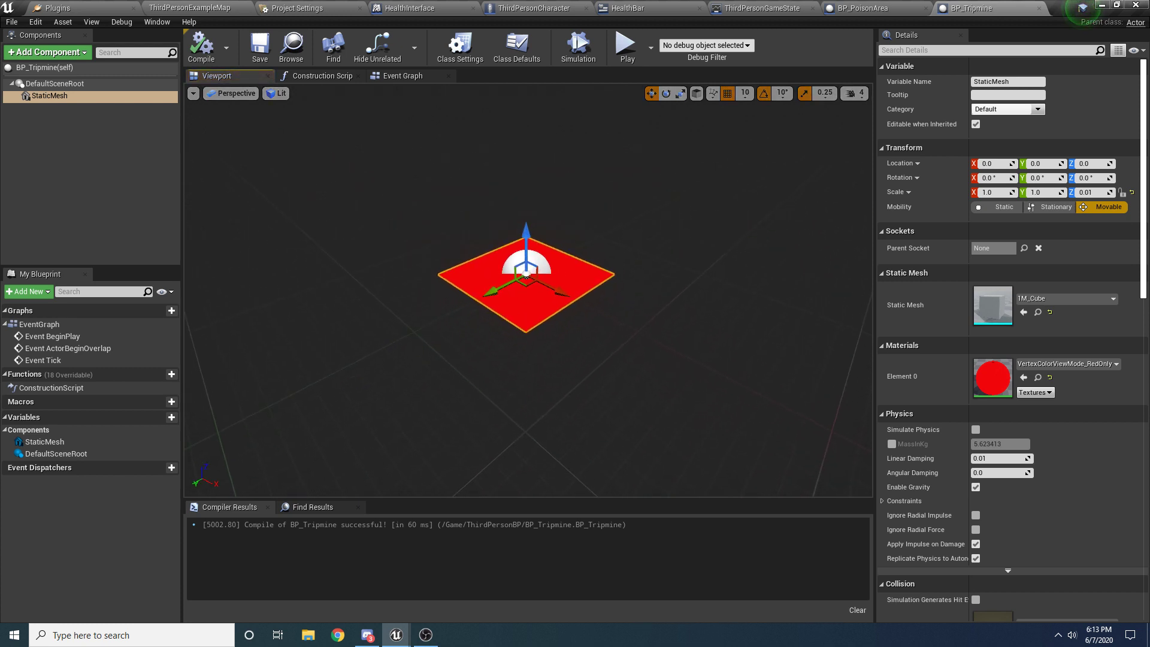
Add a Box Collision component under DefaultSceneRoot, scaled (1.5, 1.5, -0.25).
{"action": "left_click", "coordinate": [53, 83]}
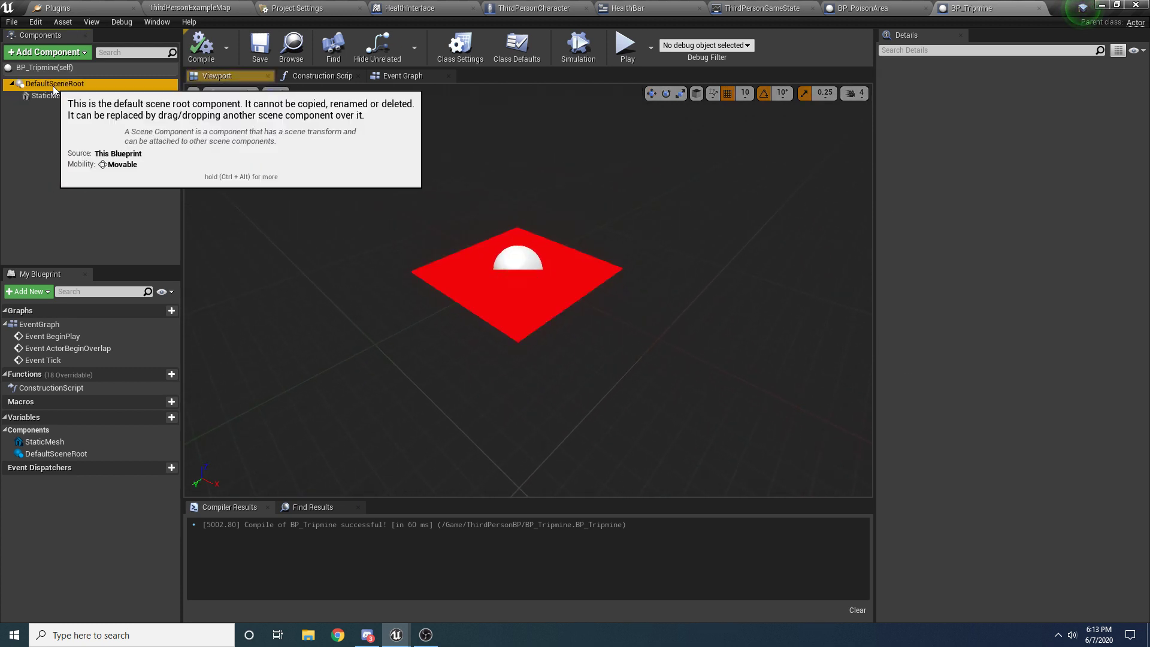
{"action": "left_click", "coordinate": [46, 52]}
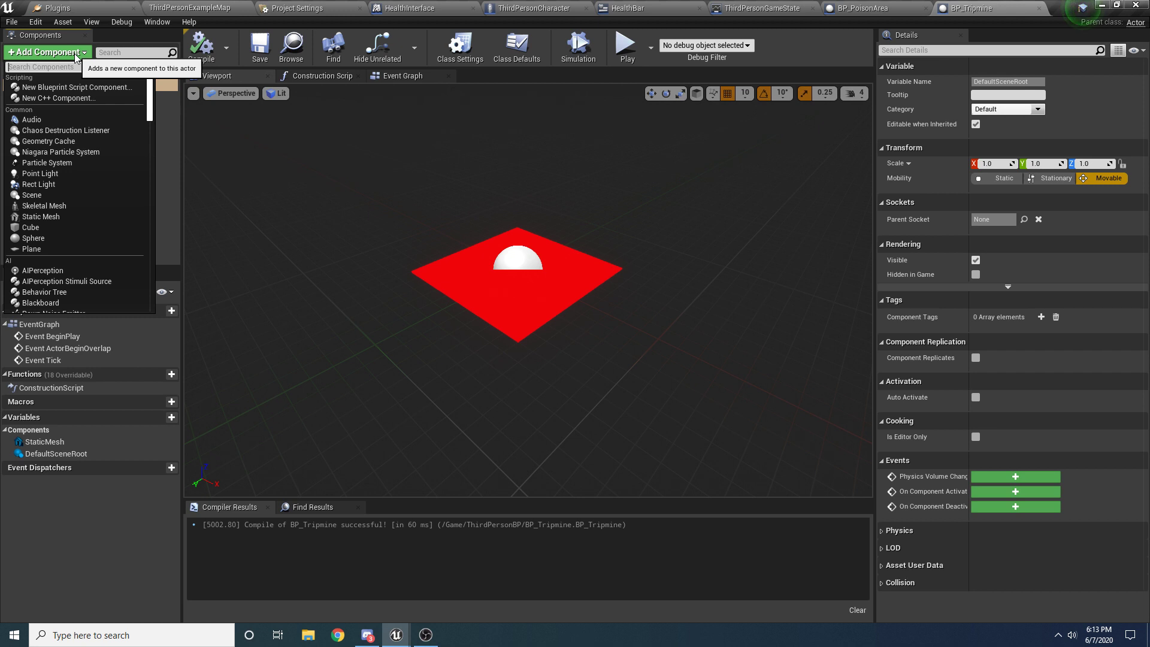
{"action": "type", "text": "add"}
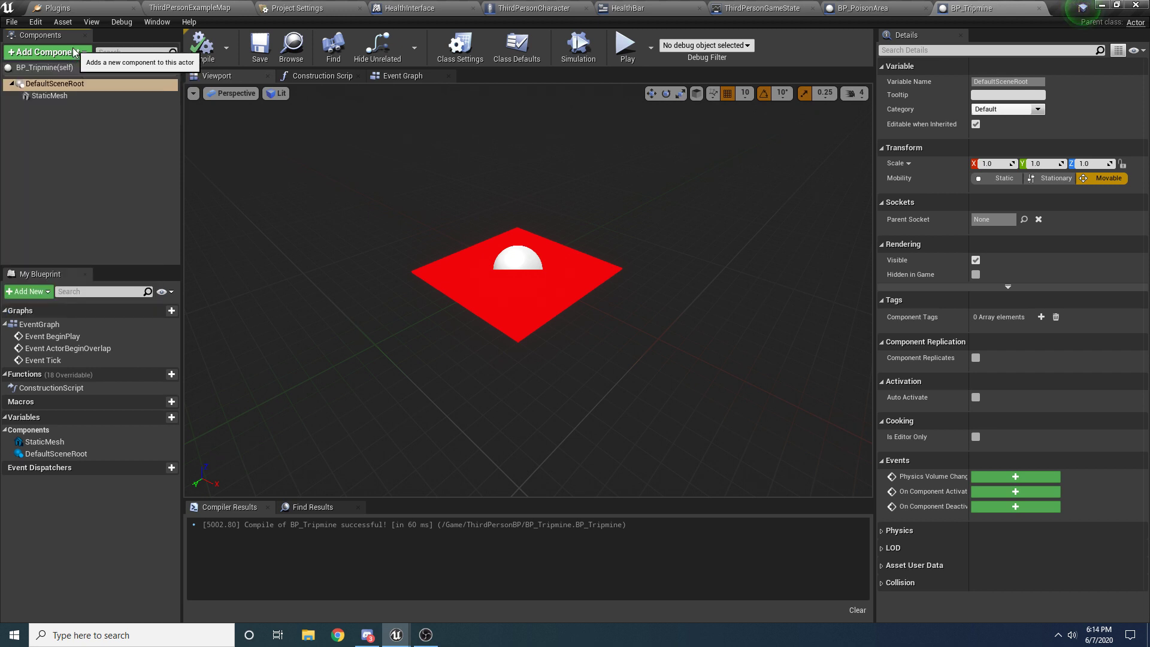
{"action": "type", "text": "add co"}
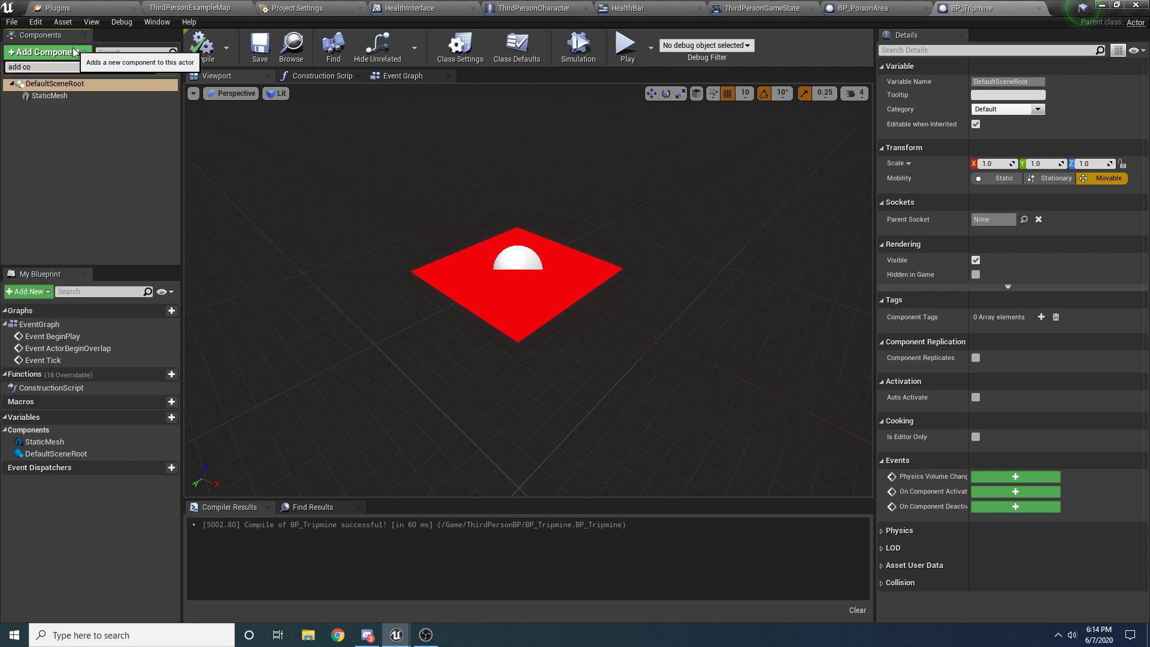
{"action": "type", "text": "coo"}
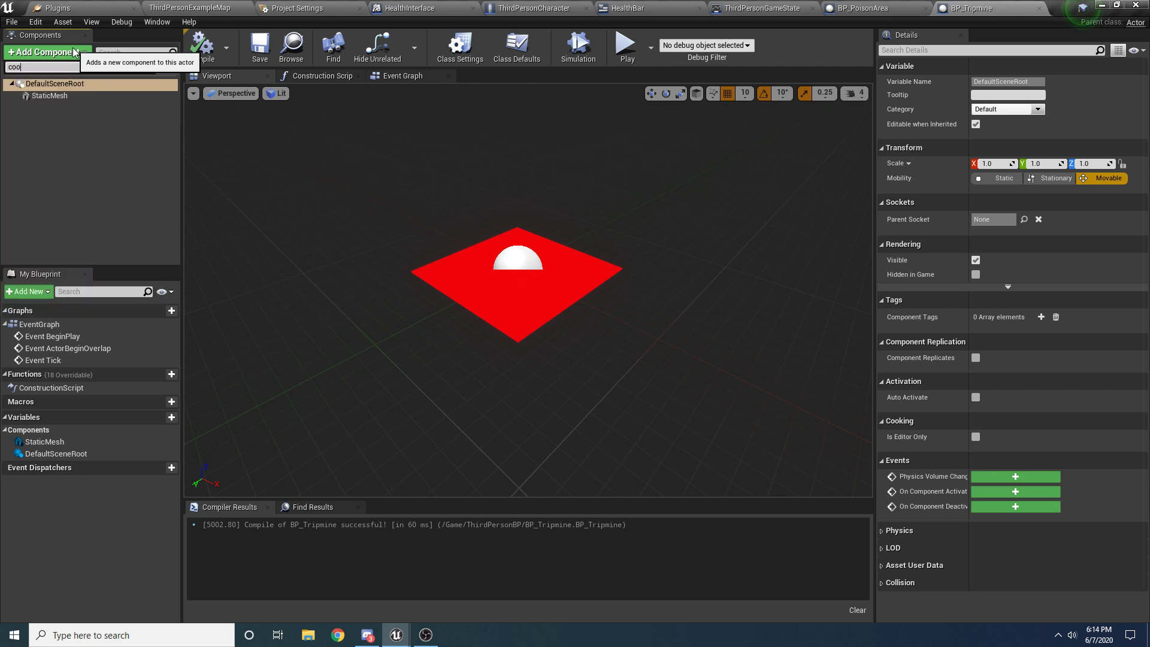
{"action": "type", "text": "box"}
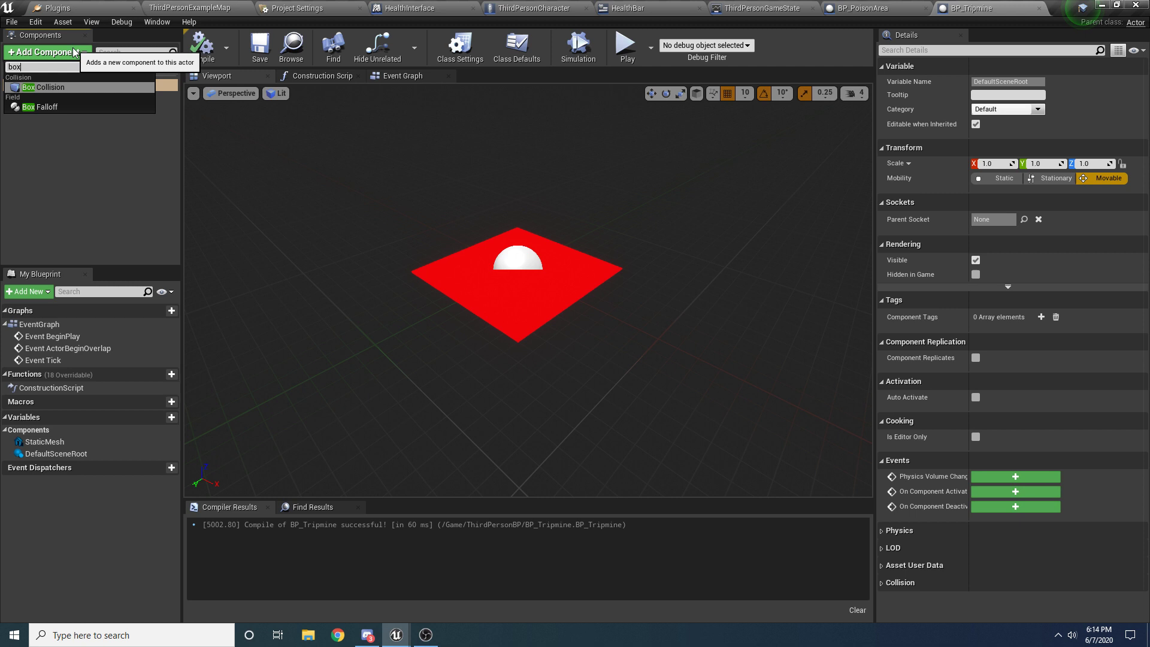
{"action": "left_click", "coordinate": [49, 86]}
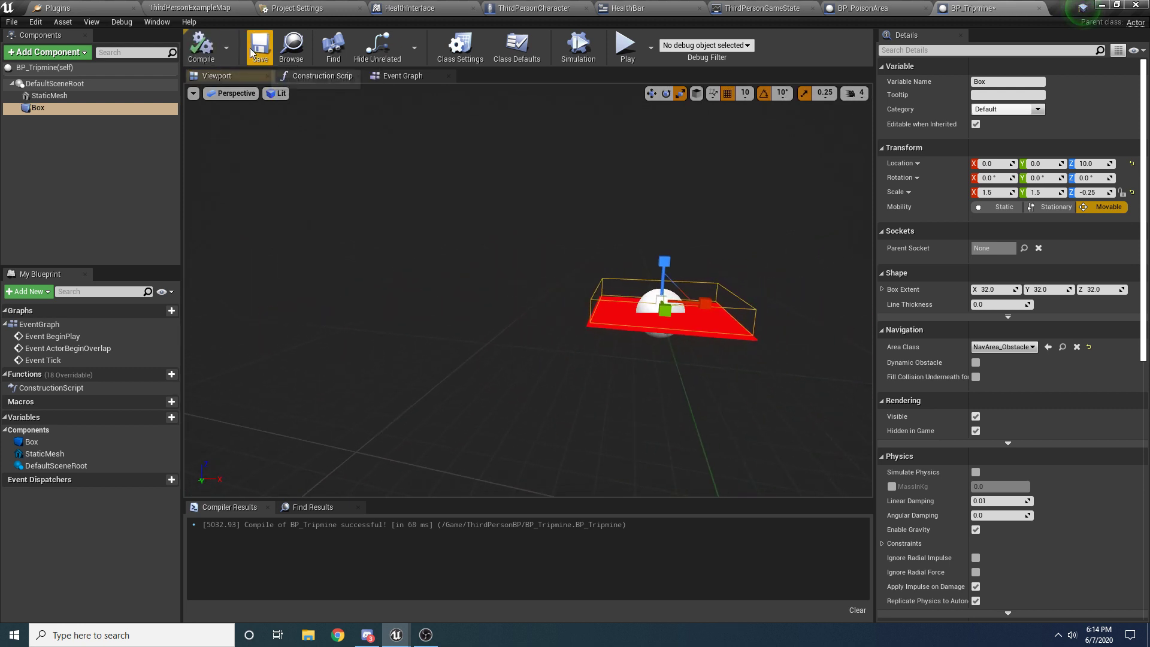
{"action": "right_click", "coordinate": [36, 108]}
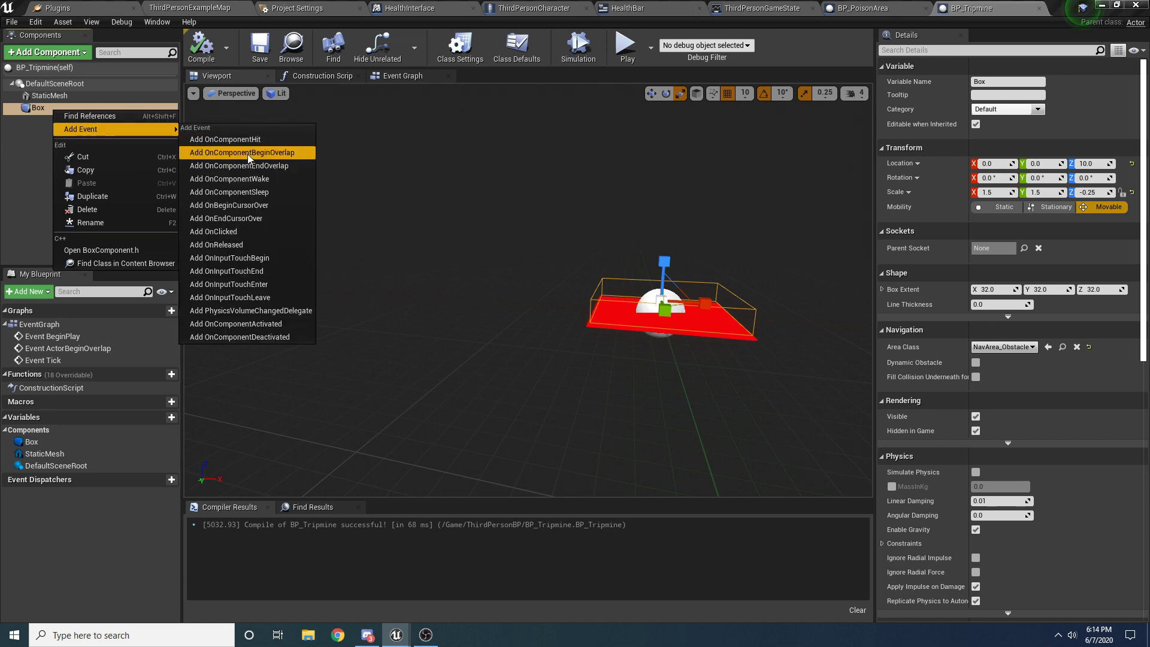
On box overlap, check Other Actor implements HealthInterface, then cast Game State to ThirdPersonGameState.
{"action": "left_click", "coordinate": [242, 152]}
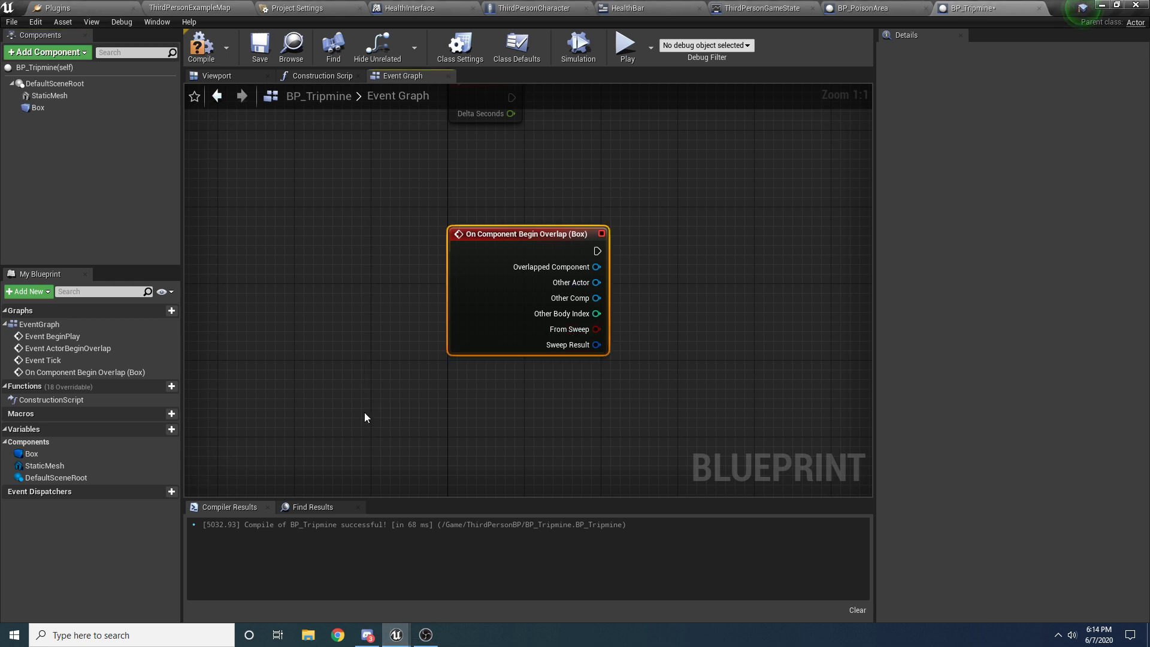
{"action": "mouse_move", "coordinate": [488, 350]}
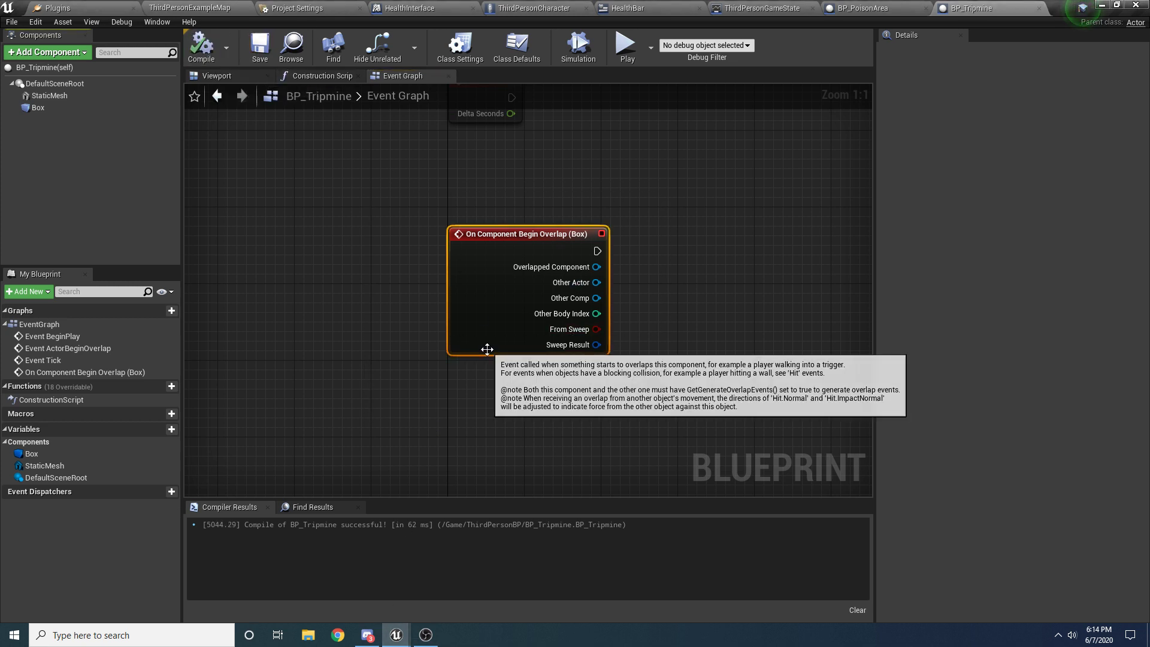
{"action": "mouse_move", "coordinate": [706, 200]}
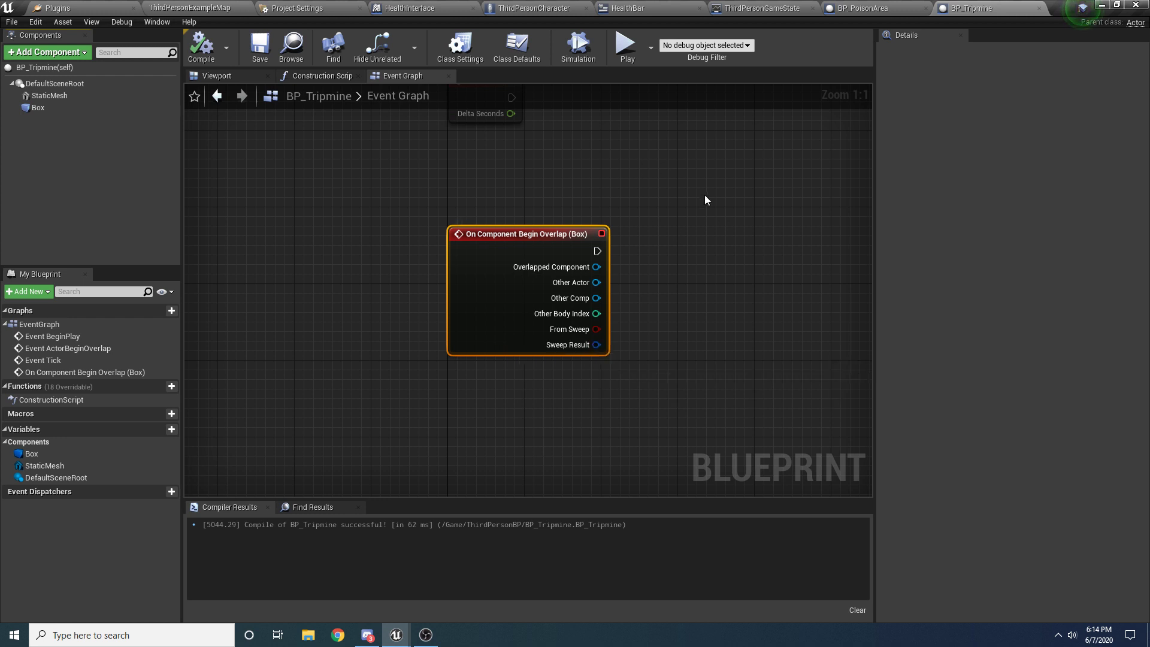
{"action": "mouse_move", "coordinate": [796, 48]}
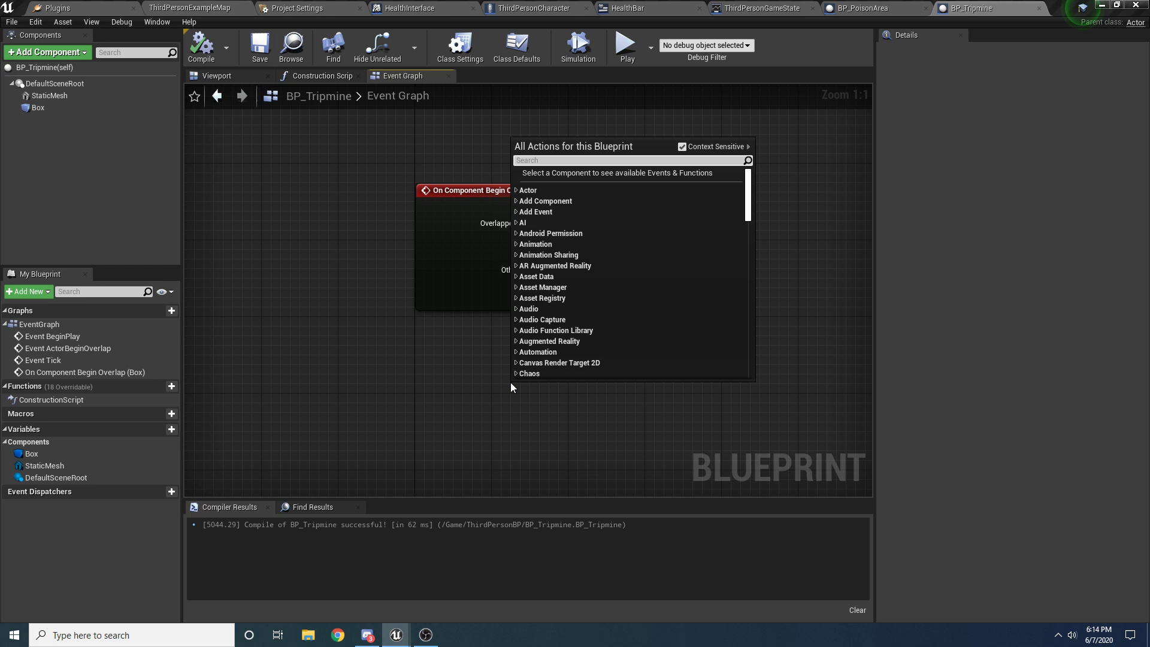
{"action": "type", "text": "get game state"}
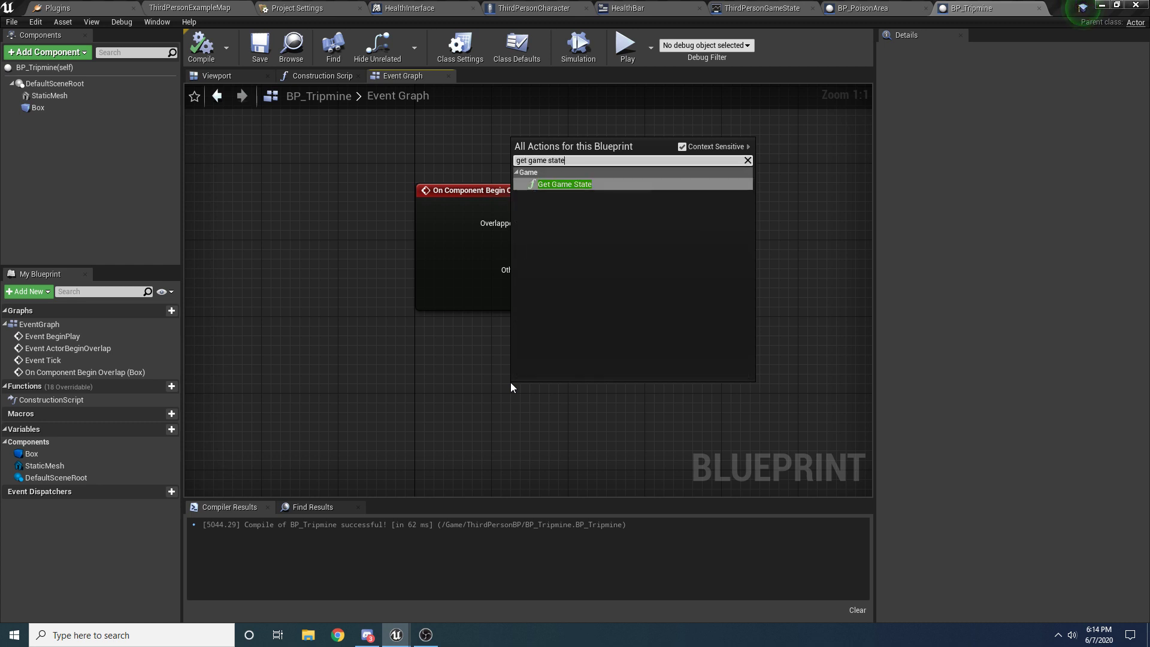
{"action": "left_click", "coordinate": [564, 184]}
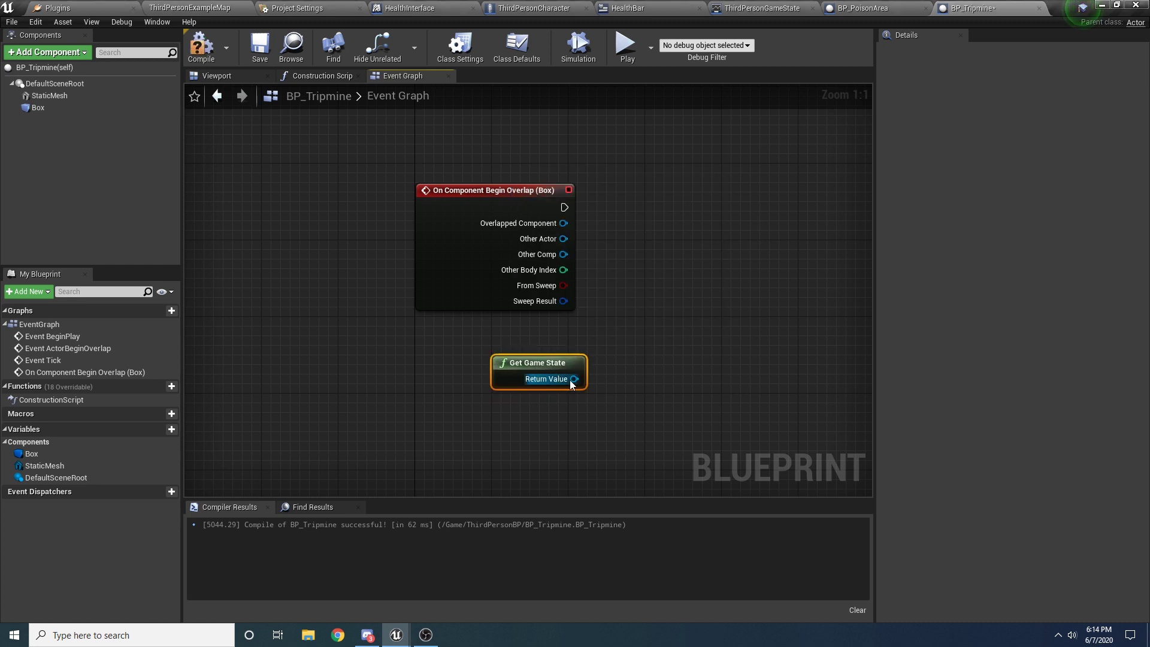
{"action": "left_click_drag", "start_coordinate": [574, 379], "coordinate": [673, 330]}
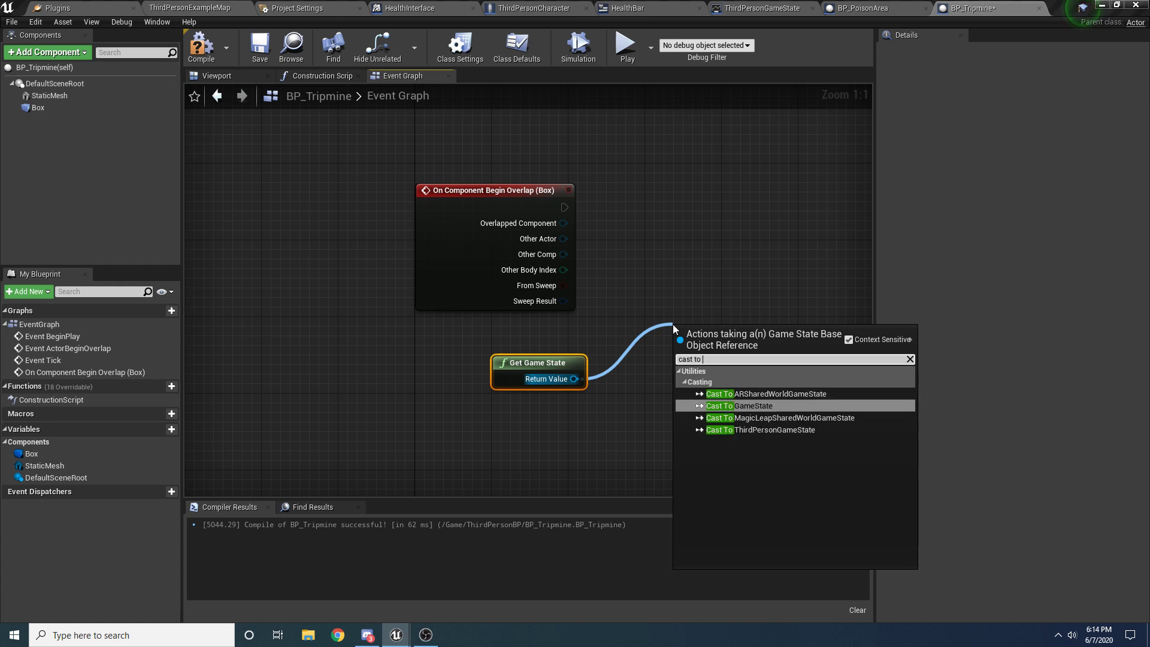
{"action": "left_click", "coordinate": [764, 430]}
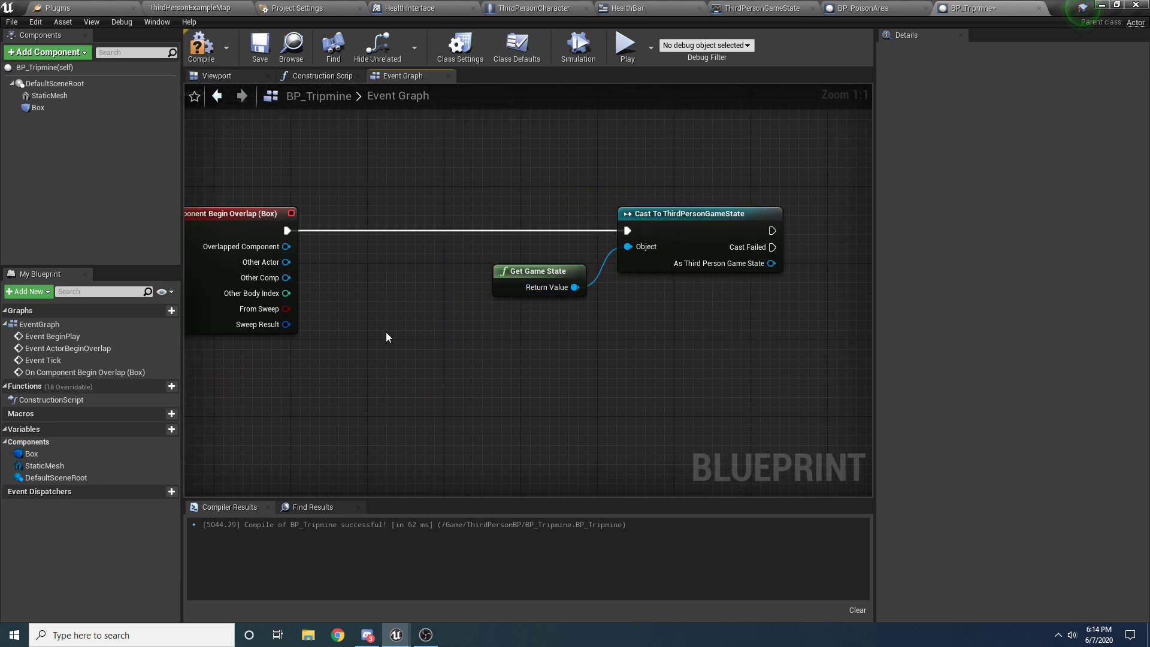
{"action": "mouse_move", "coordinate": [286, 262]}
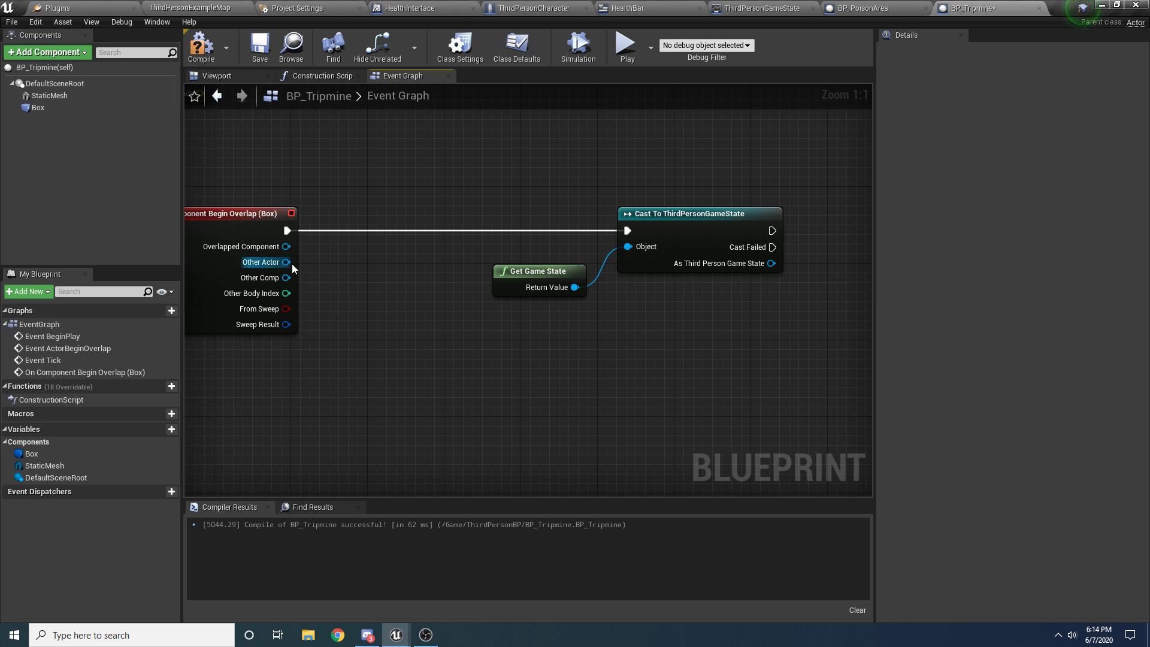
{"action": "left_click_drag", "start_coordinate": [285, 262], "coordinate": [339, 339]}
{"action": "type", "text": "heal"}
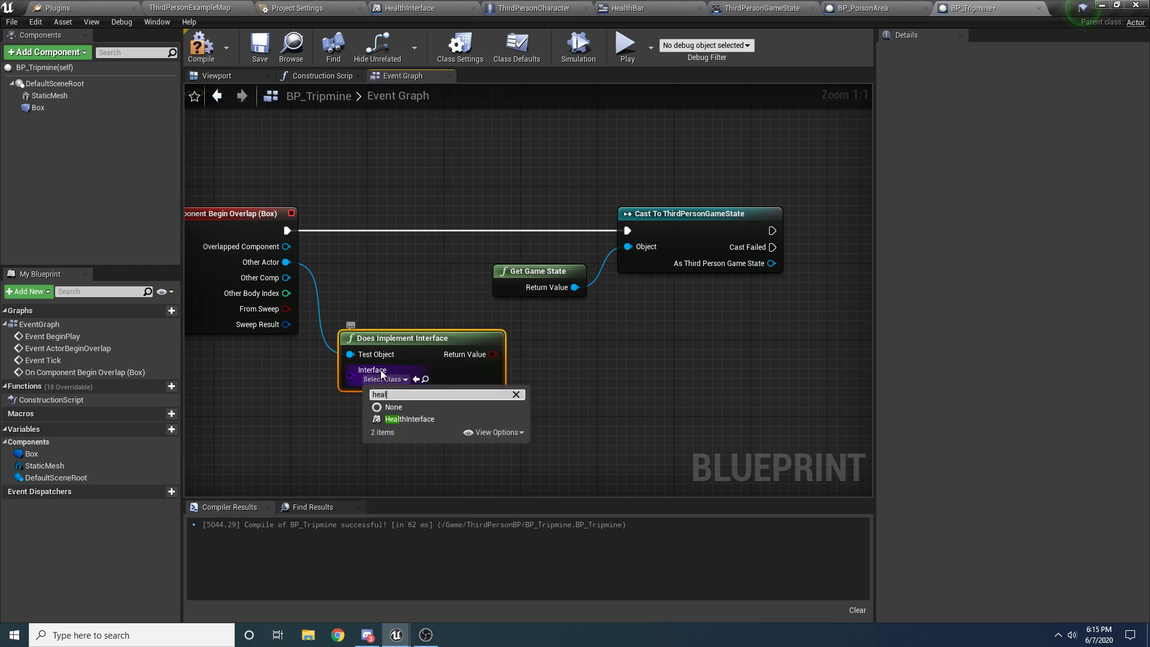
{"action": "left_click", "coordinate": [409, 419]}
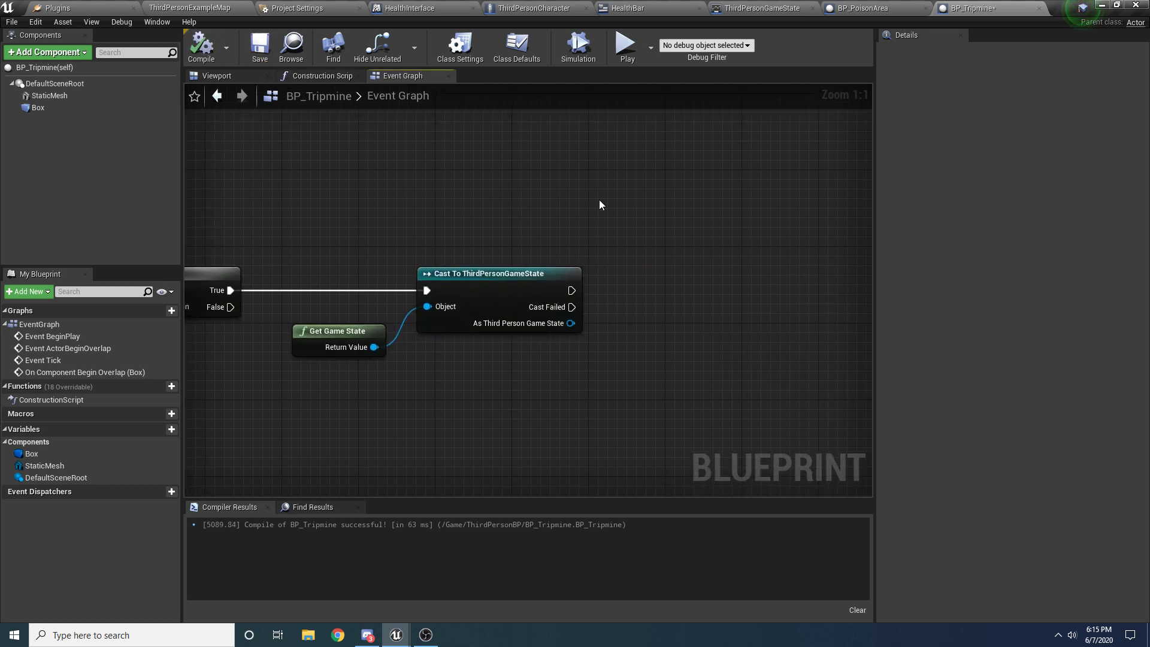
Add a Spawn AOE node at GetActorLocation with radius 500 and Require LOS, then compile.
{"action": "left_click_drag", "start_coordinate": [571, 323], "coordinate": [666, 389]}
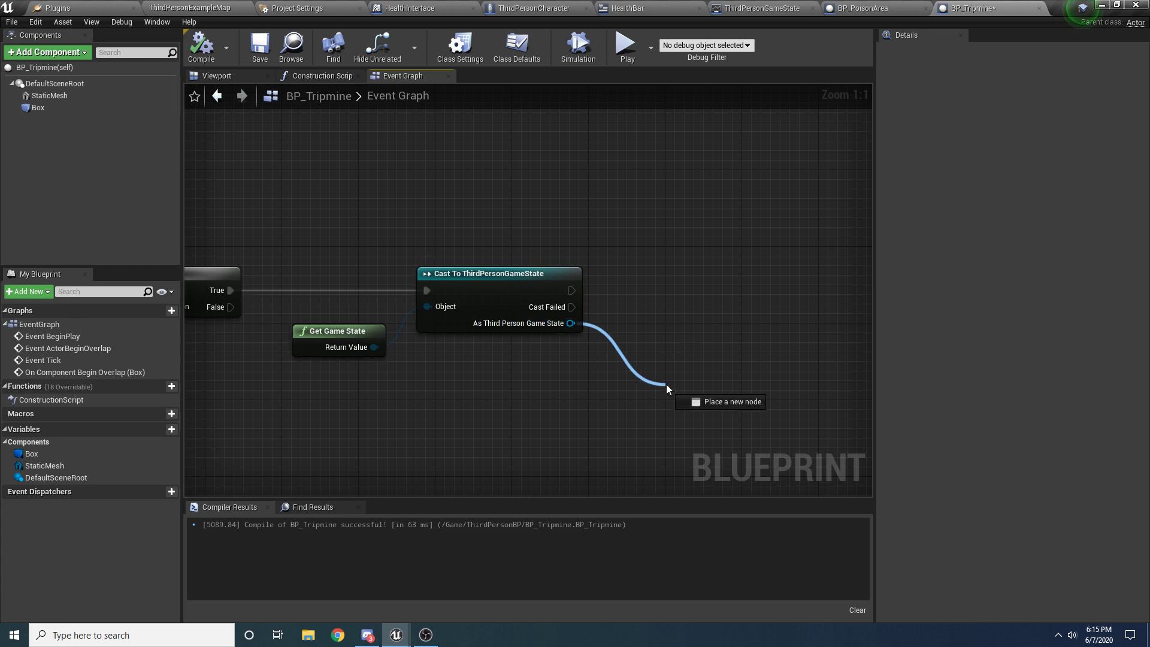
{"action": "type", "text": "spawn a"}
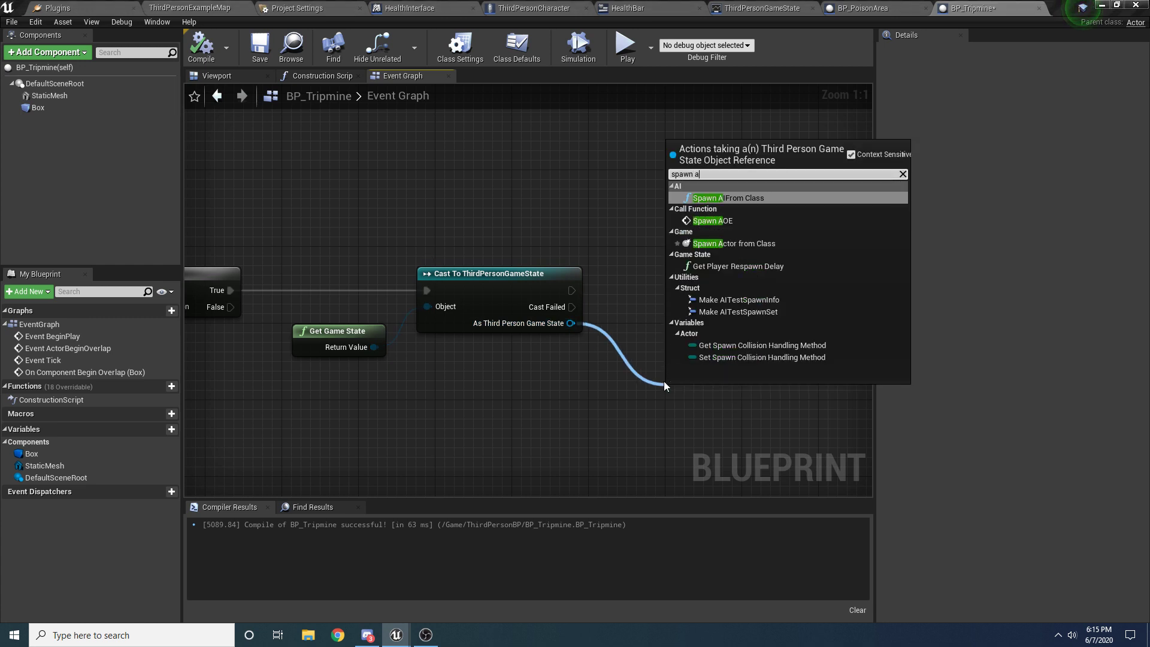
{"action": "left_click", "coordinate": [712, 221]}
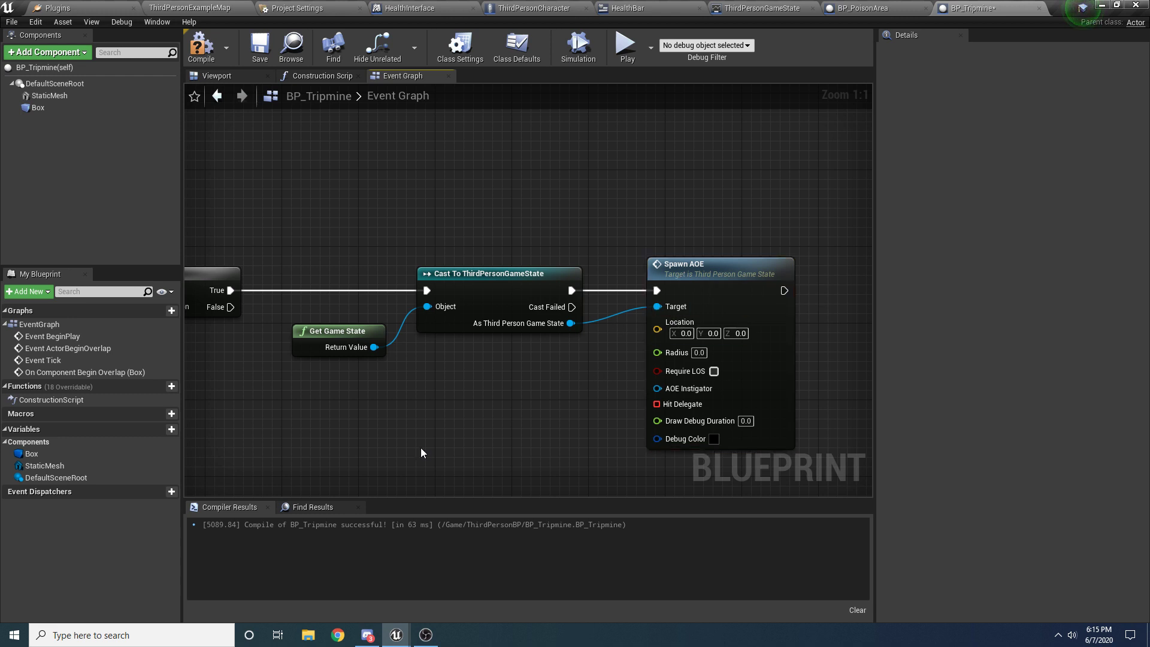
{"action": "type", "text": "get a"}
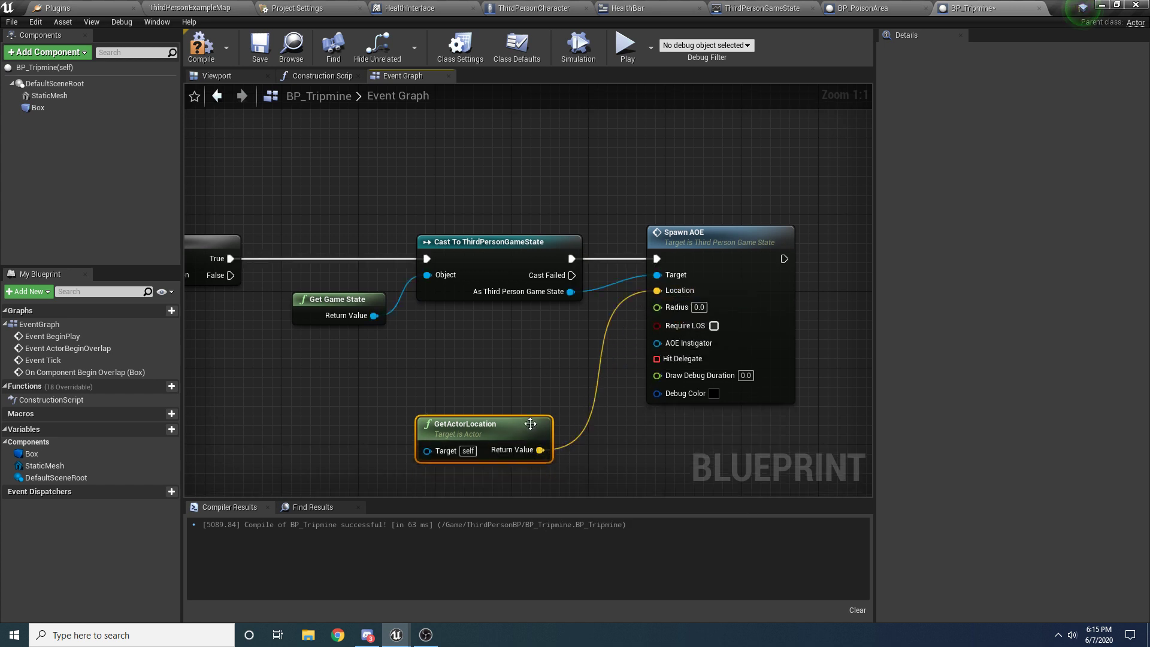
{"action": "left_click_drag", "start_coordinate": [484, 423], "coordinate": [513, 317]}
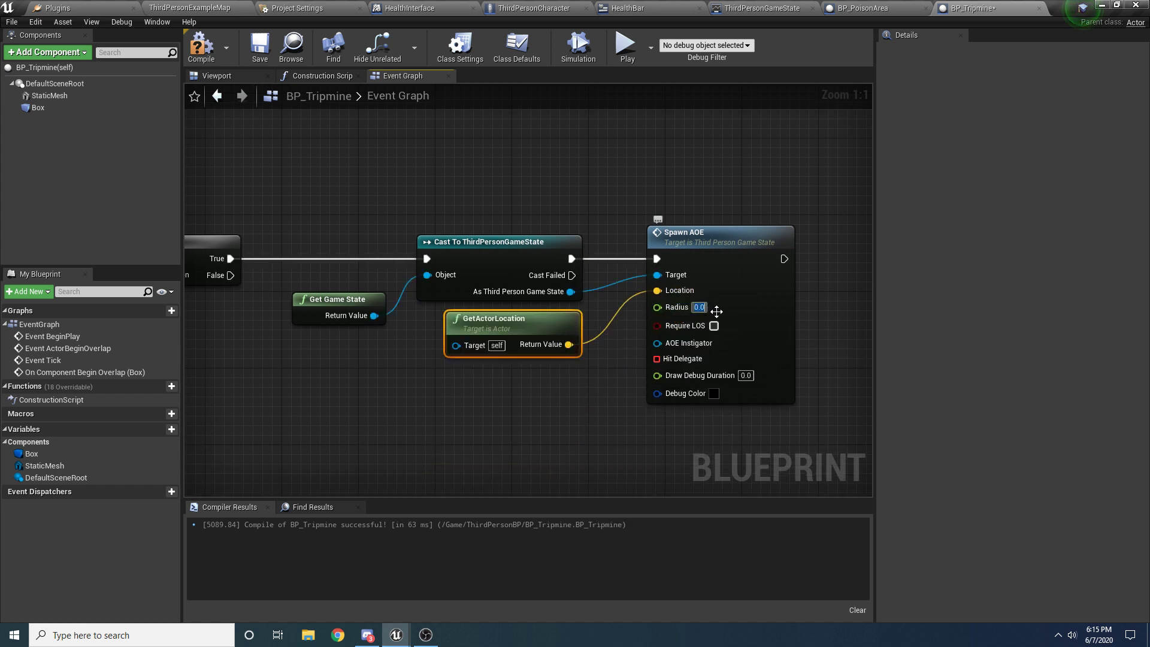
{"action": "type", "text": "500"}
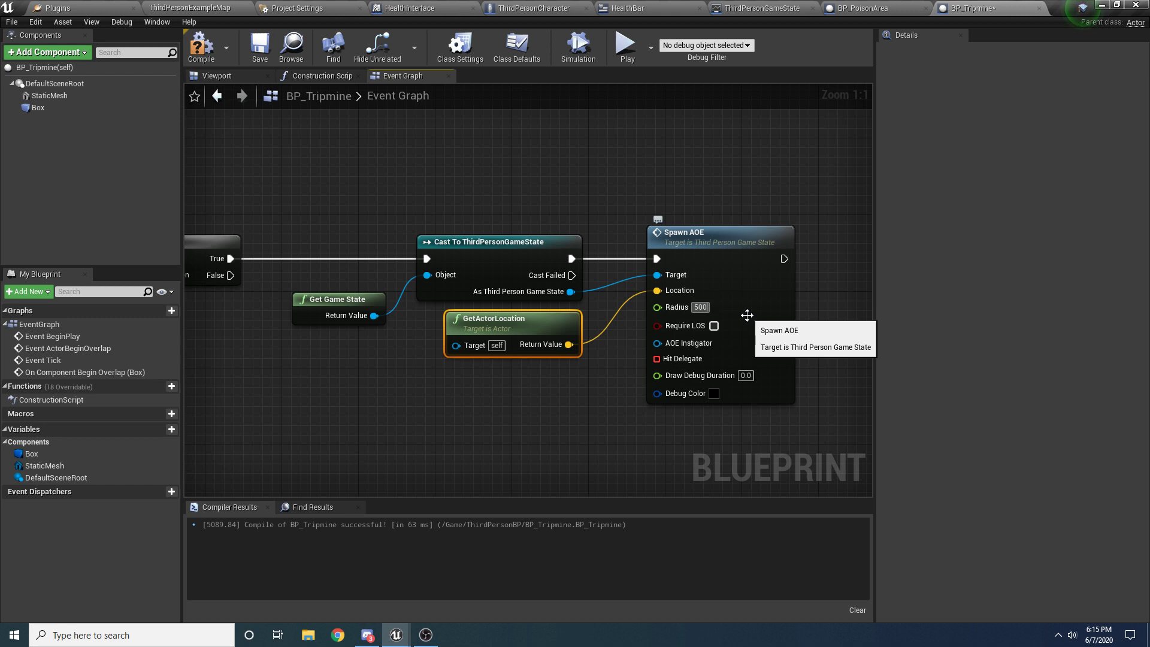
{"action": "left_click", "coordinate": [712, 326]}
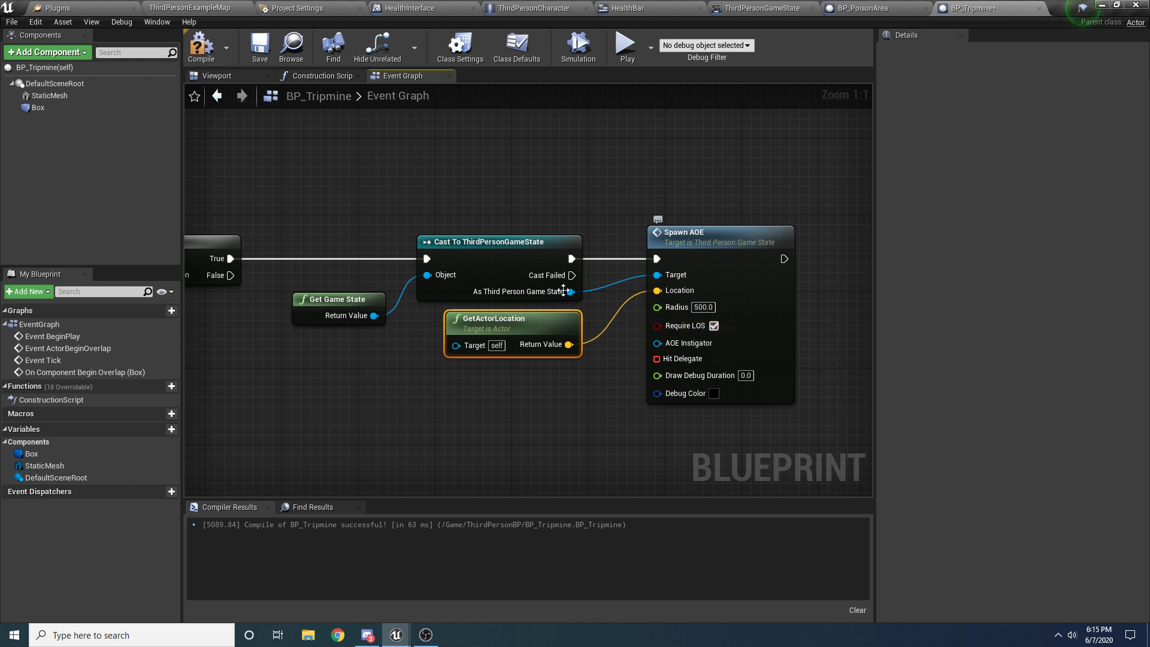
{"action": "left_click", "coordinate": [200, 45]}
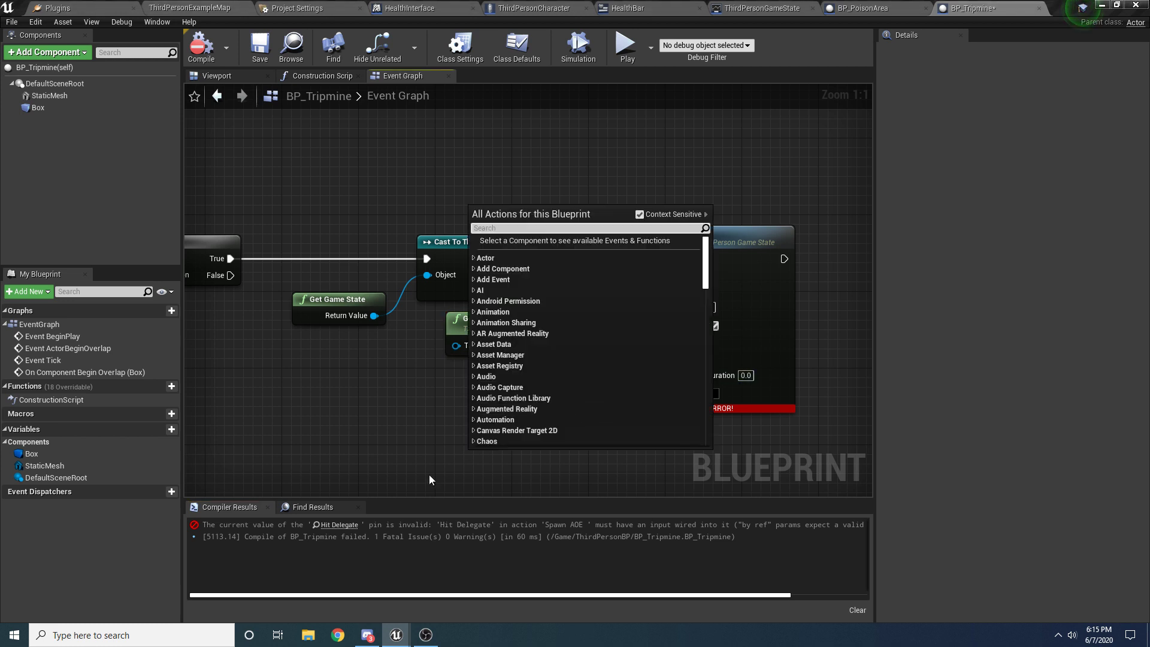
Set Self as AOE instigator, add a custom hit-delegate event, and choose red debug color.
{"action": "type", "text": "get ref"}
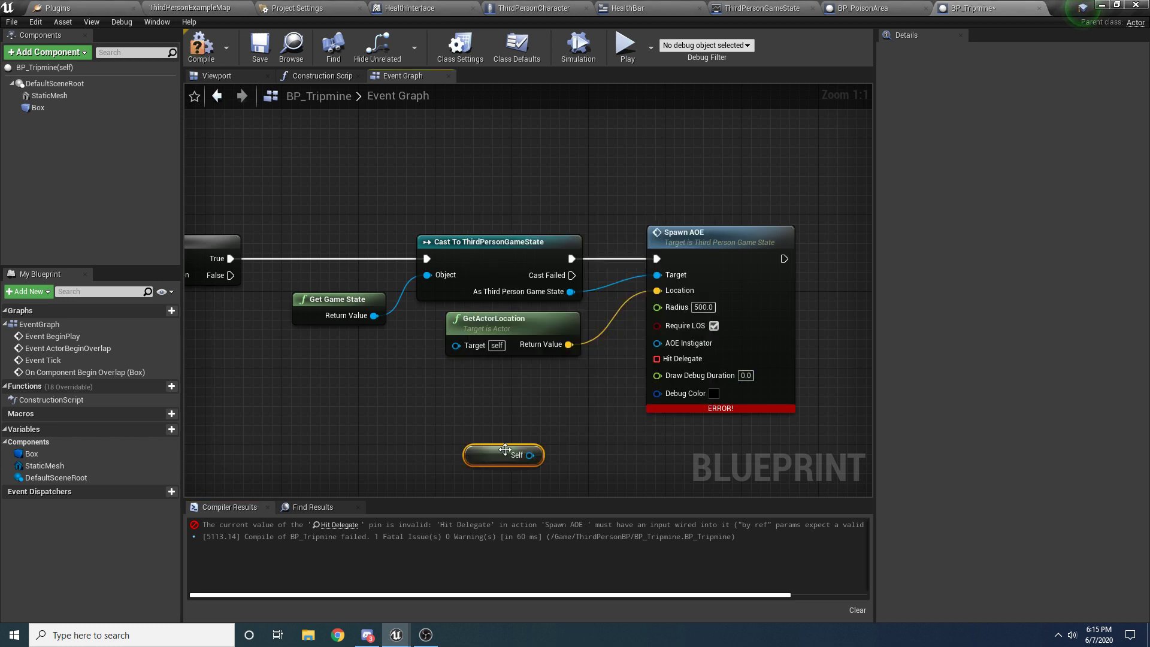
{"action": "left_click_drag", "start_coordinate": [529, 454], "coordinate": [654, 343]}
{"action": "type", "text": "add cus"}
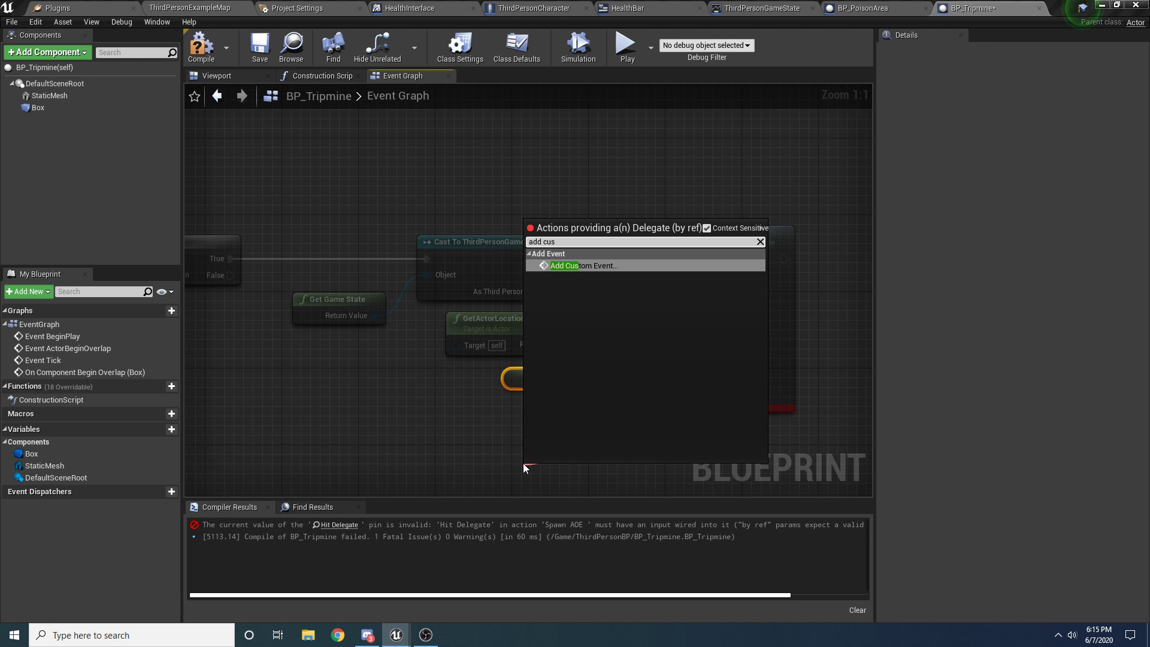
{"action": "left_click", "coordinate": [580, 265]}
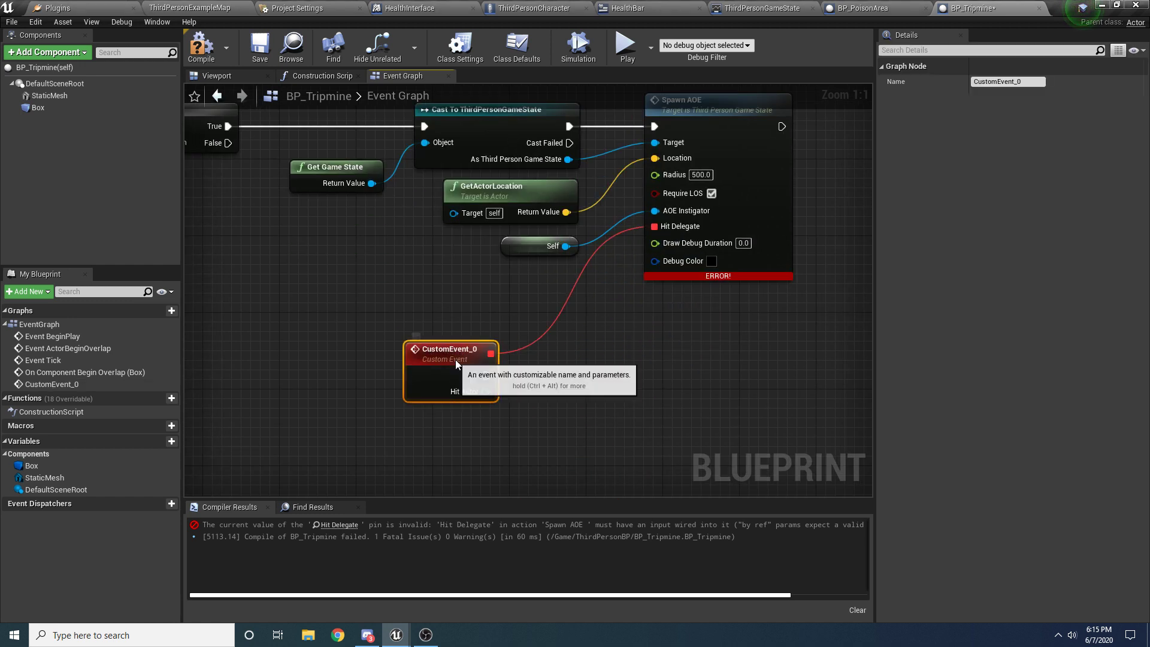
{"action": "left_click_drag", "start_coordinate": [450, 349], "coordinate": [536, 339]}
{"action": "type", "text": "2.5"}
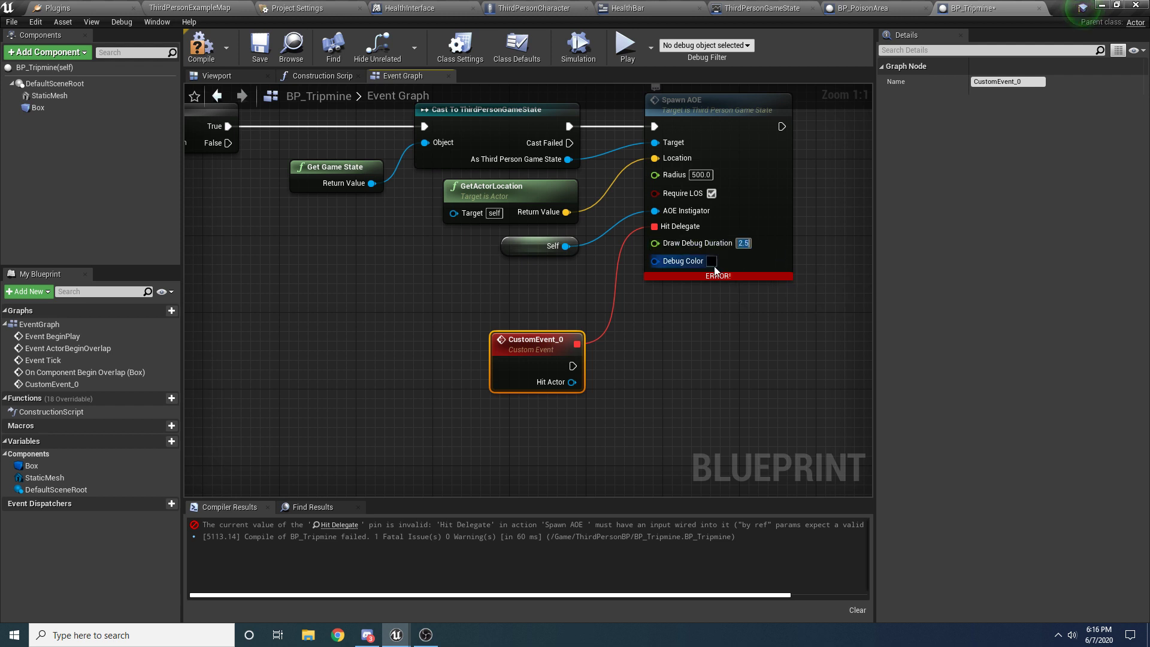
{"action": "left_click", "coordinate": [710, 260]}
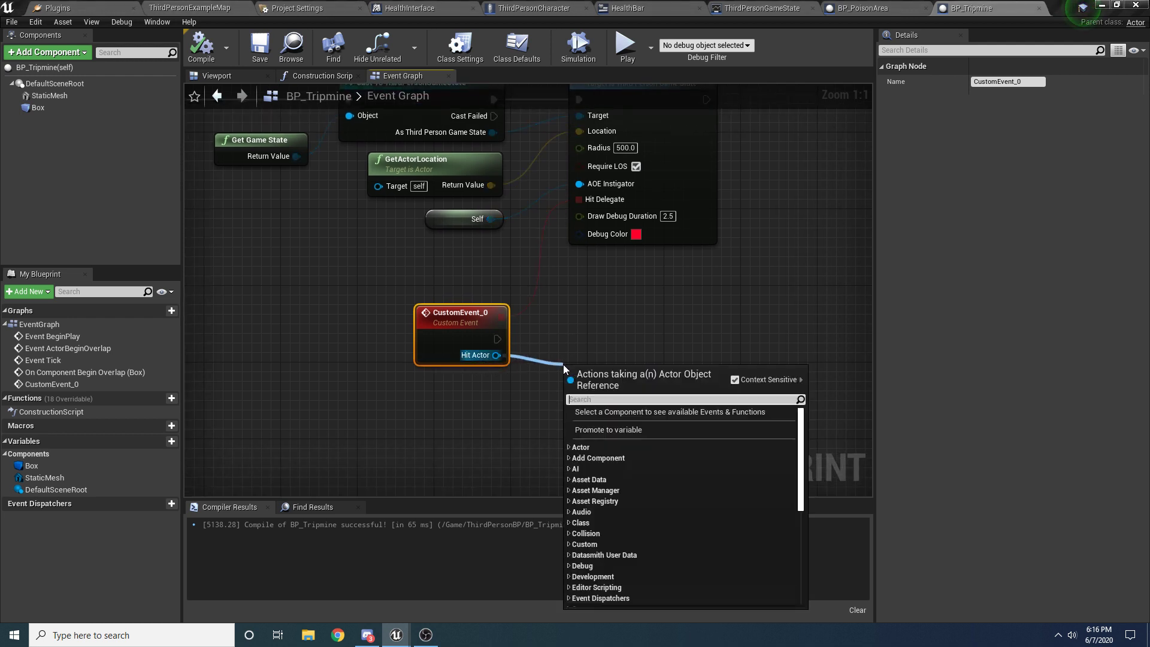
Send the HealthInterface Damage message with Amount 500 to hit actors, and add DestroyActor.
{"action": "type", "text": "damage"}
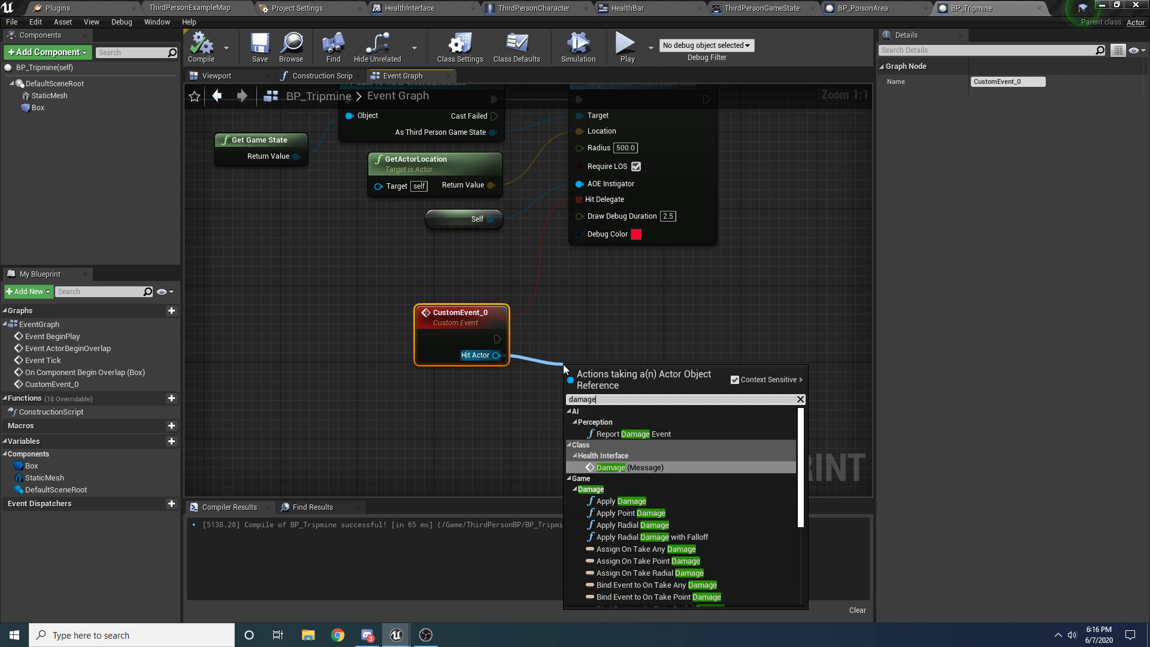
{"action": "left_click", "coordinate": [612, 467]}
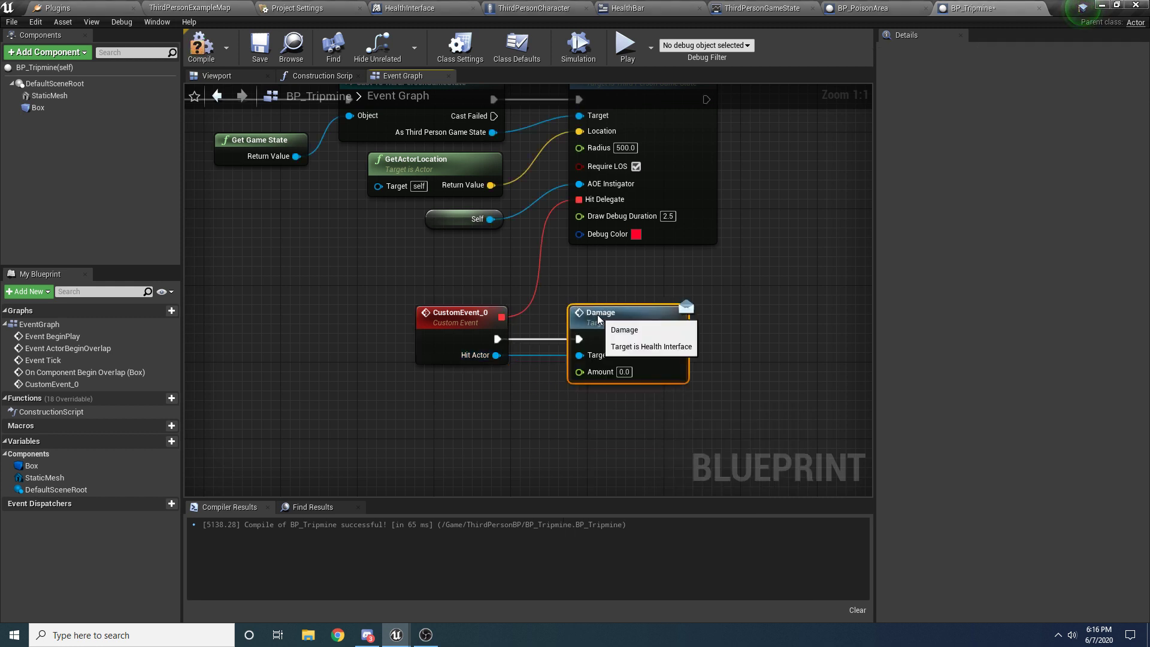
{"action": "type", "text": "500"}
{"action": "type", "text": "detr"}
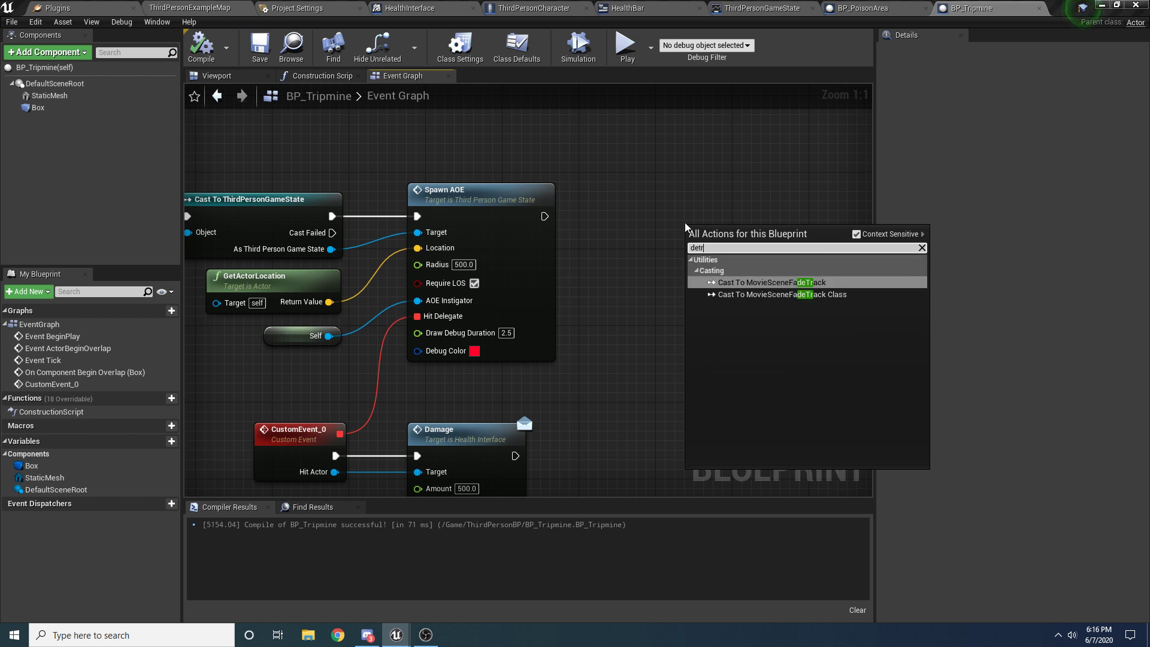
{"action": "type", "text": "destroyu"}
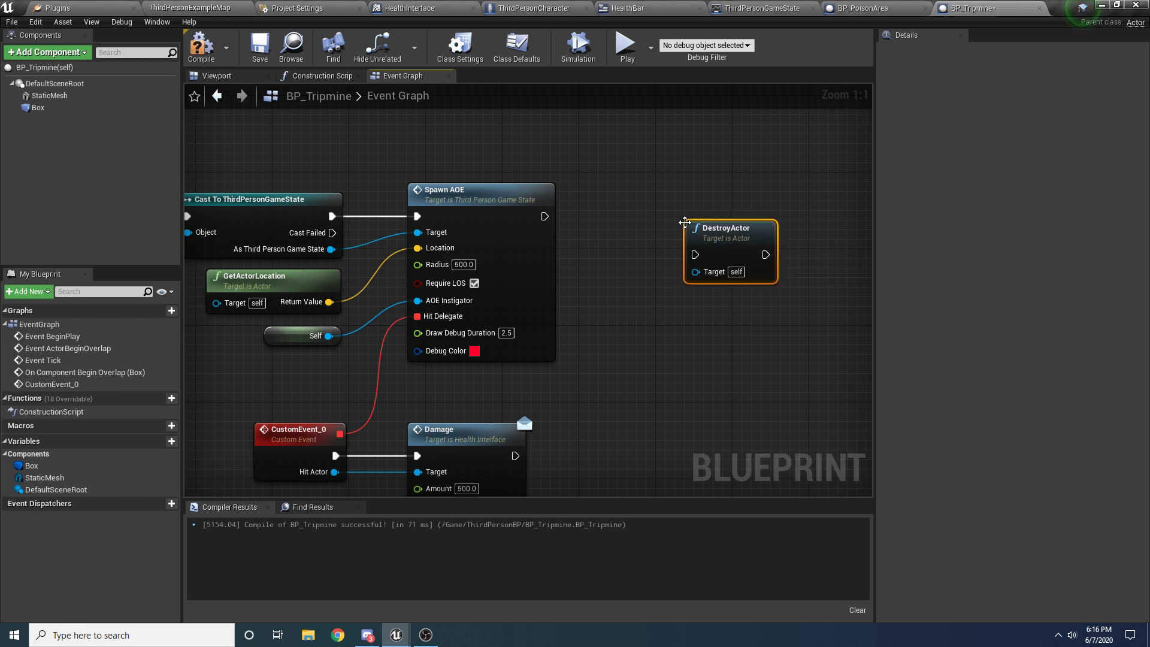
{"action": "left_click_drag", "start_coordinate": [545, 215], "coordinate": [696, 254]}
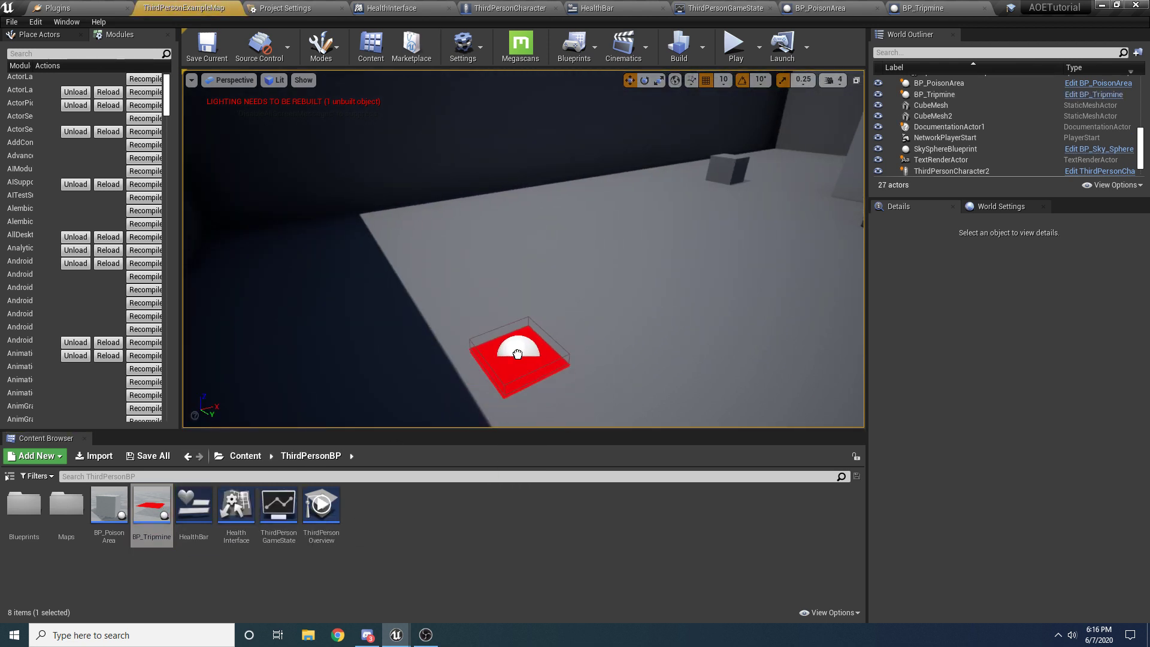
Set a ThirdPersonCharacter's Auto Possess Player, use finer snapping, and play the level.
{"action": "left_click", "coordinate": [517, 354]}
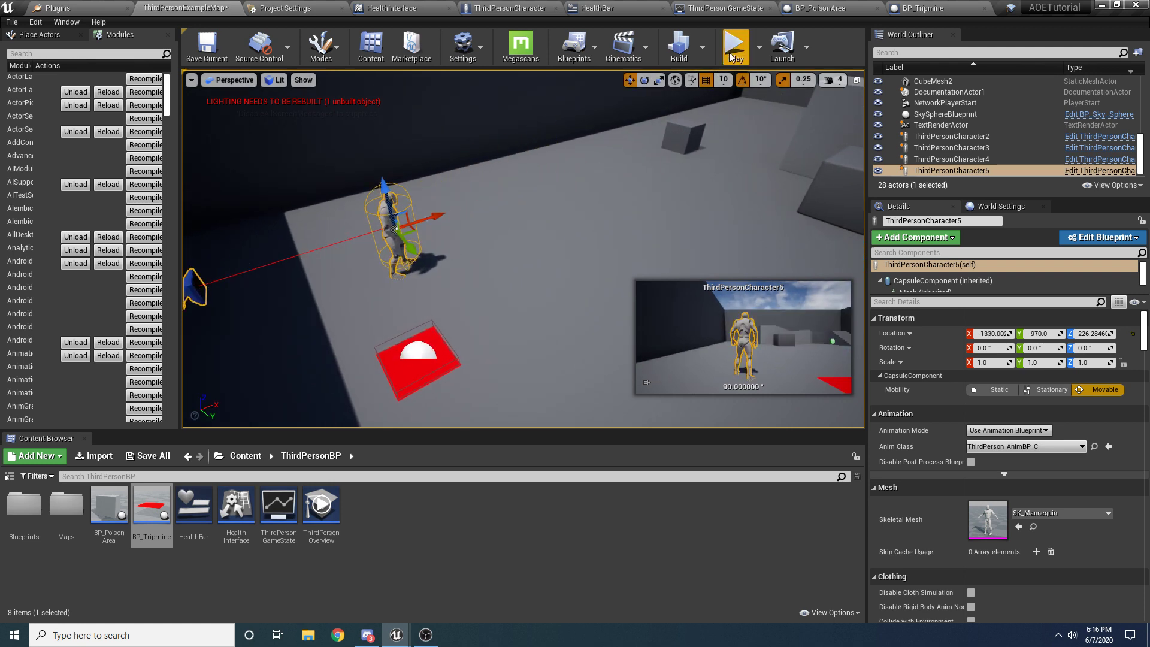
{"action": "left_click", "coordinate": [734, 46]}
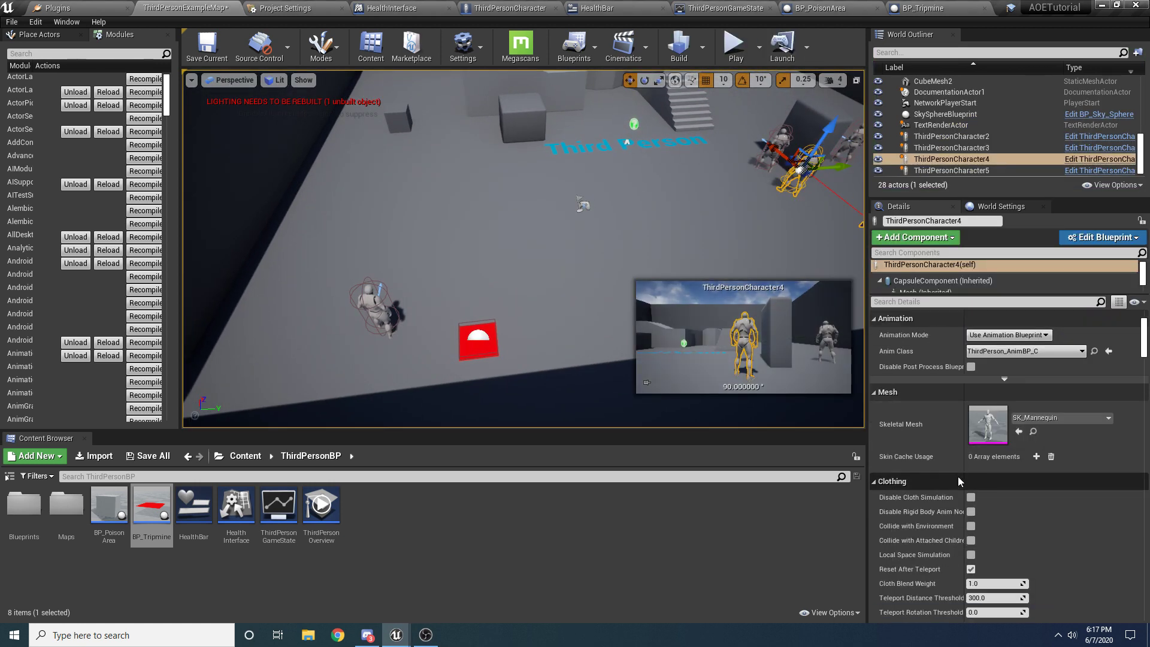
{"action": "type", "text": "poss"}
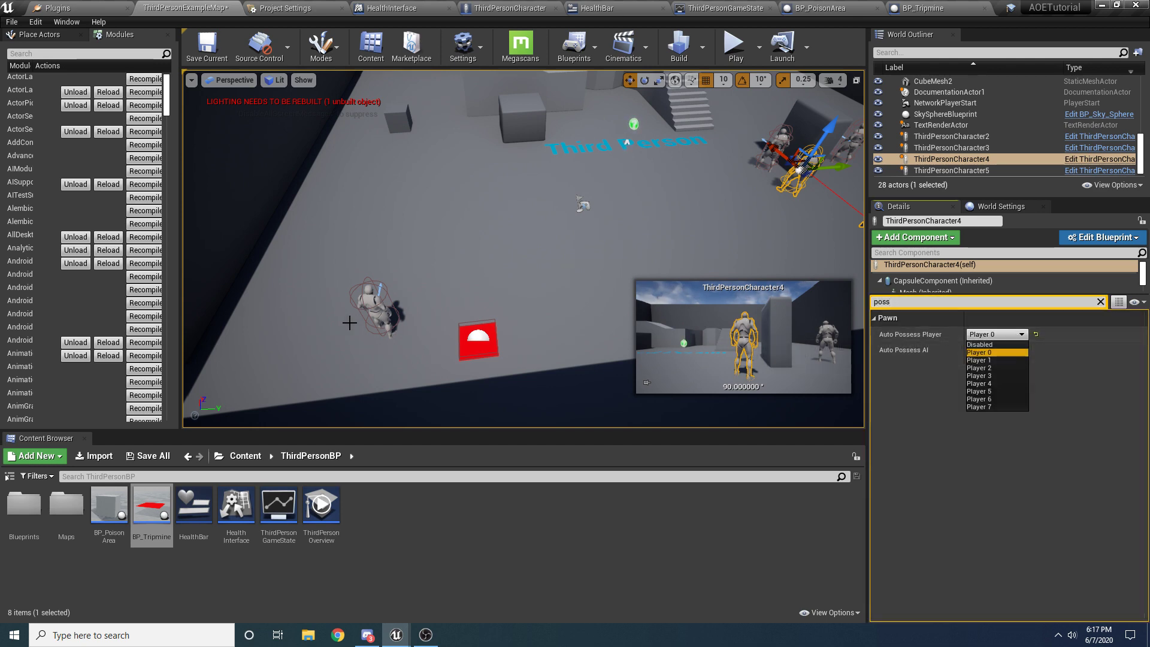
{"action": "left_click", "coordinate": [953, 170]}
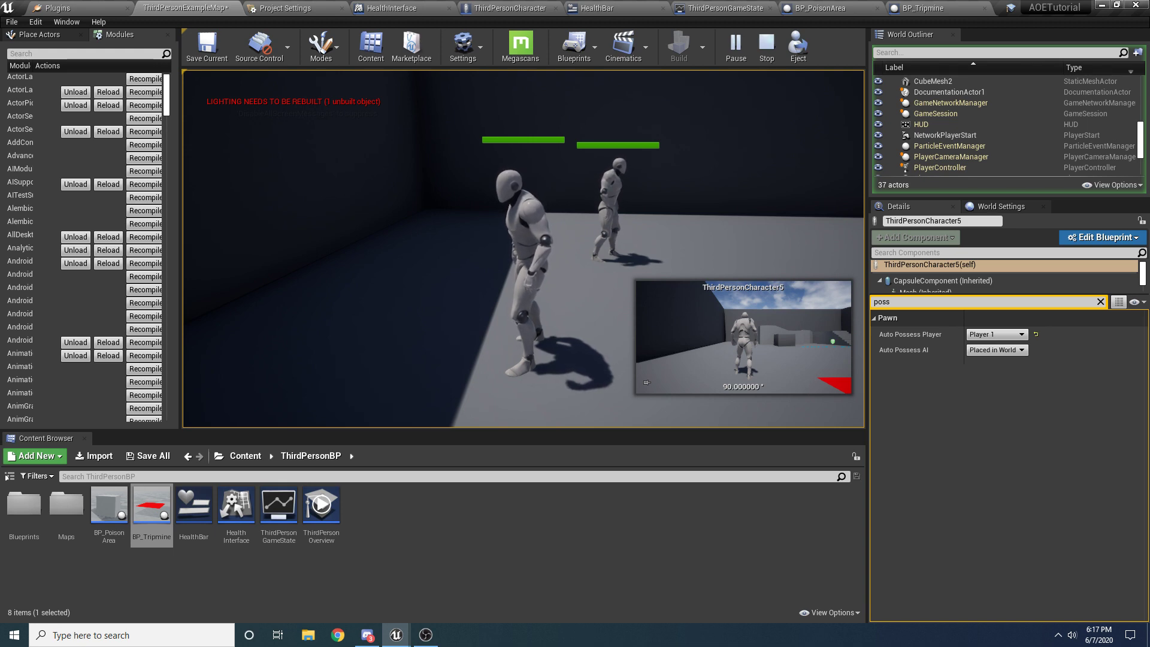
{"action": "left_click", "coordinate": [765, 45]}
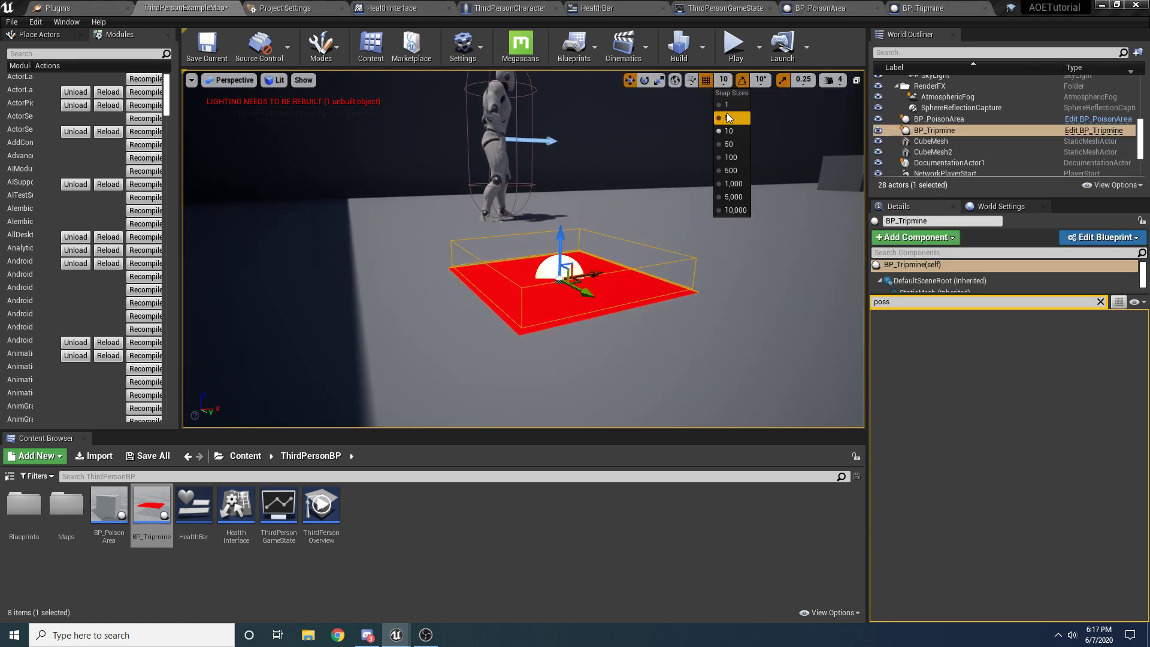
{"action": "left_click", "coordinate": [725, 104]}
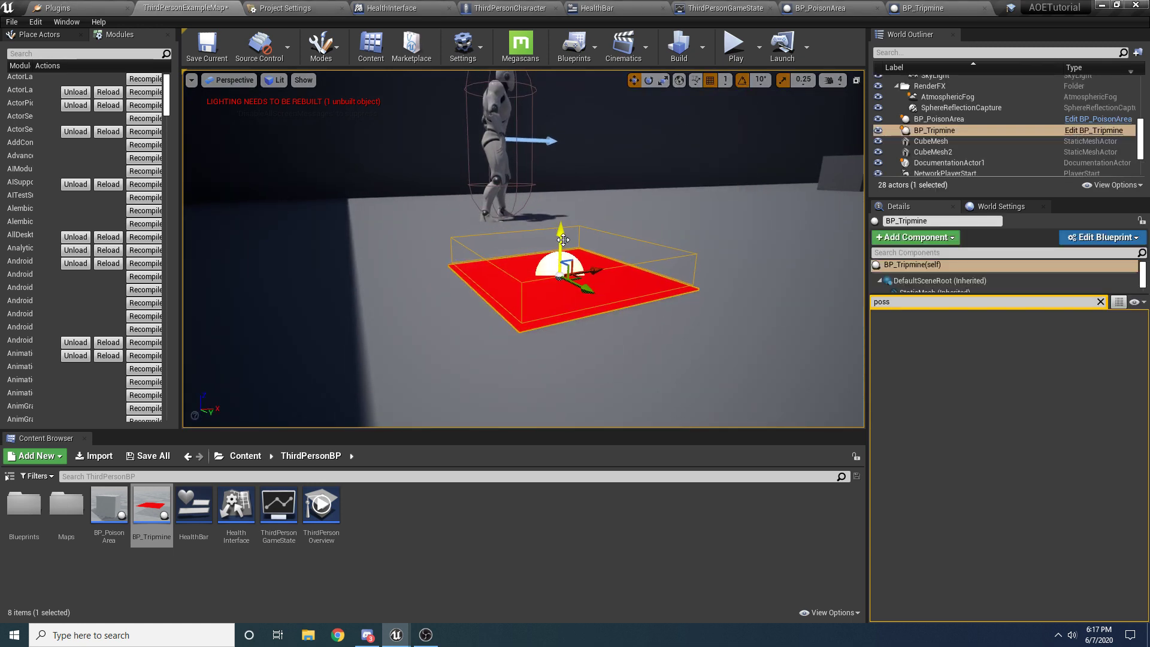
{"action": "left_click", "coordinate": [733, 45]}
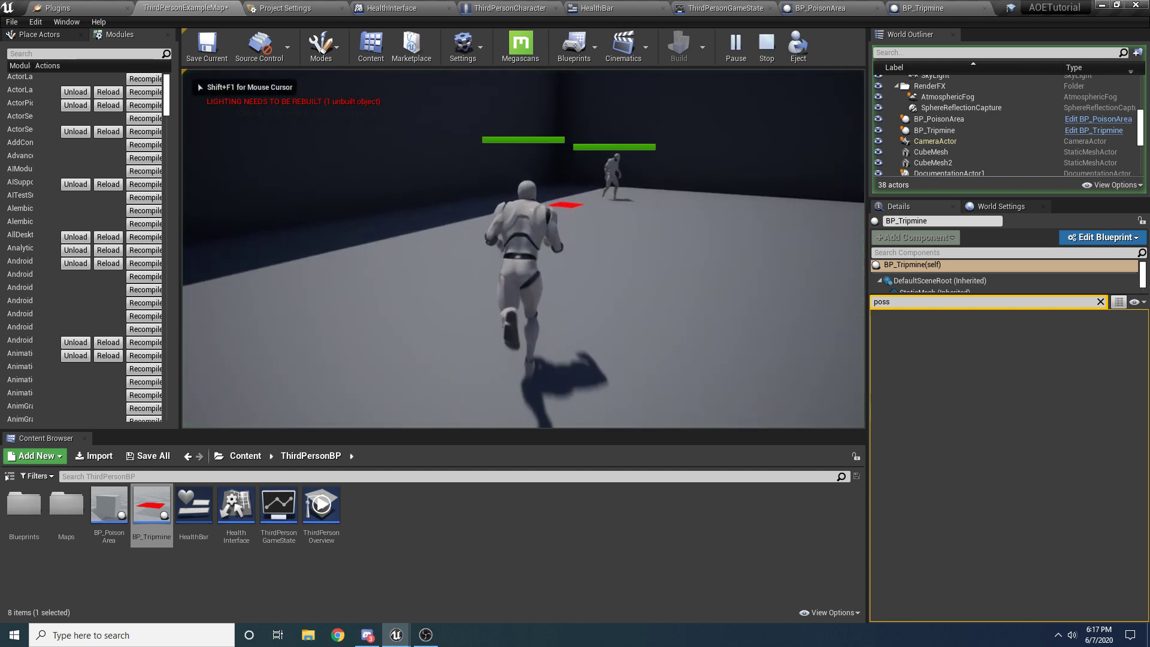